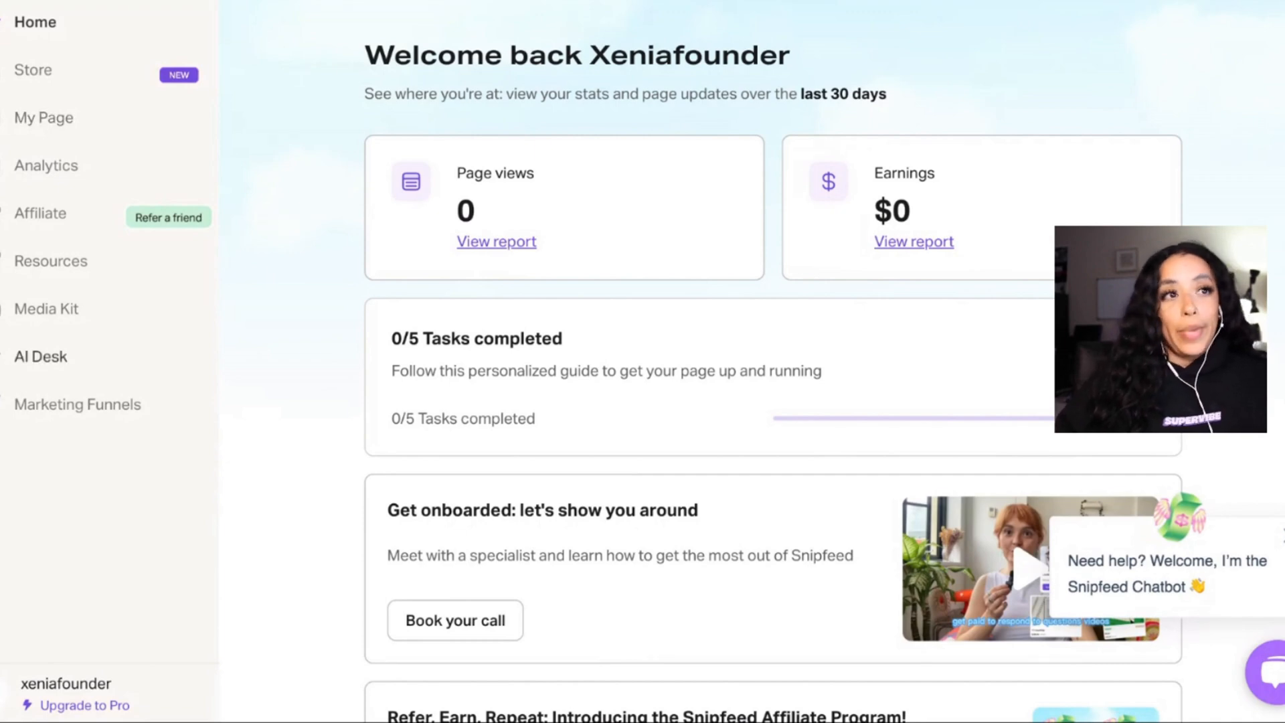
# Go to My Page > Link and bring up the Edit Your Bio form
pyautogui.click(43, 118)
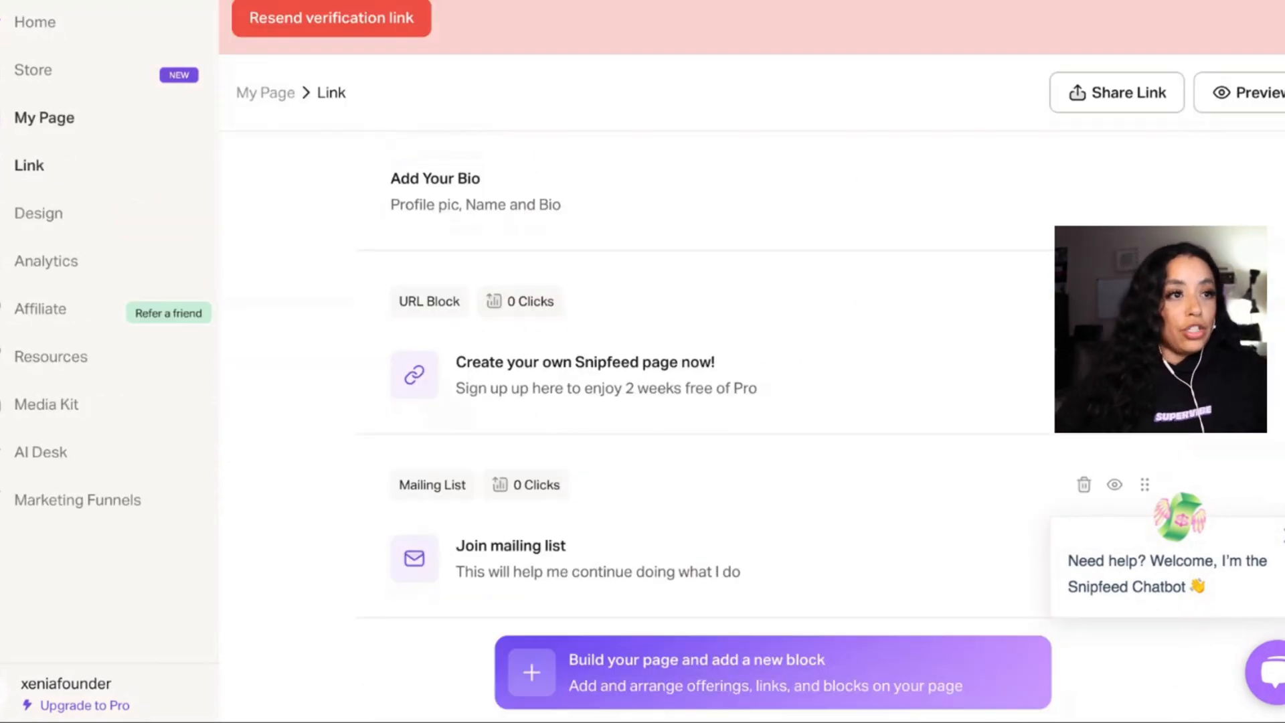
pyautogui.click(435, 178)
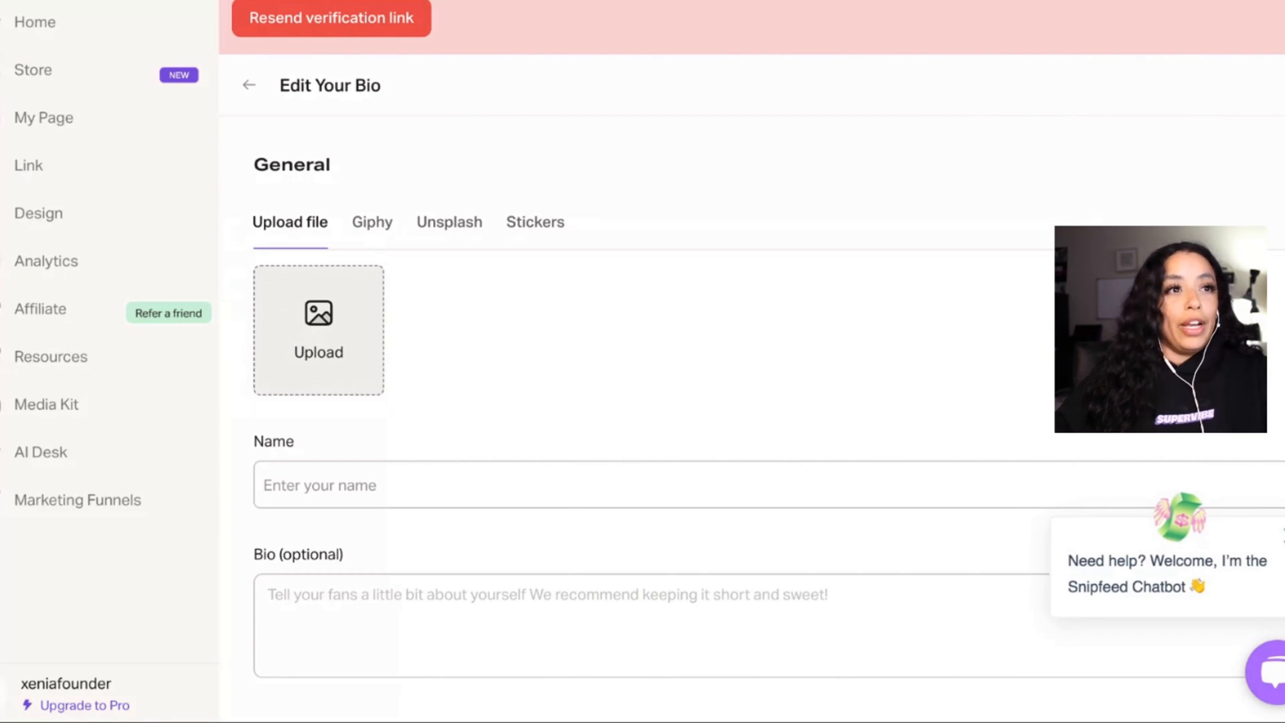
# Upload a profile photo, set the name 'Xen' and a bio about camera confidence and making money online
pyautogui.click(318, 330)
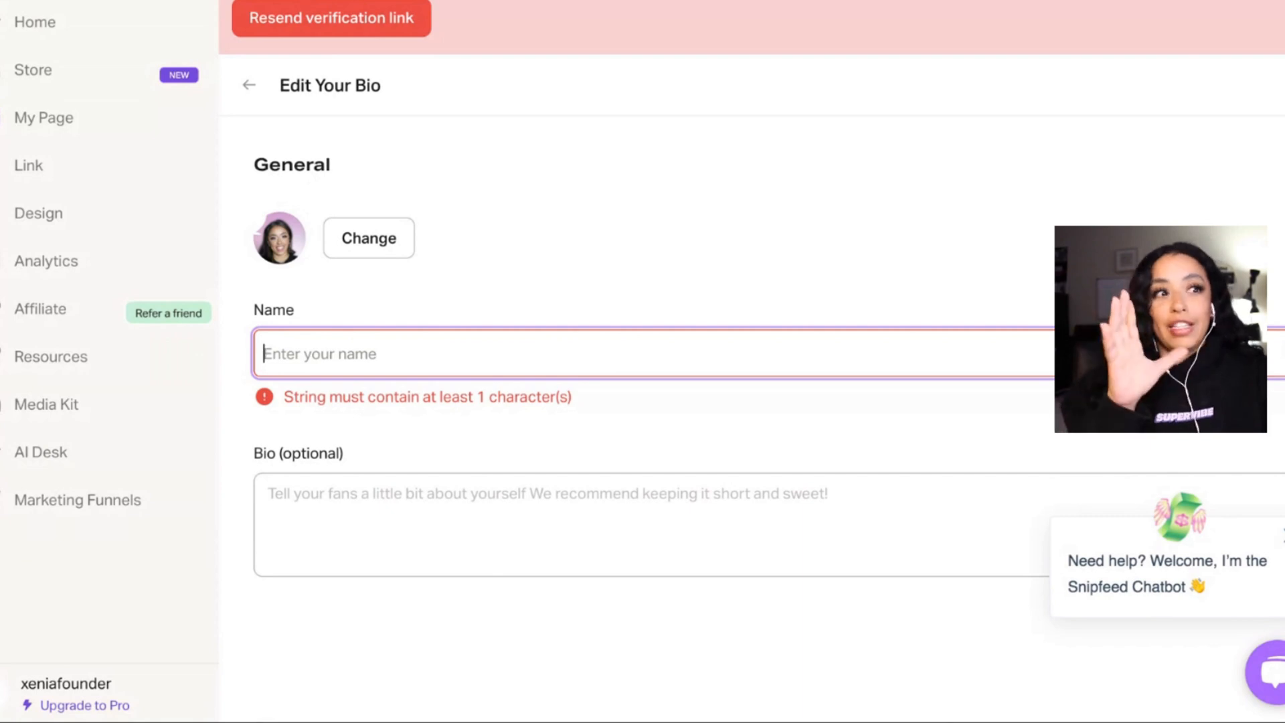
pyautogui.write('Xenia MB Herrera')
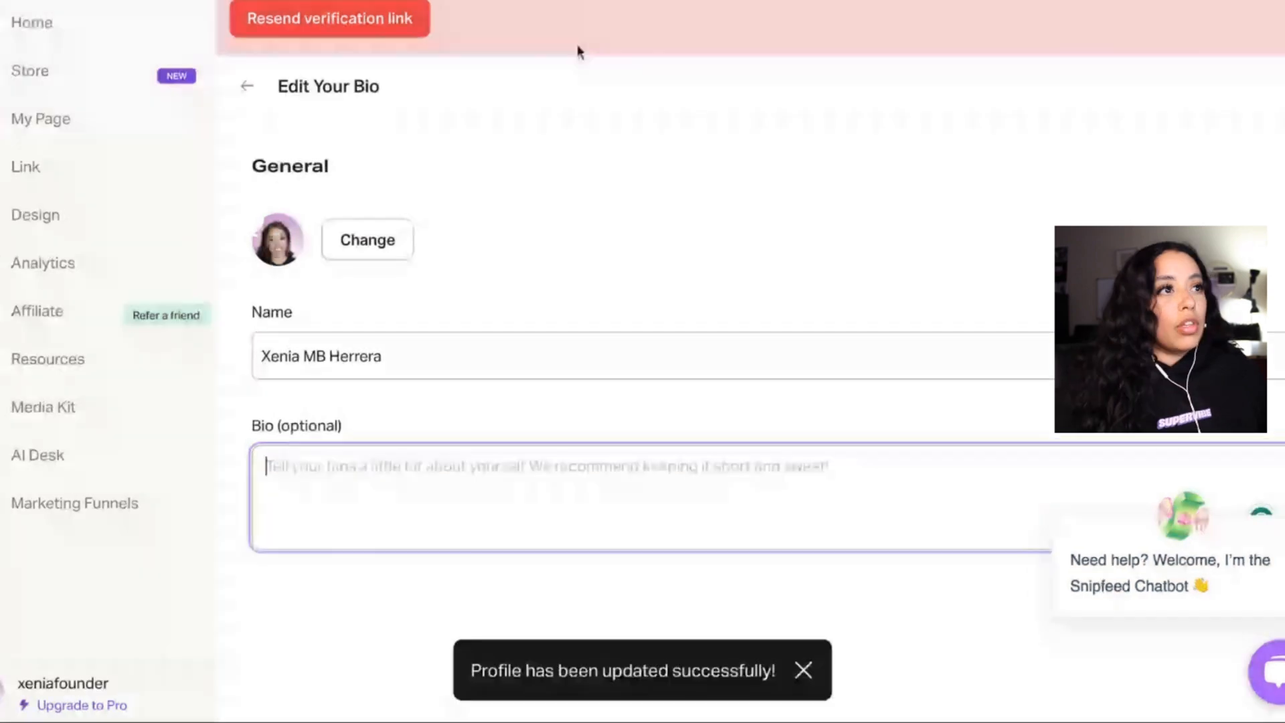
pyautogui.write('I help you get confident on camera + make money online with a course or digital product [even if you have a small following]')
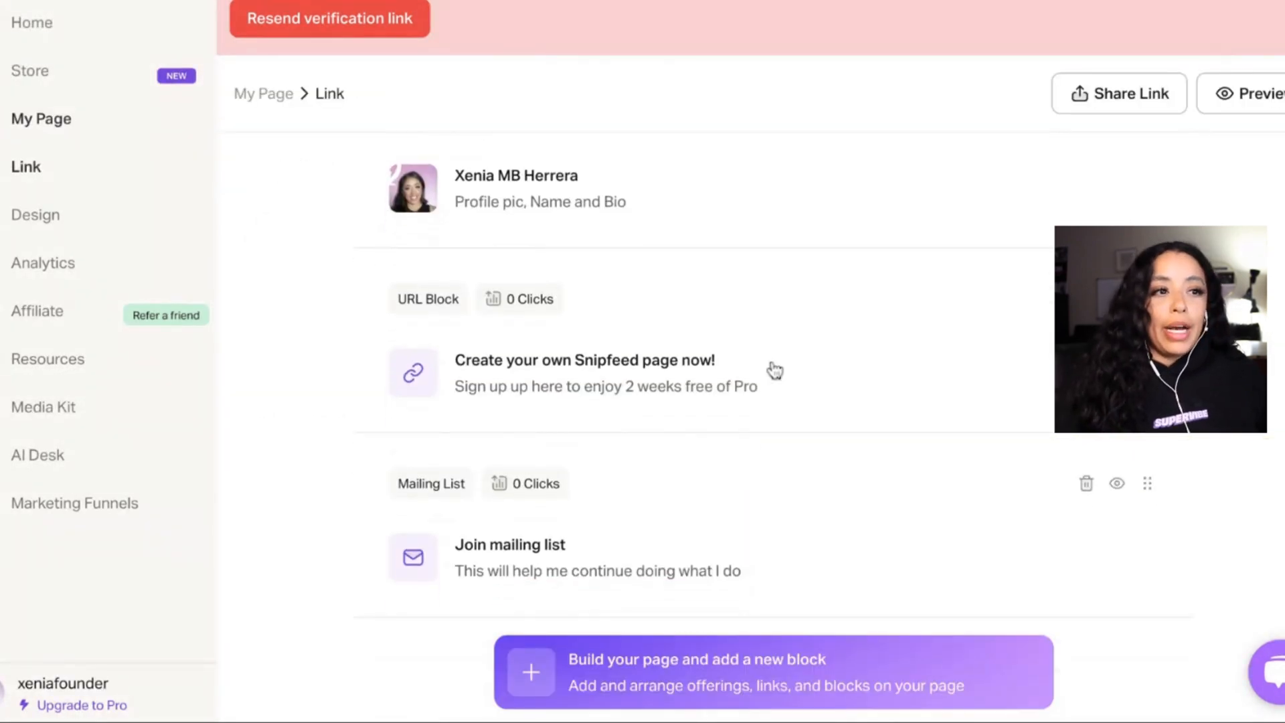
pyautogui.moveTo(1117, 483)
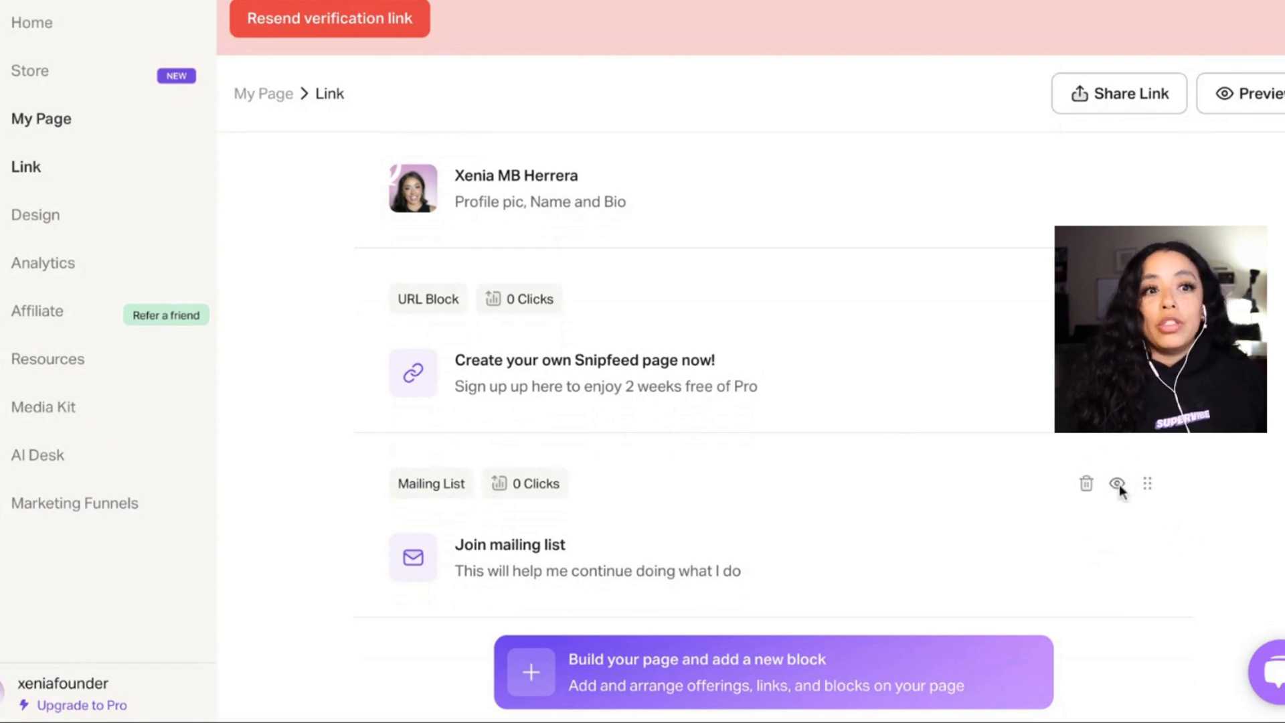
# Delete the Mailing List block from the link page and confirm
pyautogui.click(1086, 484)
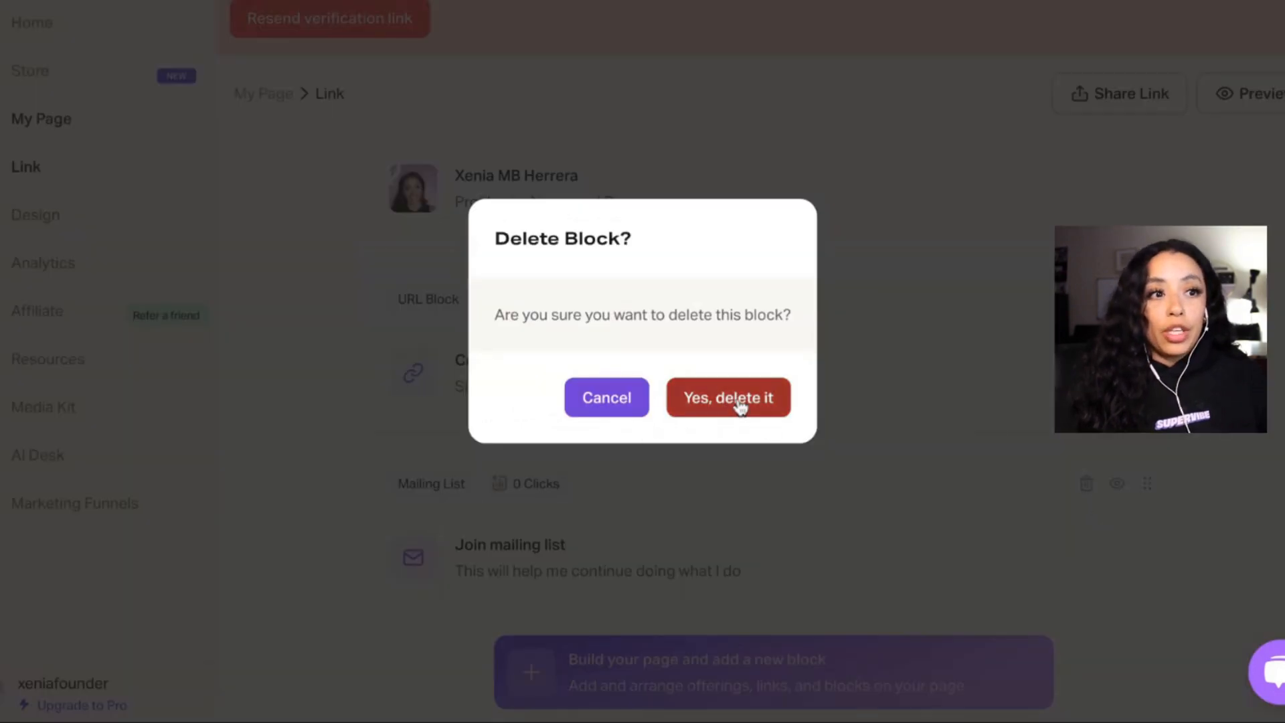
pyautogui.click(725, 398)
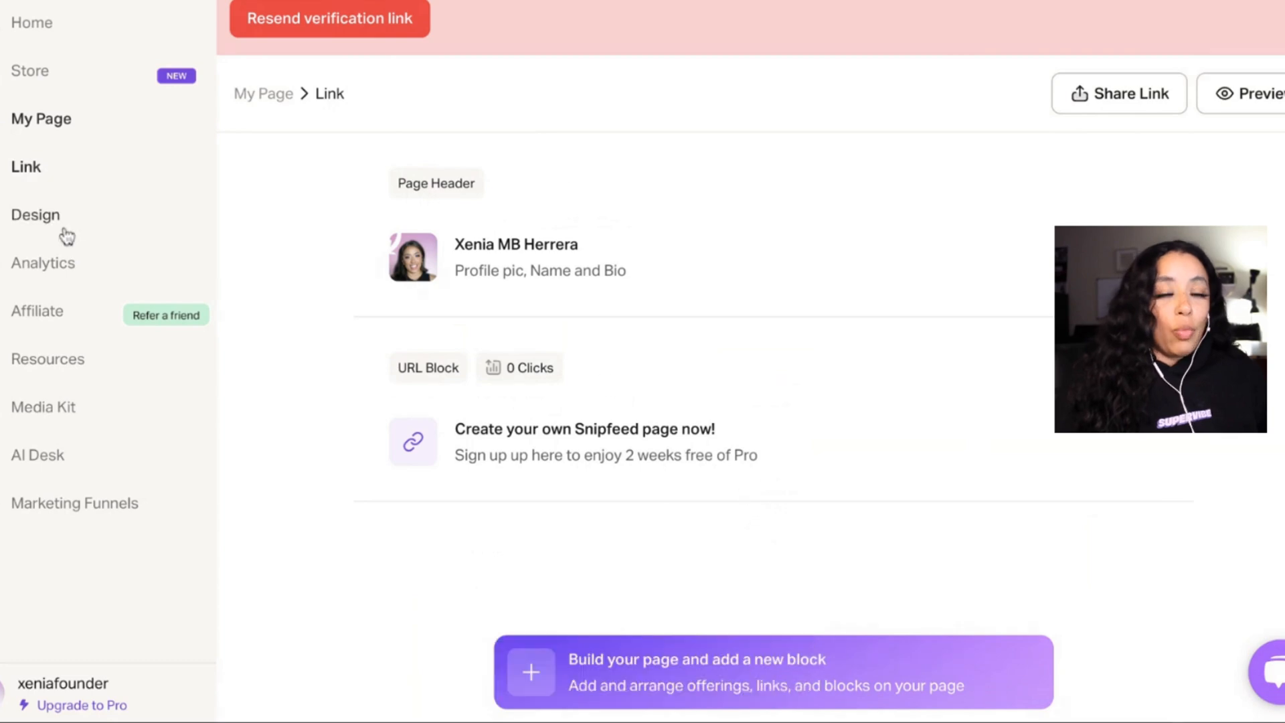
# Go to Design and jump to the Page Colors settings
pyautogui.click(35, 214)
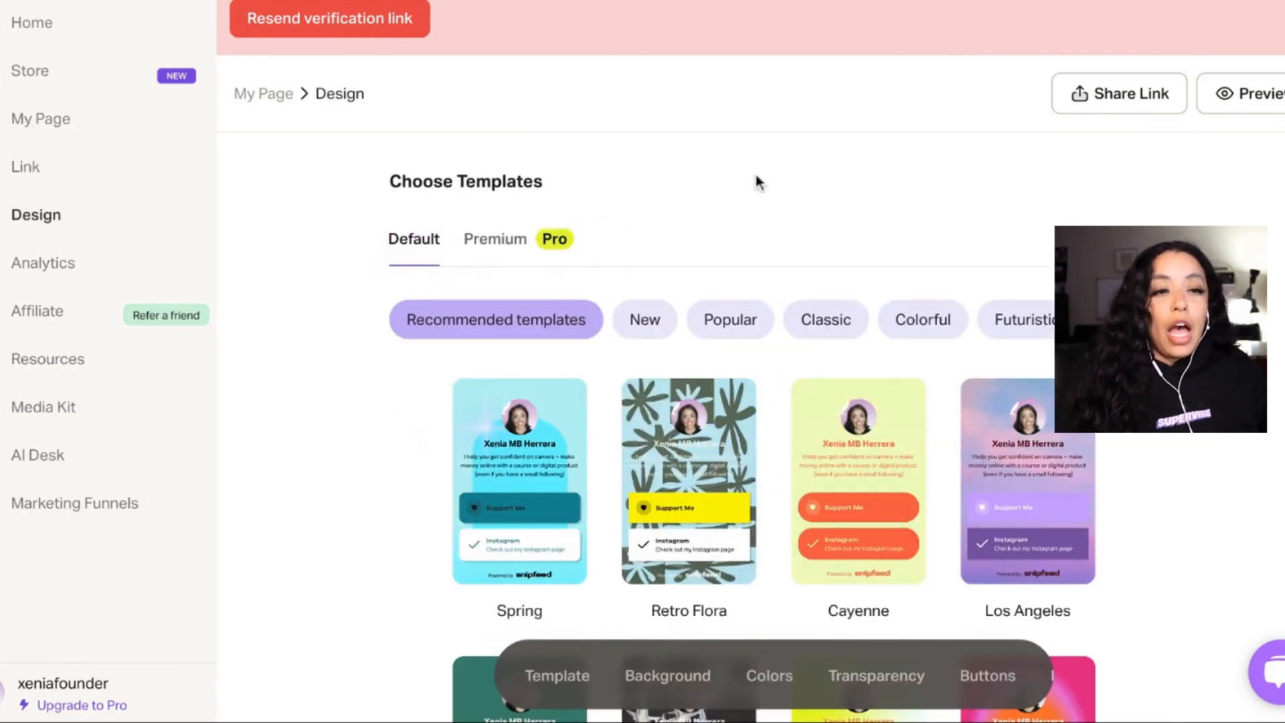
pyautogui.scroll(-3)
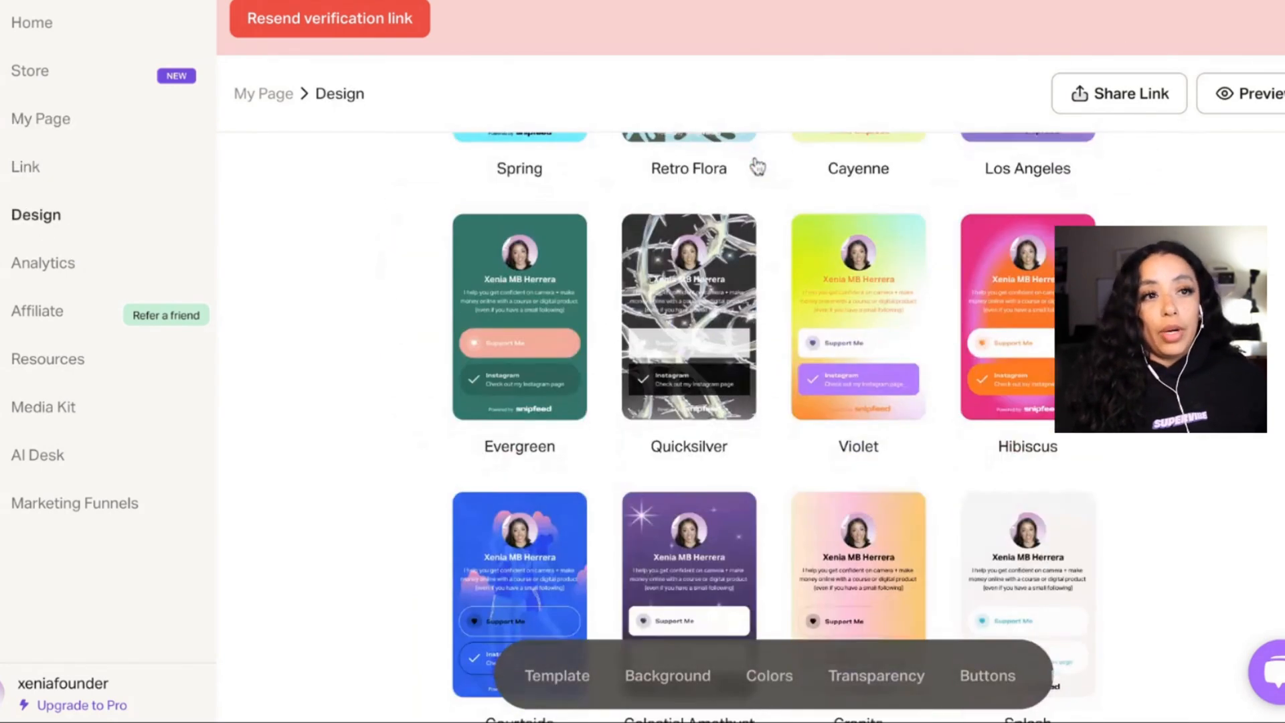
pyautogui.click(667, 675)
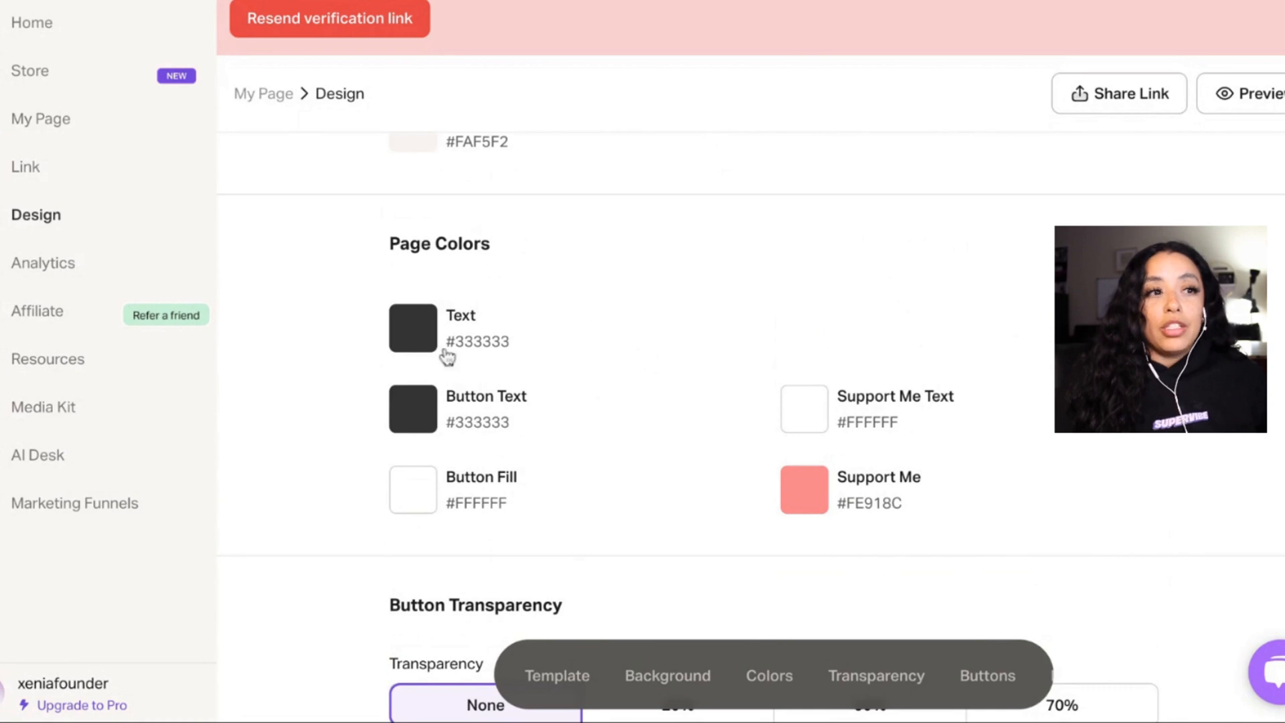
pyautogui.moveTo(630, 367)
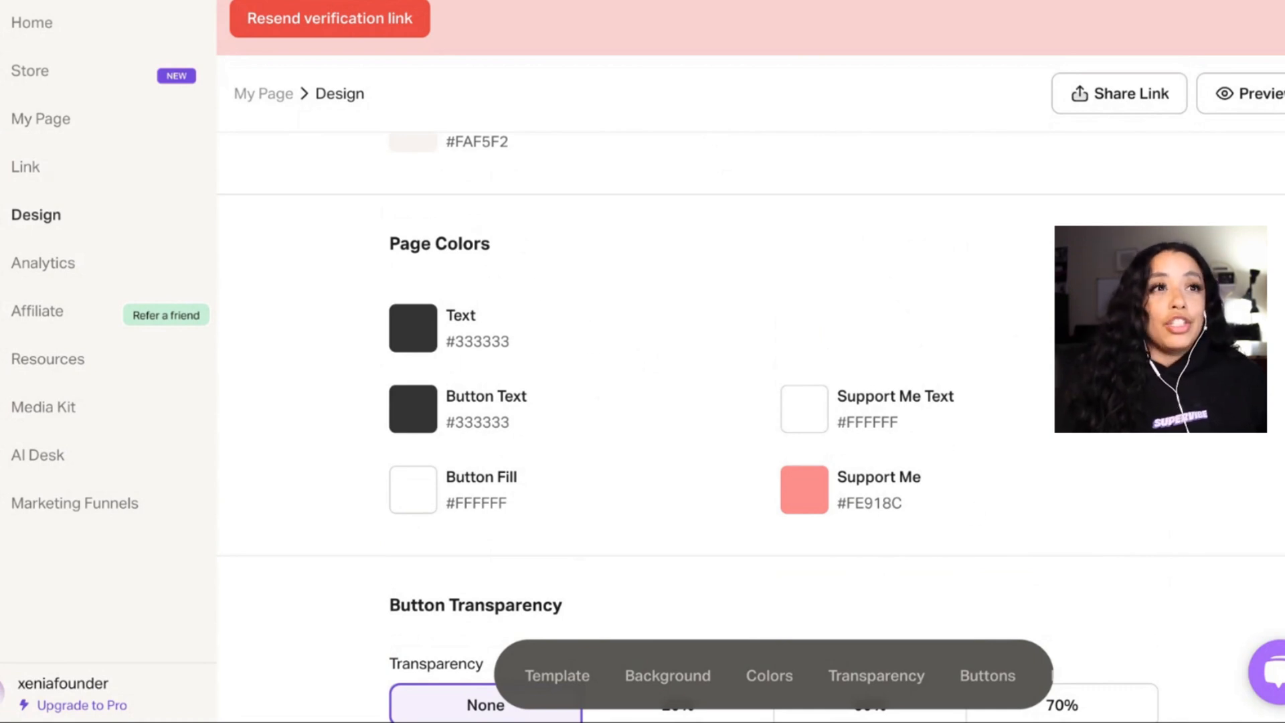
pyautogui.scroll(3)
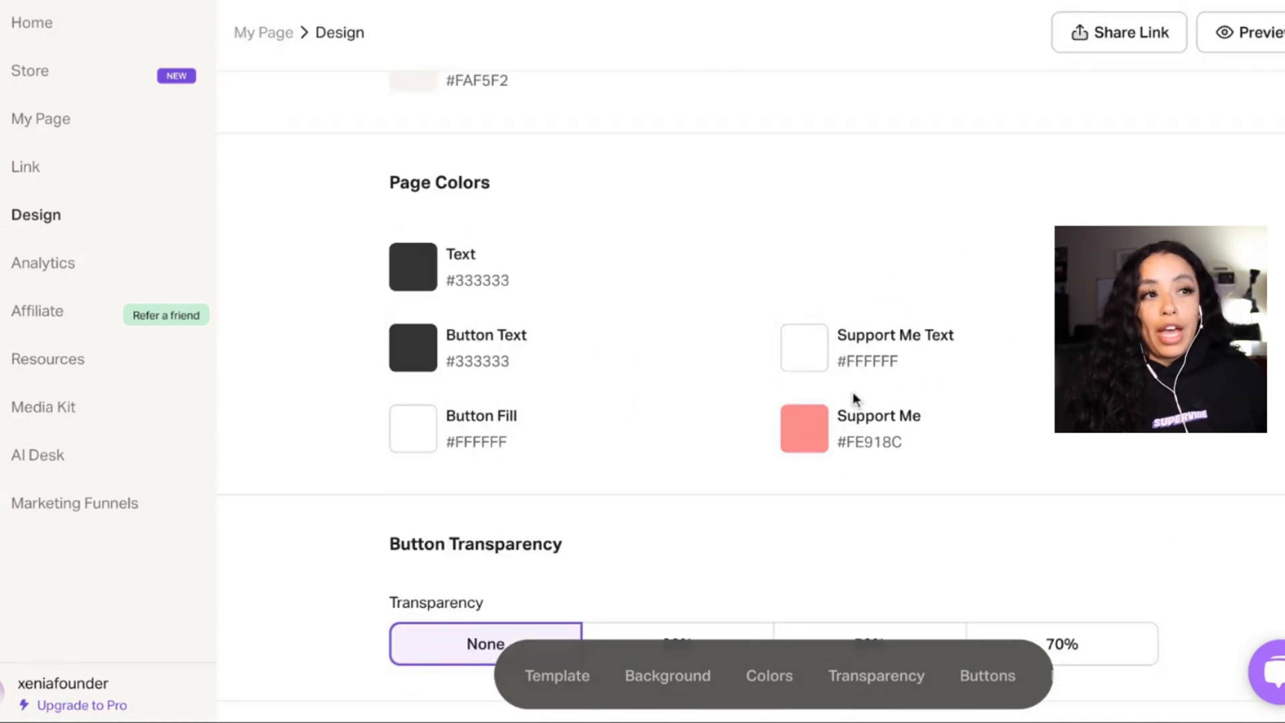
# Change the Support Me colour from coral #FE918C to muted pink #ceb6b5
pyautogui.click(805, 428)
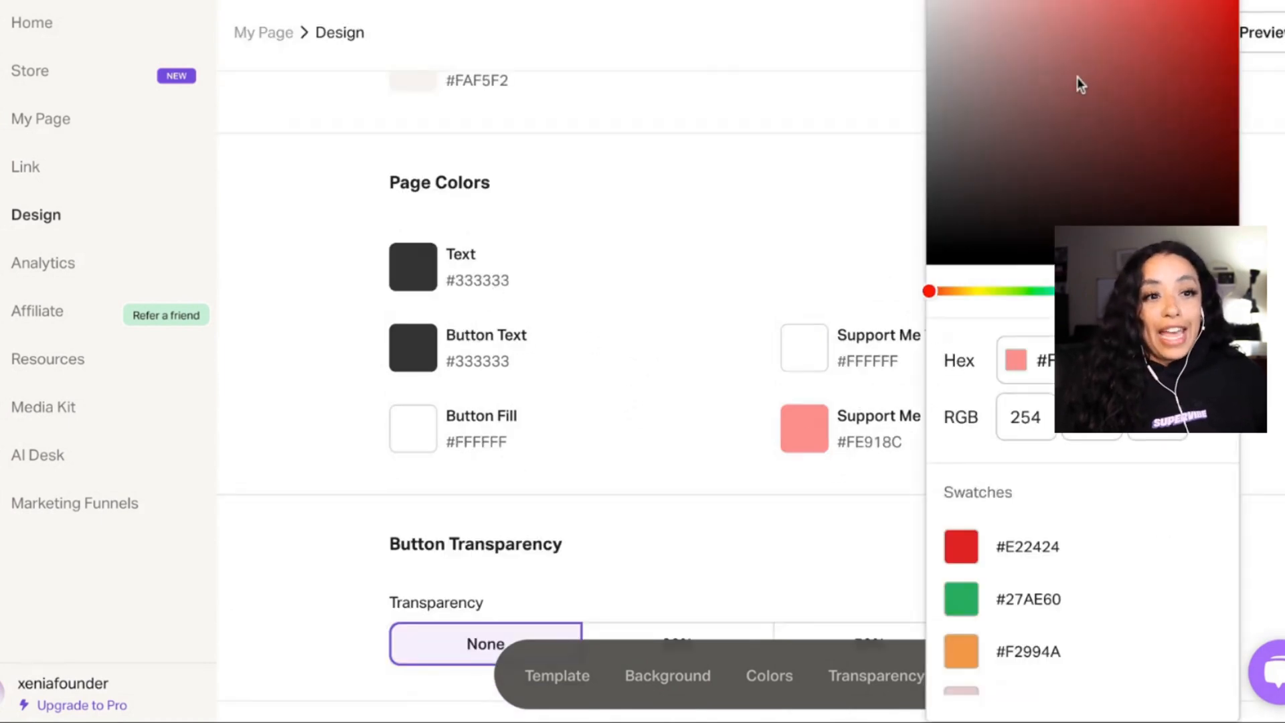
pyautogui.click(995, 131)
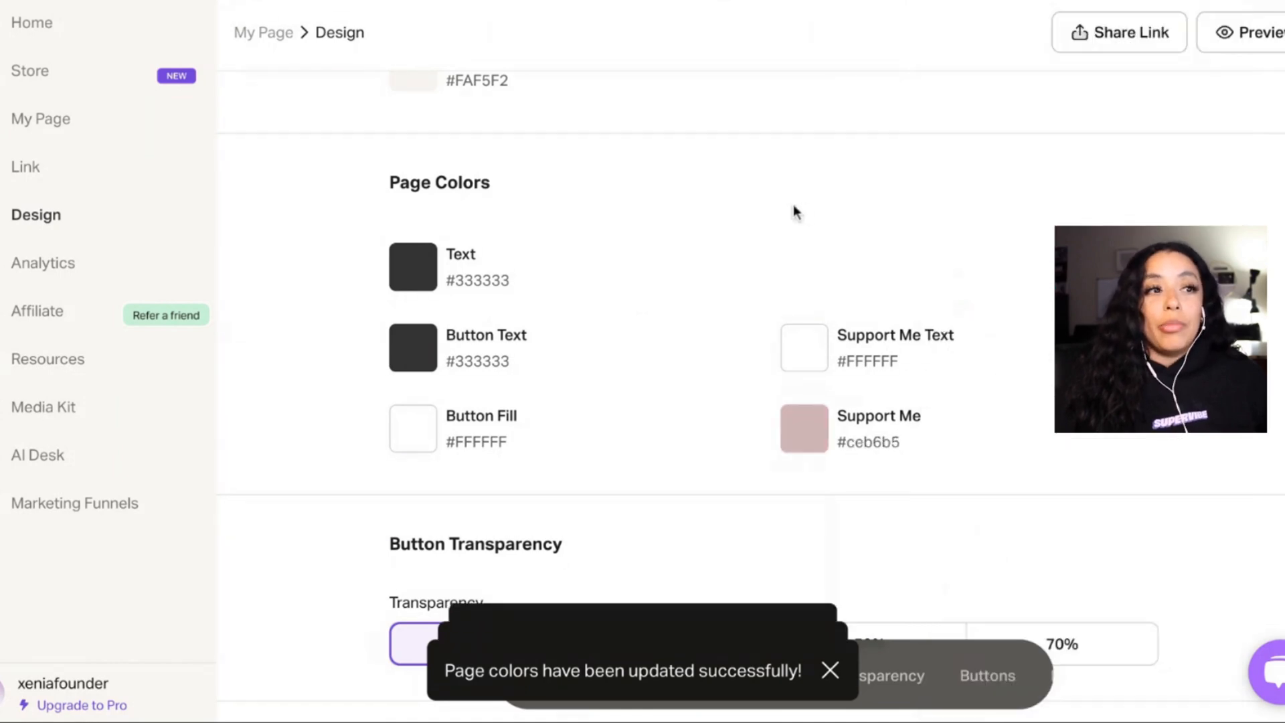
pyautogui.scroll(-3)
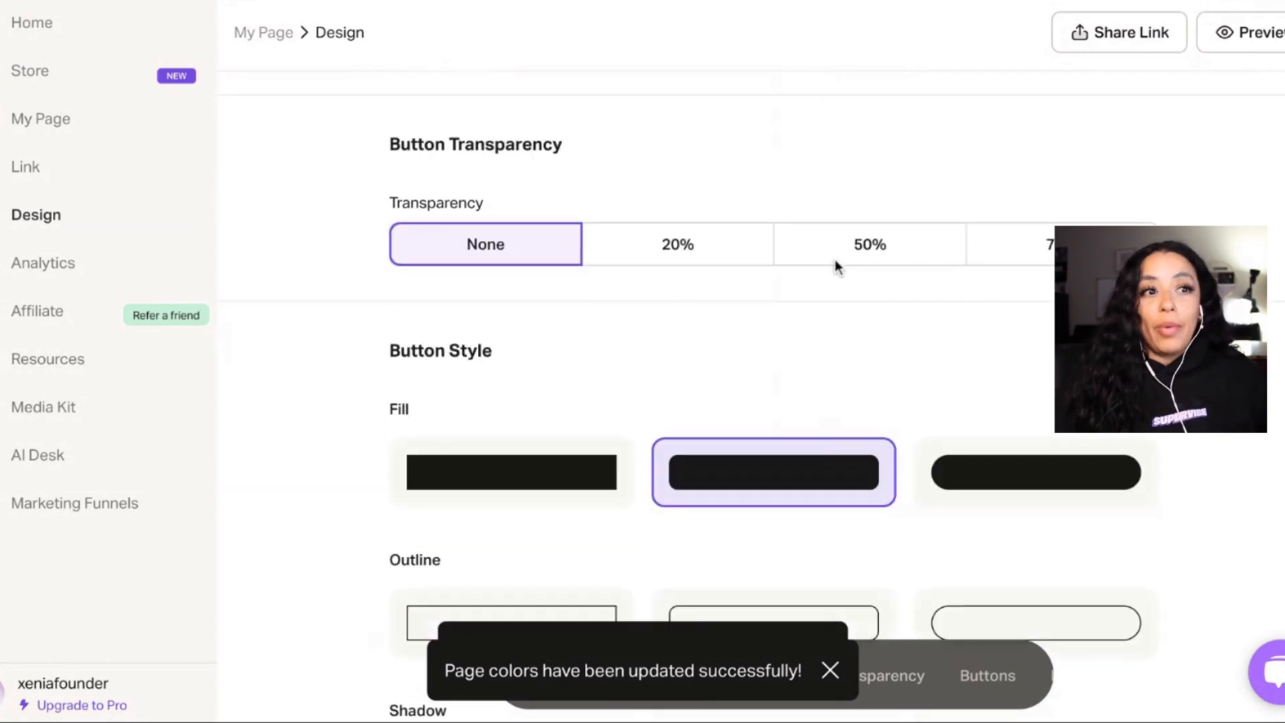
# Browse the New and Premium template tabs and return to the Default templates
pyautogui.click(555, 675)
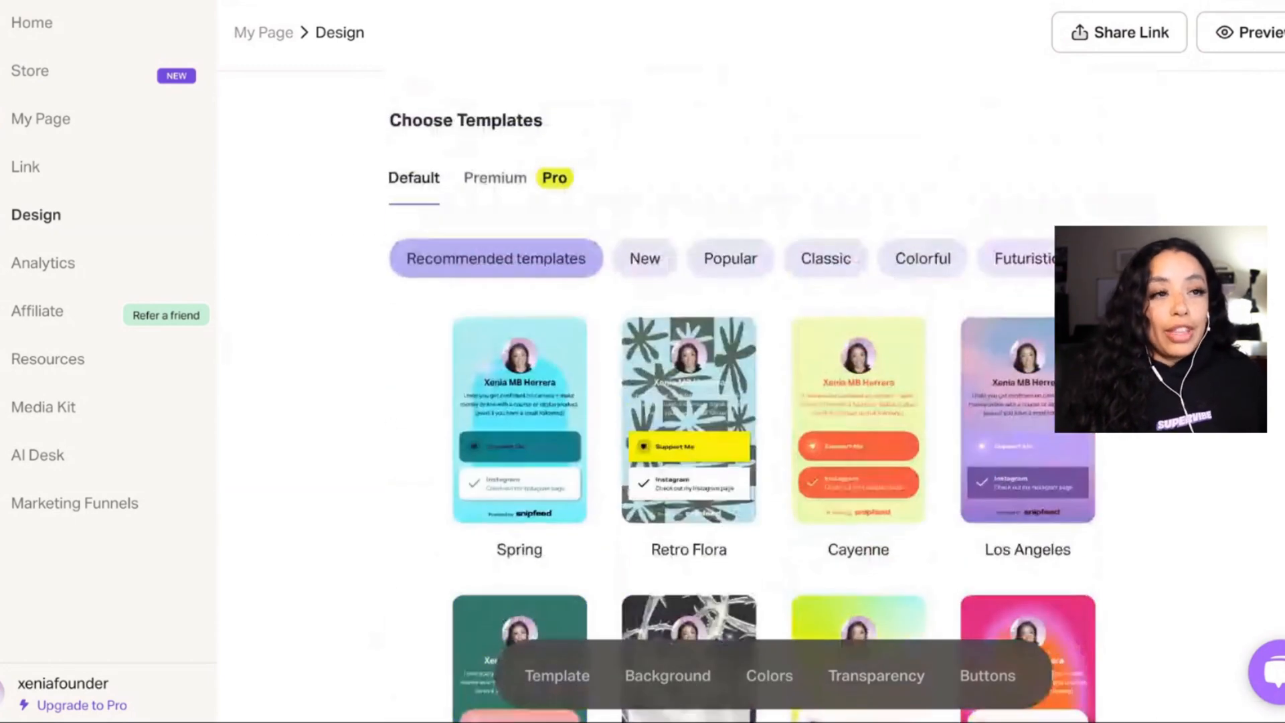
pyautogui.click(644, 257)
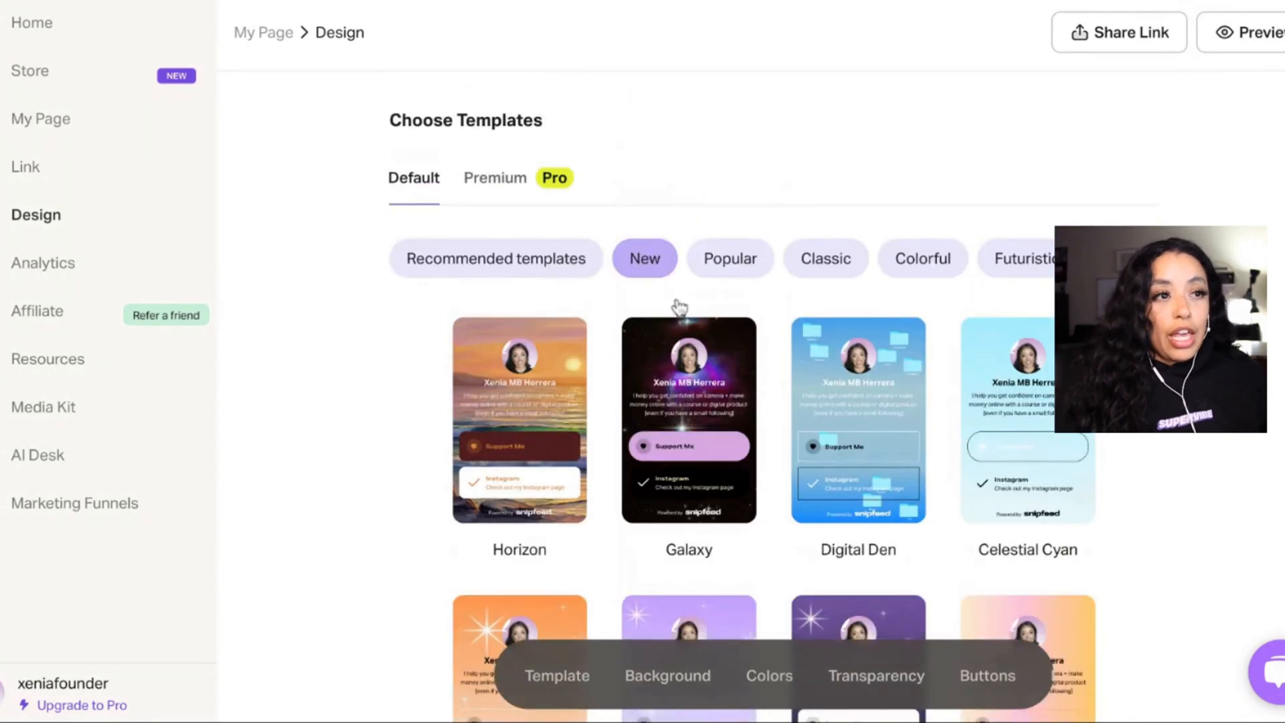
pyautogui.click(496, 177)
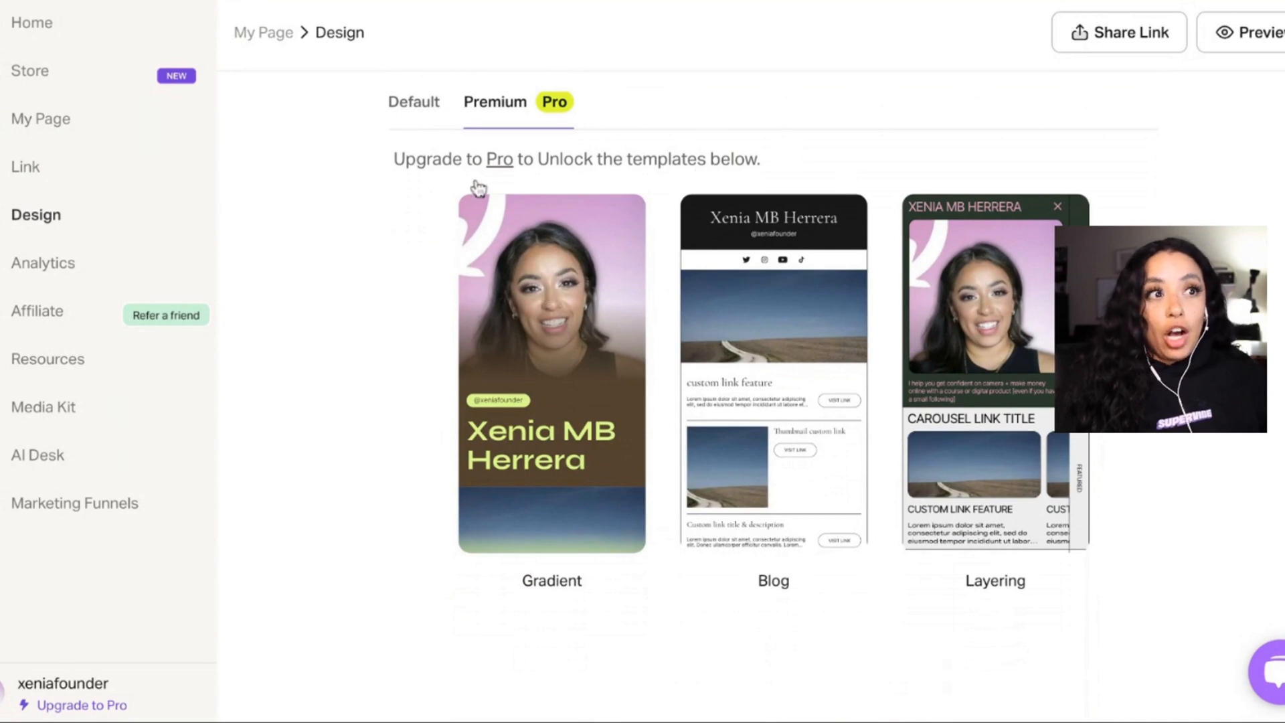
pyautogui.click(413, 101)
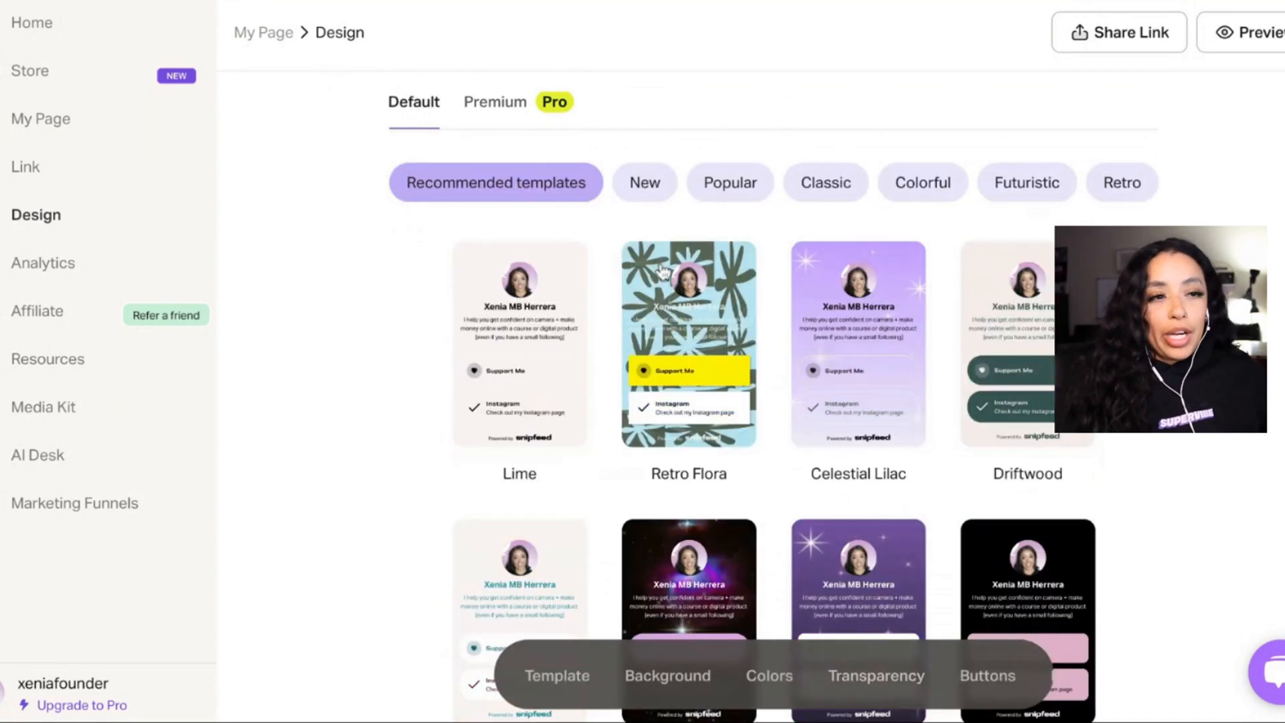
# Apply a recommended template giving dark green #365452 and cream #f6efea, ending at the font grid
pyautogui.click(1027, 345)
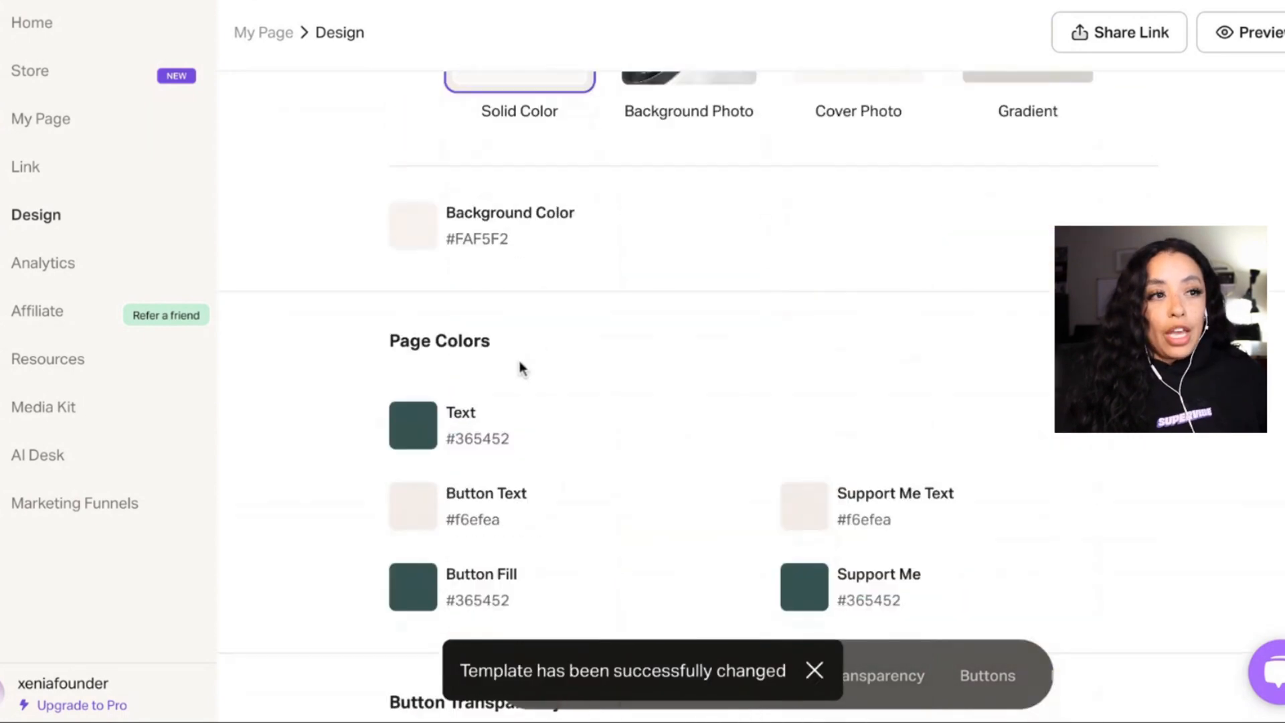
pyautogui.click(414, 424)
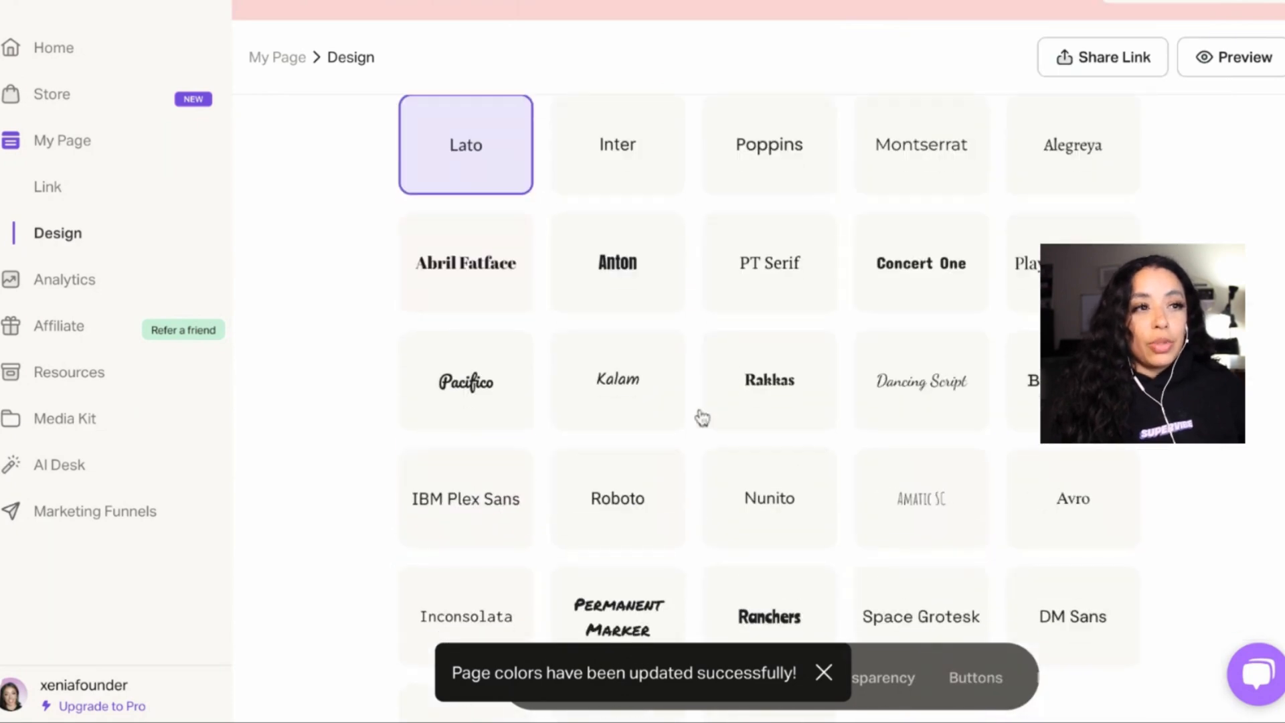
pyautogui.scroll(-3)
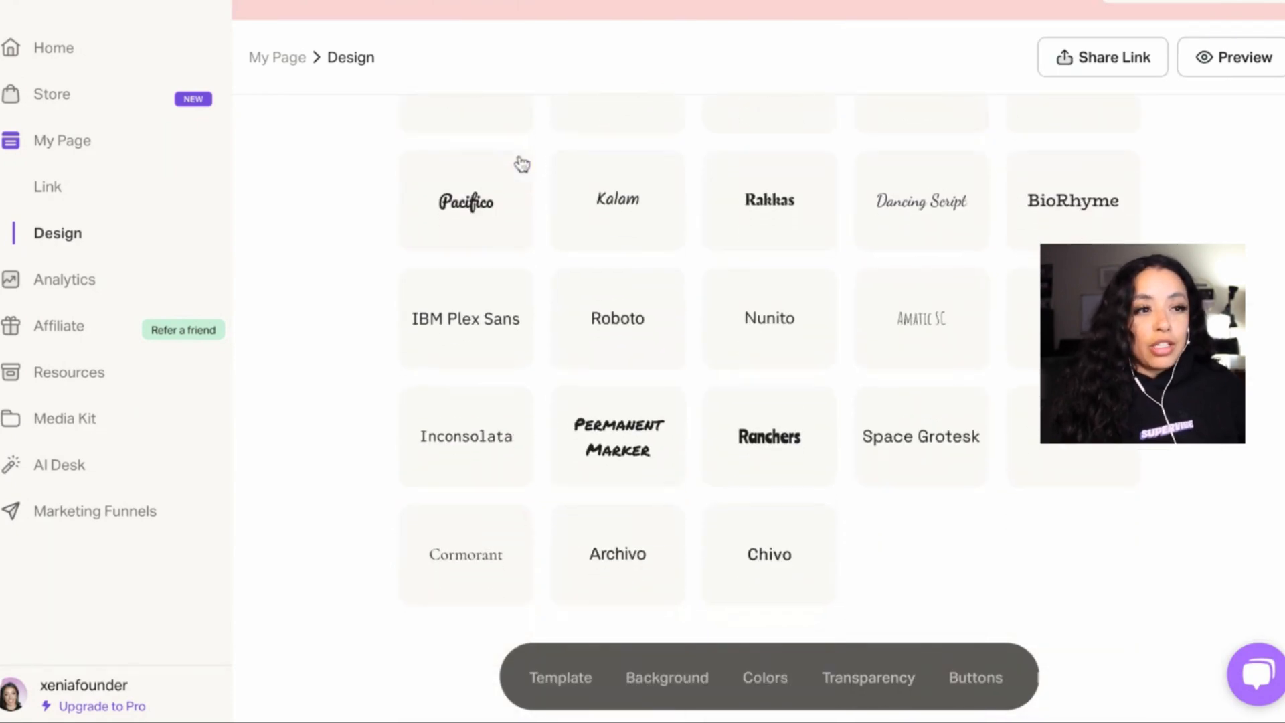
pyautogui.click(1230, 57)
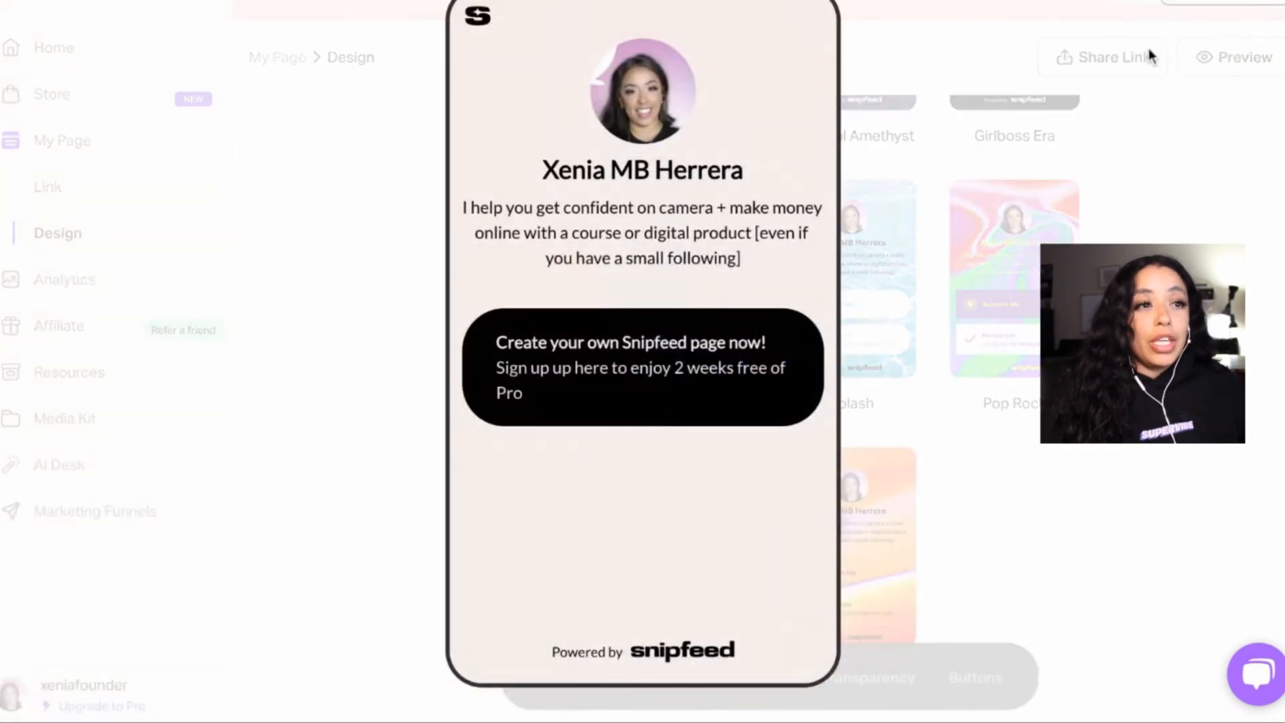
pyautogui.moveTo(1130, 126)
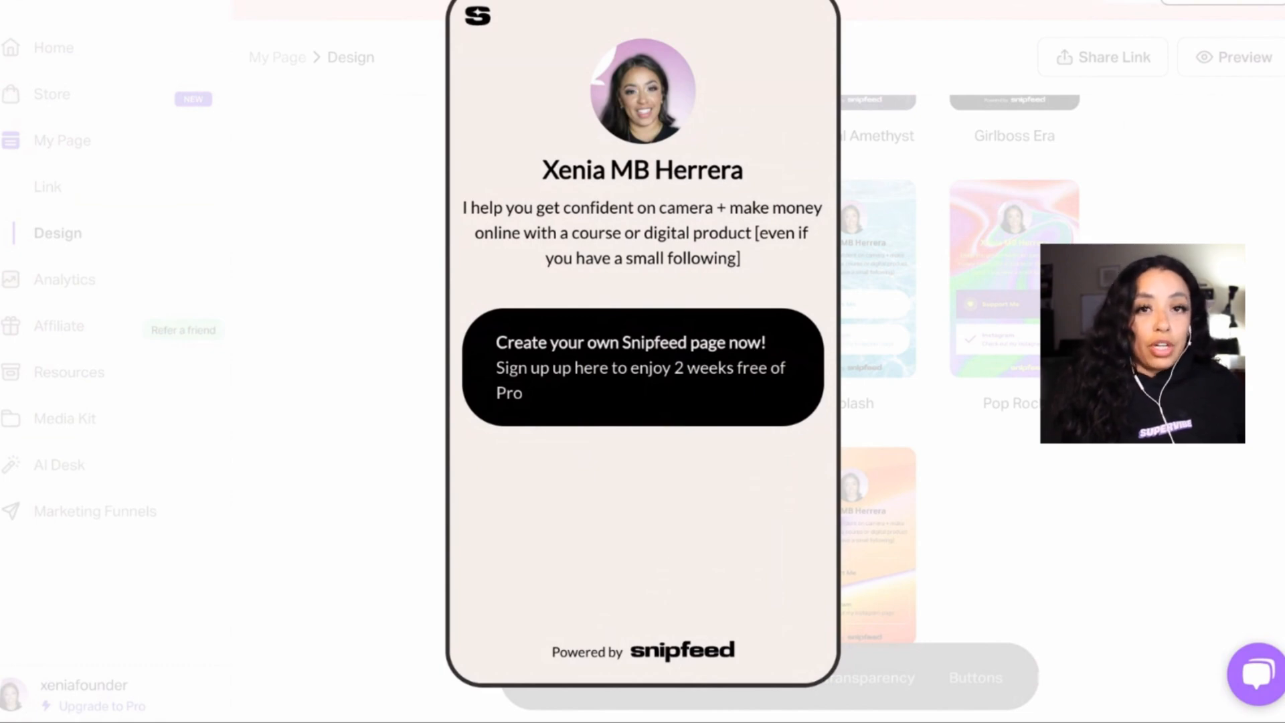
pyautogui.moveTo(1193, 15)
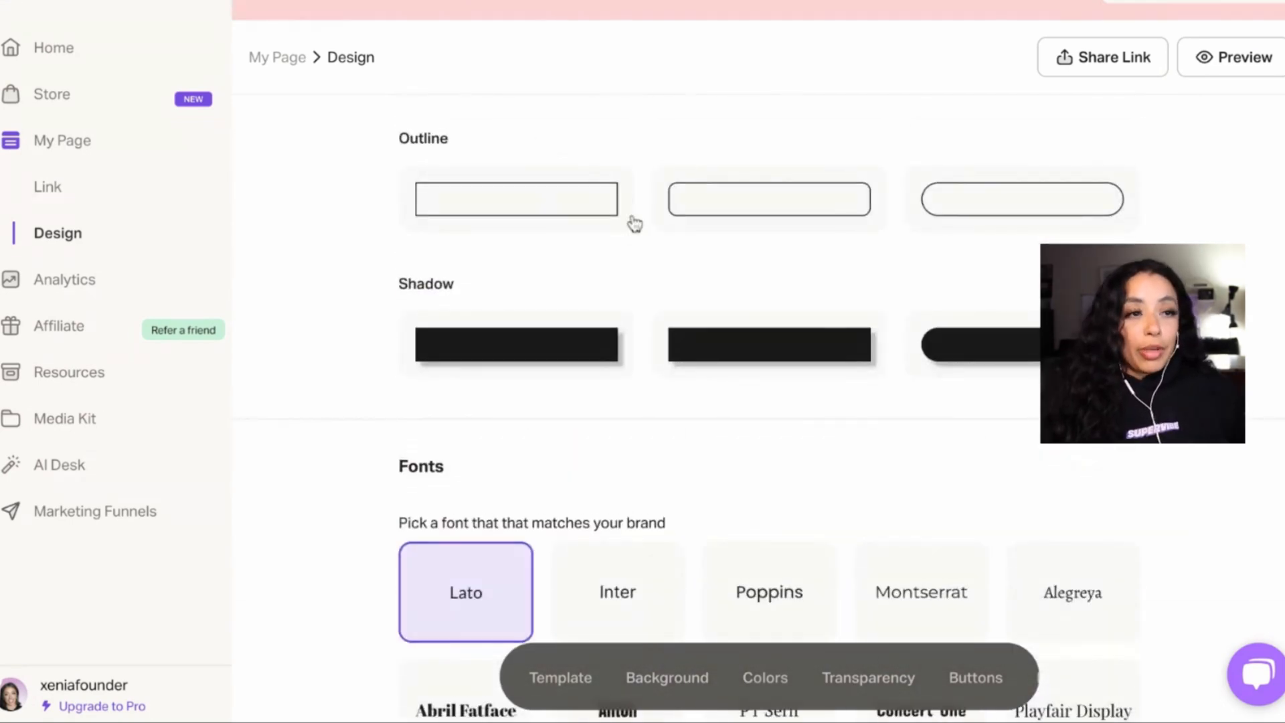
pyautogui.scroll(-3)
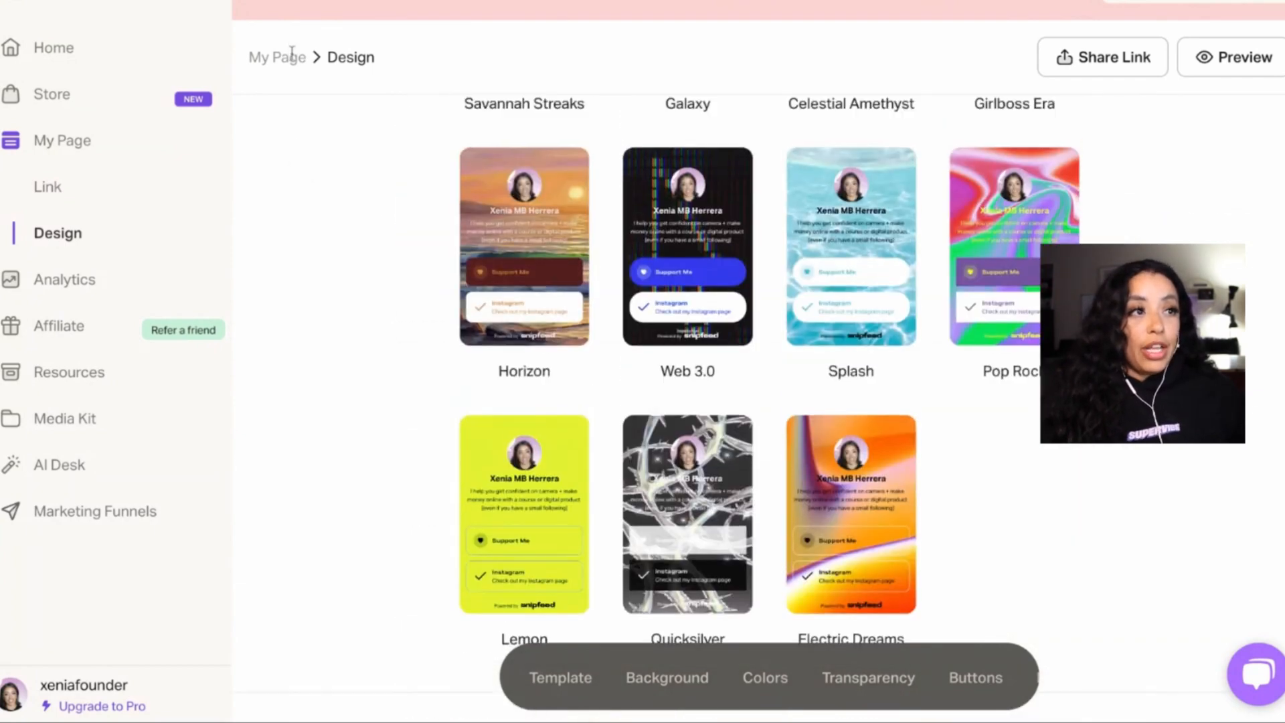
pyautogui.scroll(-3)
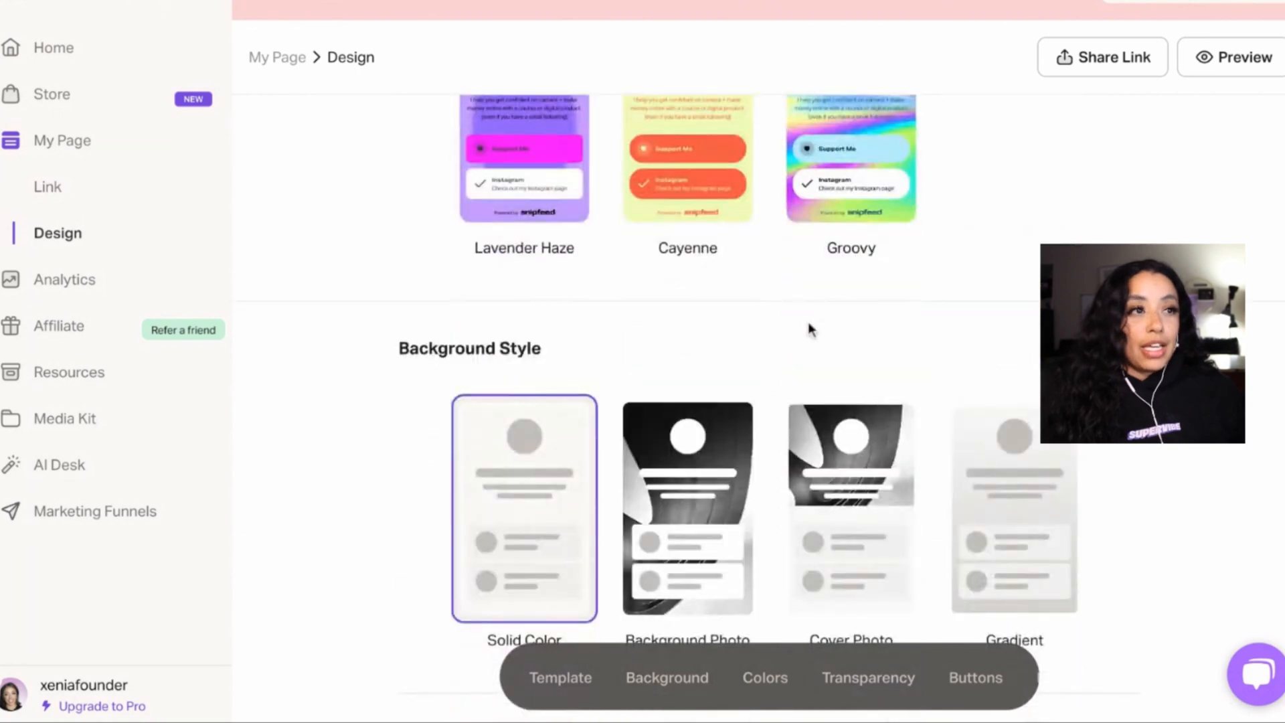
# Return to the Link page and bring up the Add a new section block list
pyautogui.click(49, 187)
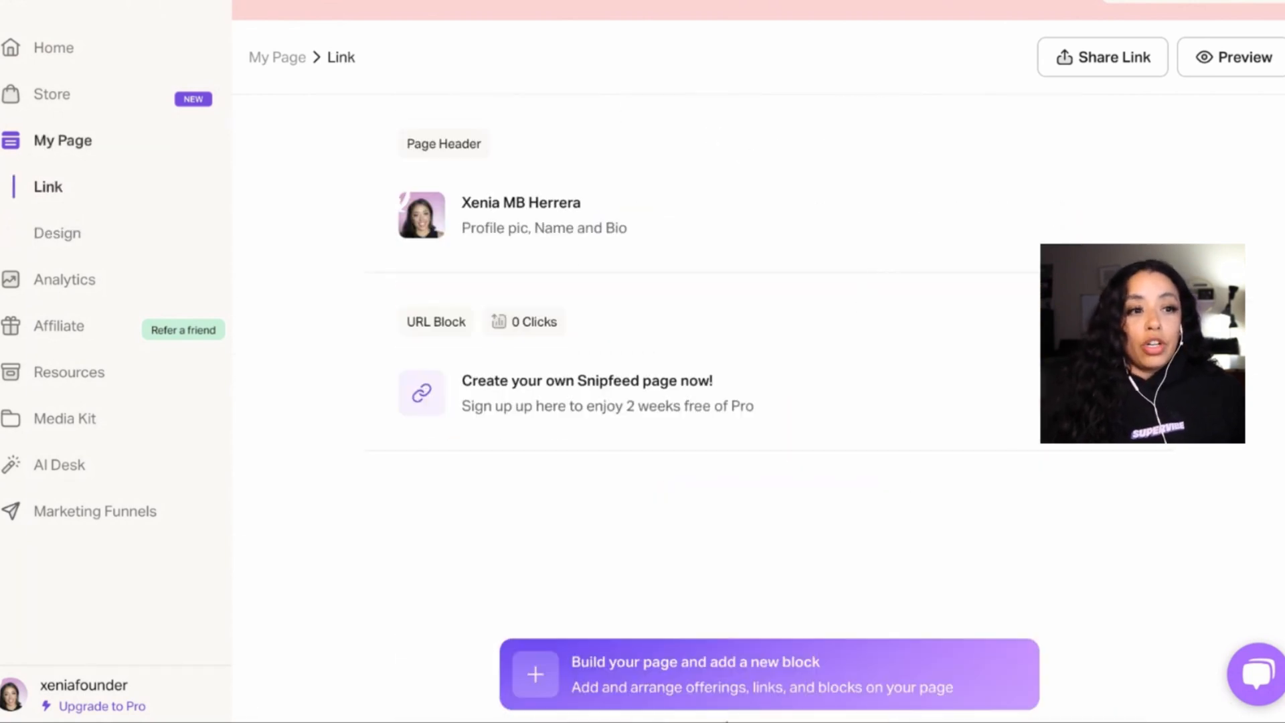
pyautogui.click(534, 674)
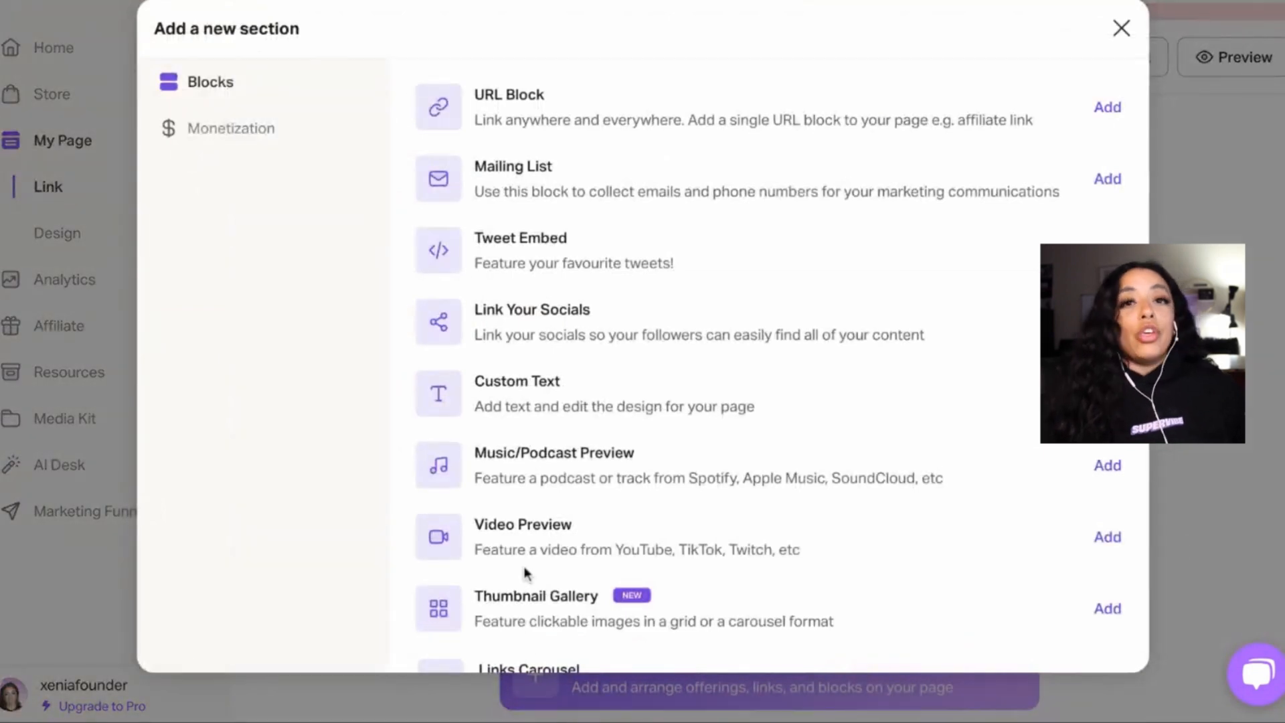
pyautogui.moveTo(525, 548)
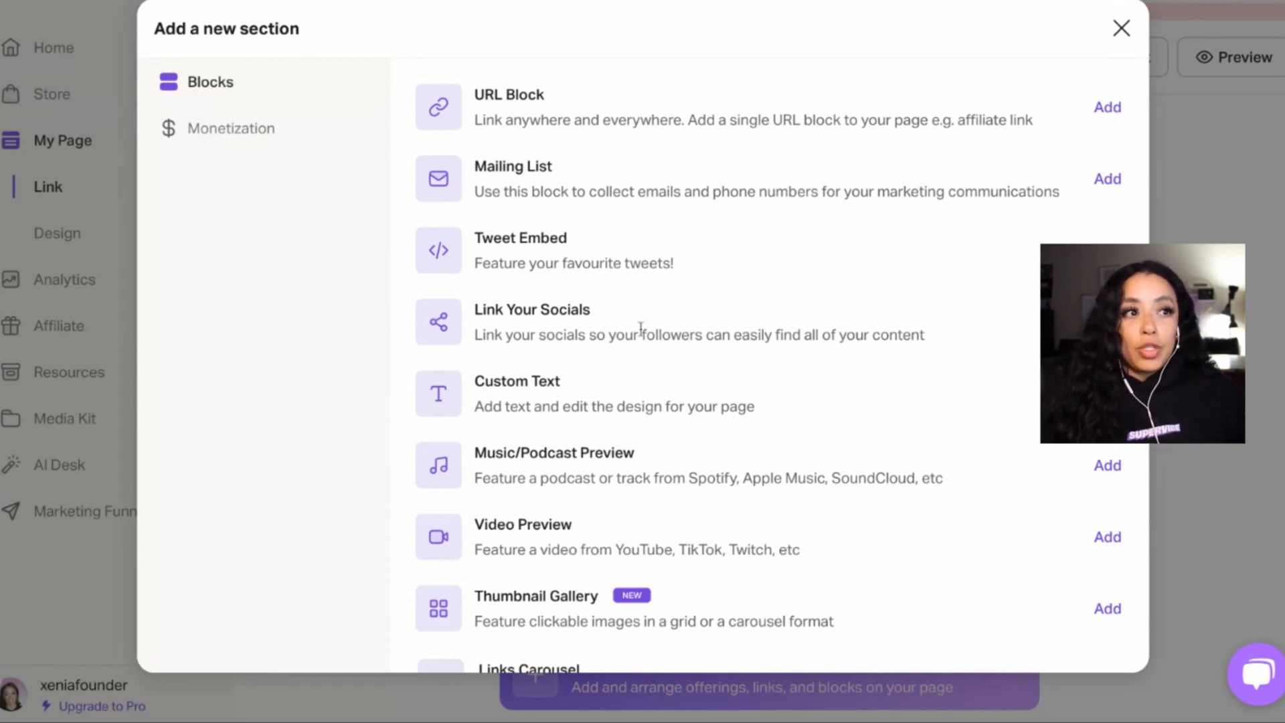
# Add a Mailing List block with a photo thumbnail and name collection enabled
pyautogui.click(1108, 178)
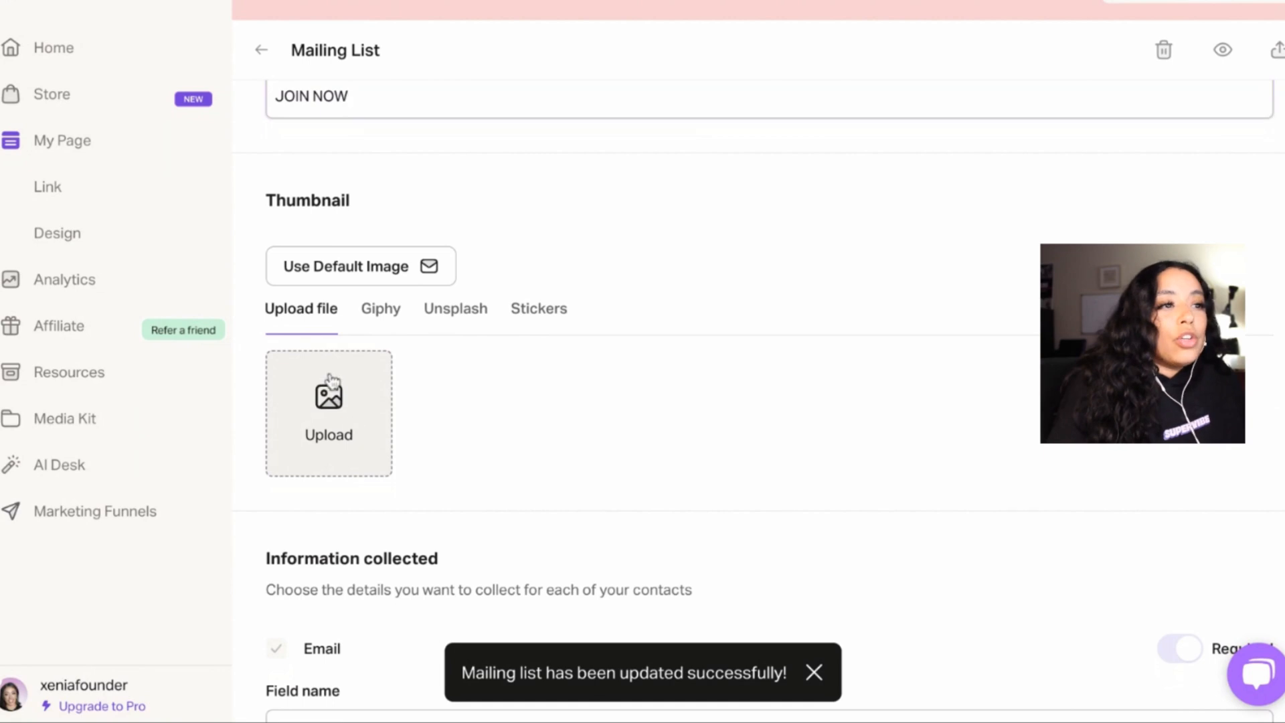
pyautogui.moveTo(352, 458)
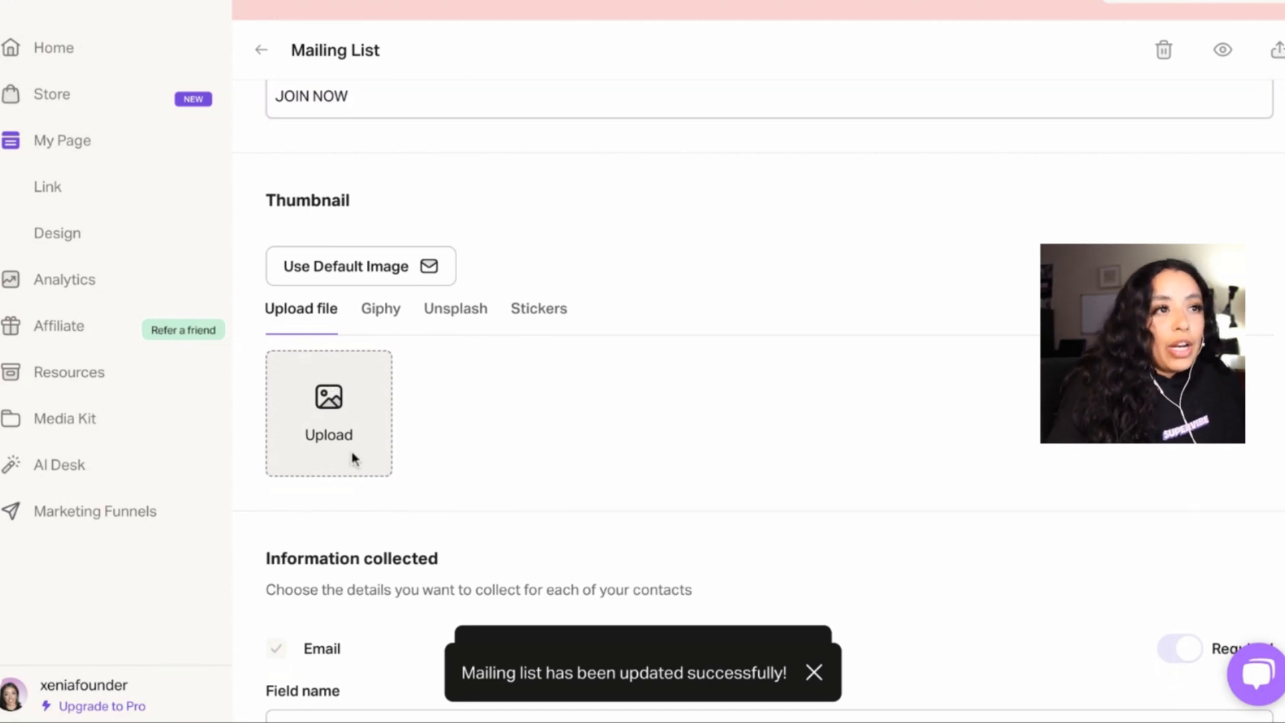
pyautogui.click(328, 412)
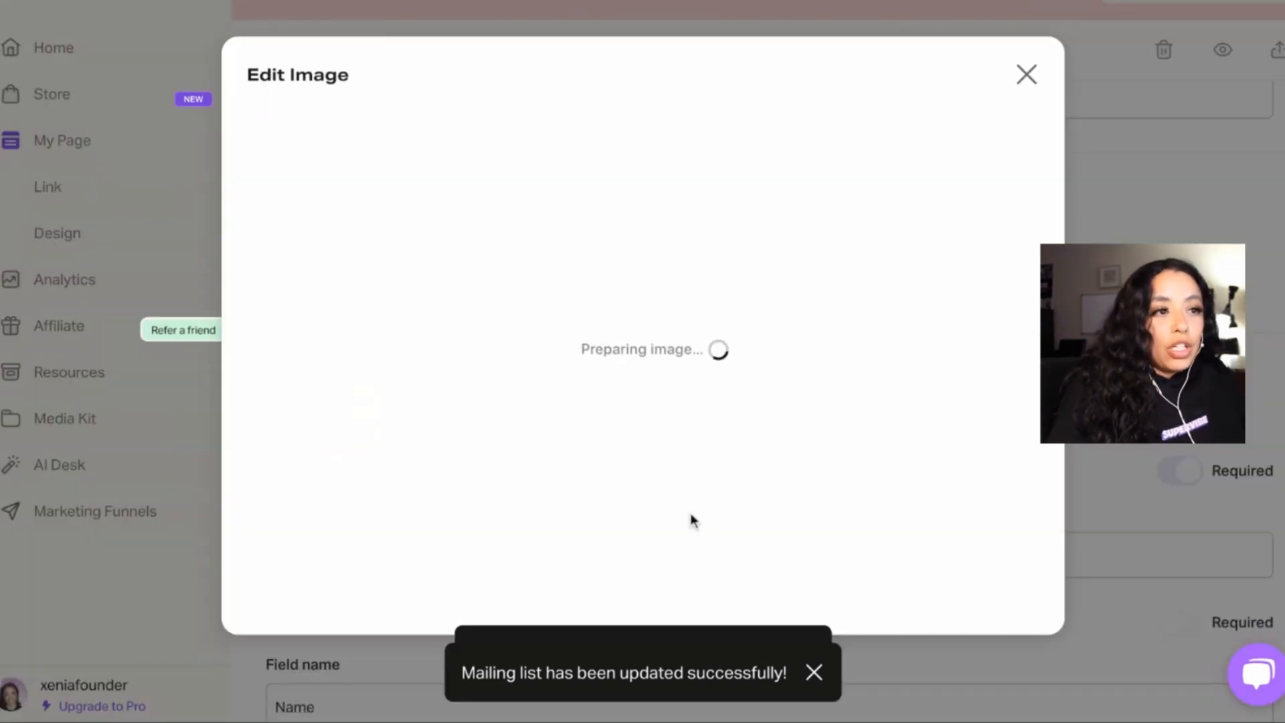
pyautogui.click(1027, 75)
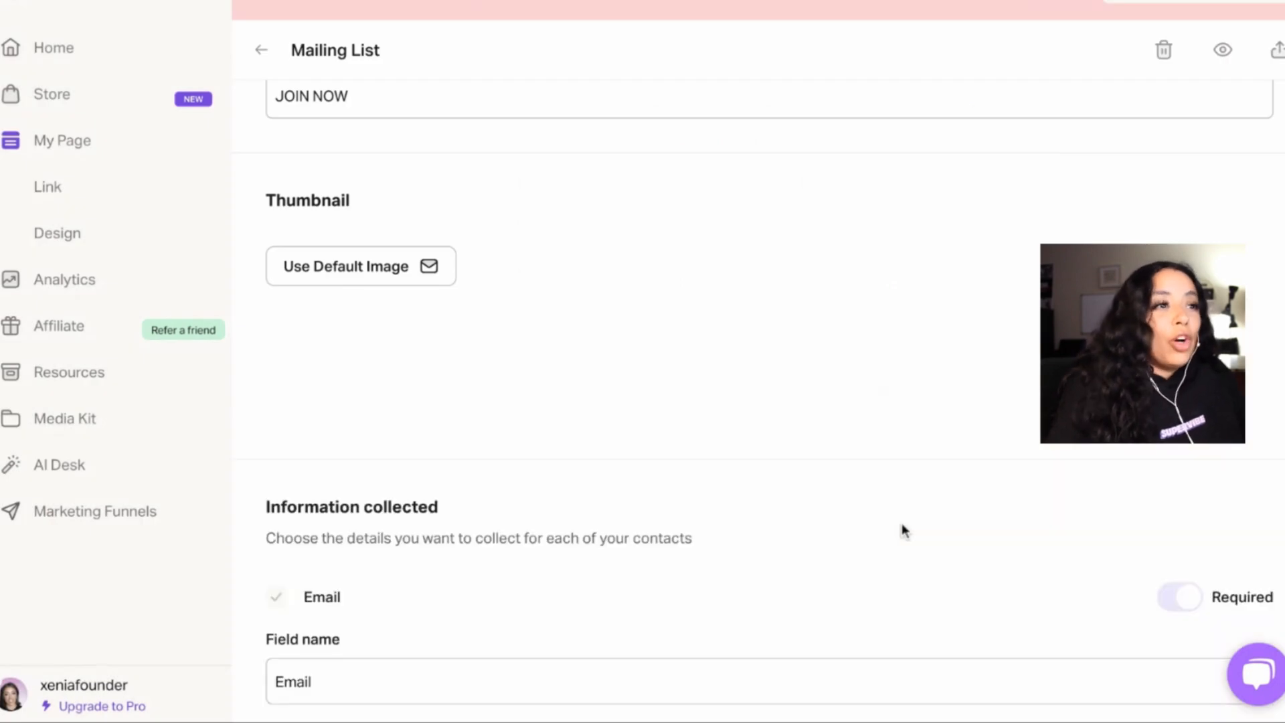
pyautogui.scroll(-3)
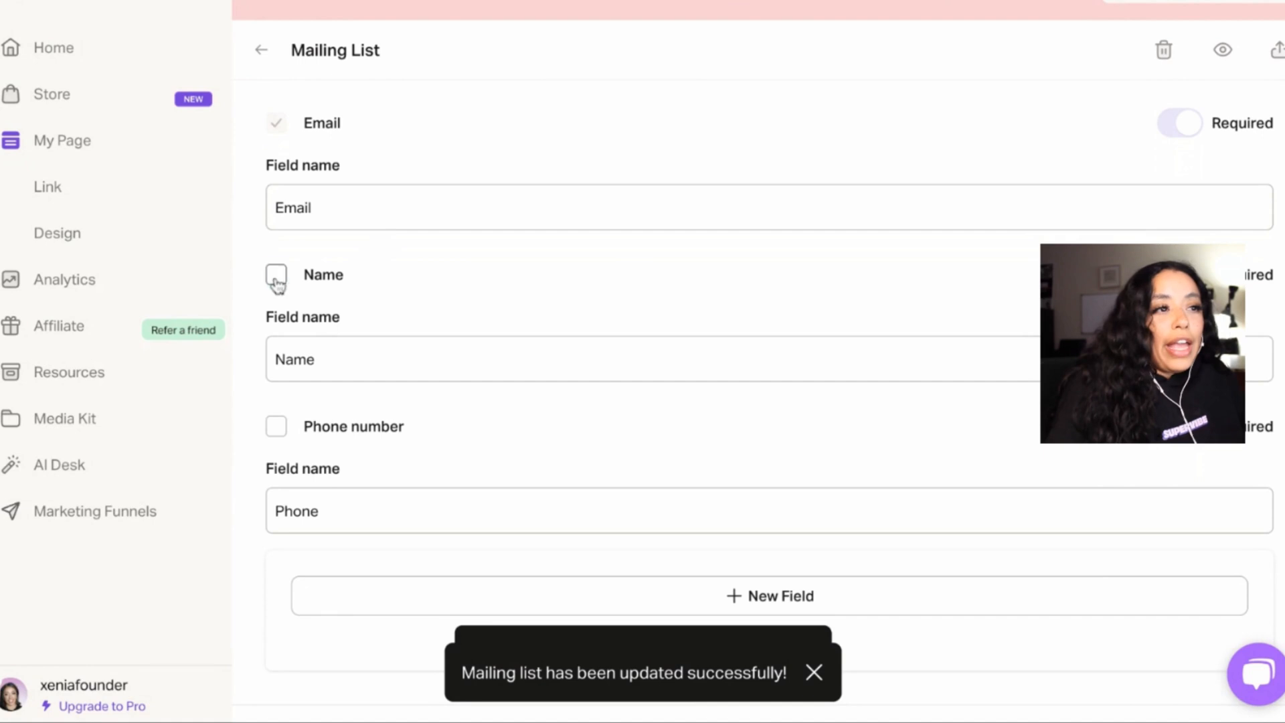
pyautogui.click(275, 274)
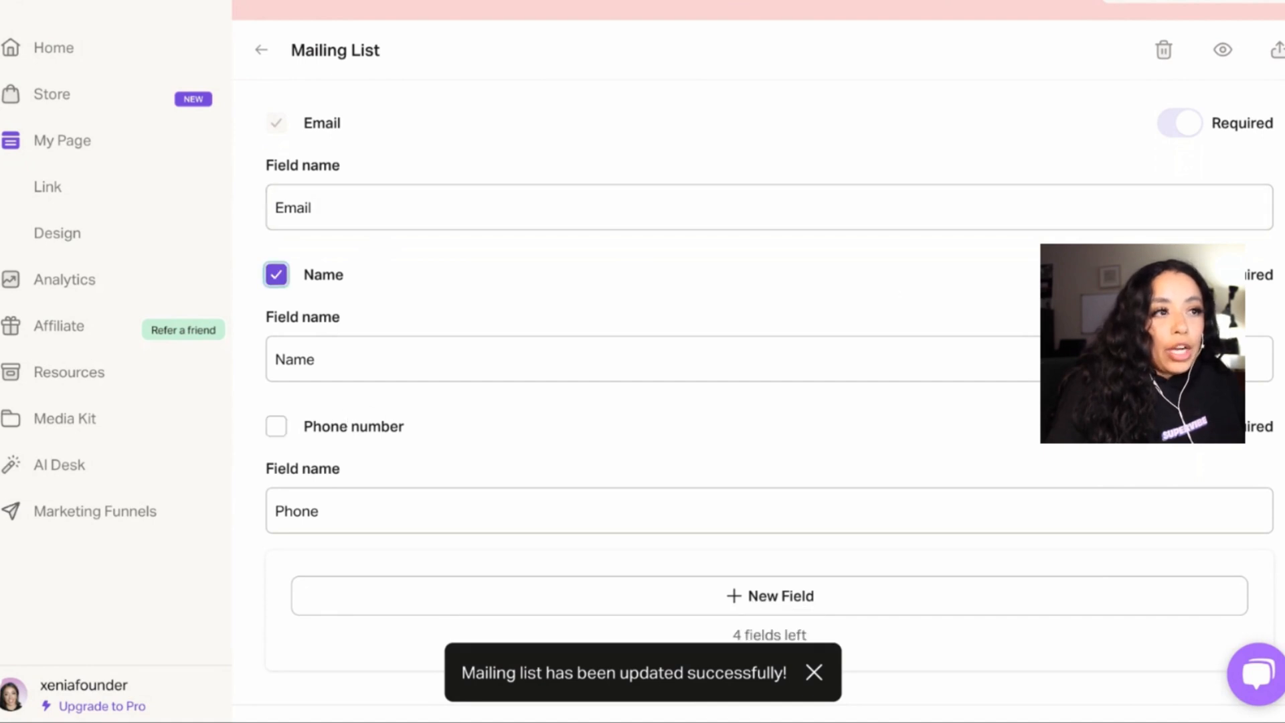
# Fill the JOIN THE CREATOR CLUB texts and the 'OMG YOU ARE IN!' thank-you message
pyautogui.scroll(-3)
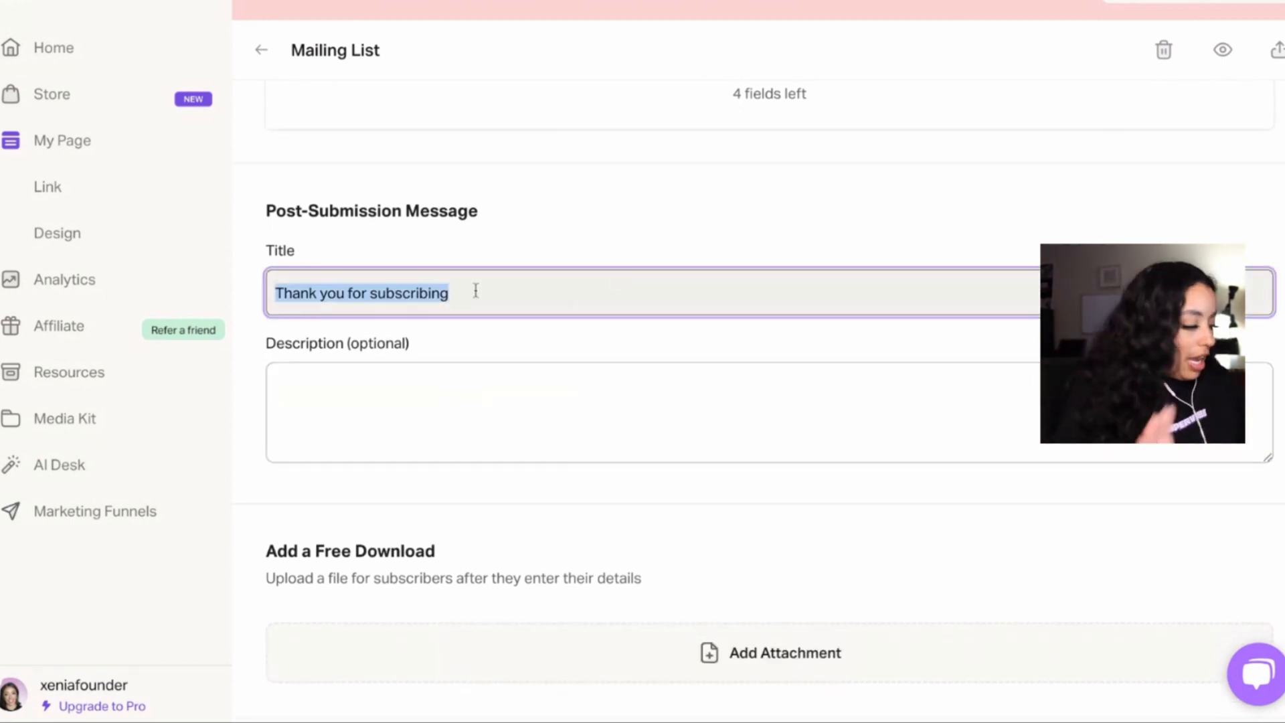
pyautogui.write('OMG YOU ARE IN!')
pyautogui.click(770, 412)
pyautogui.write("I am so excited for you! make sure to check you email & don't foret to add me as a contact so you never miss an em")
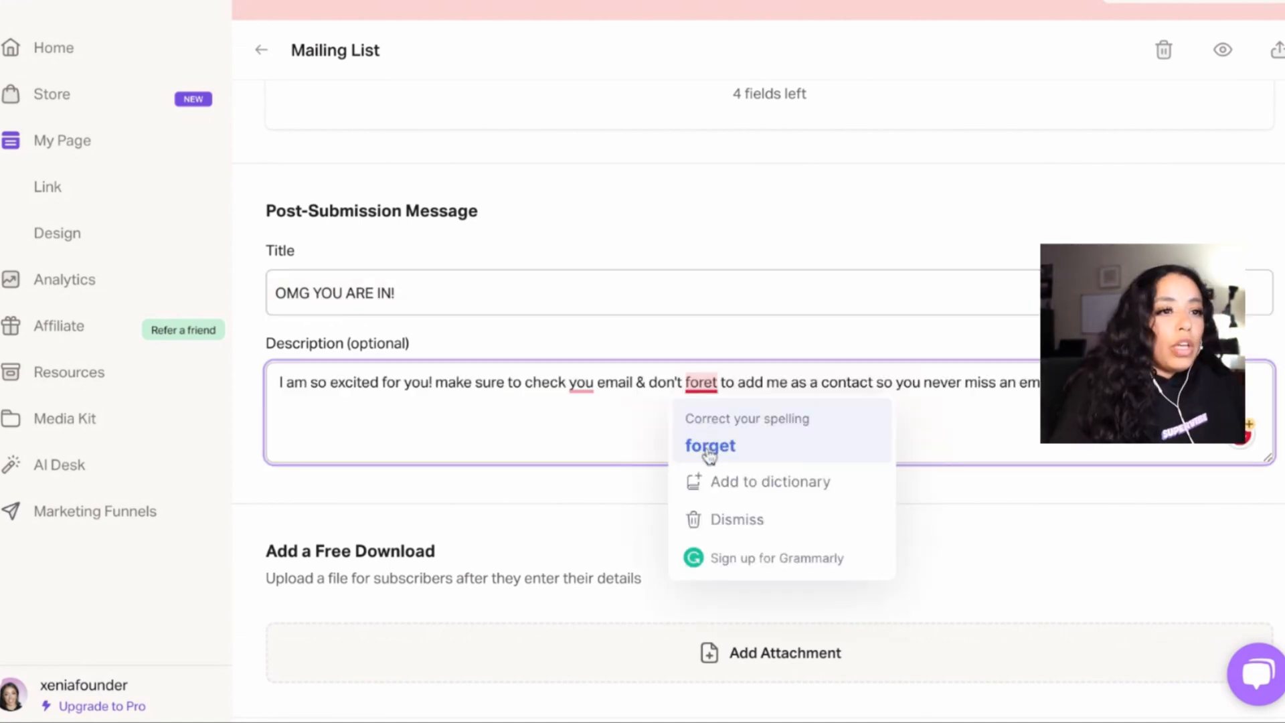
pyautogui.click(710, 444)
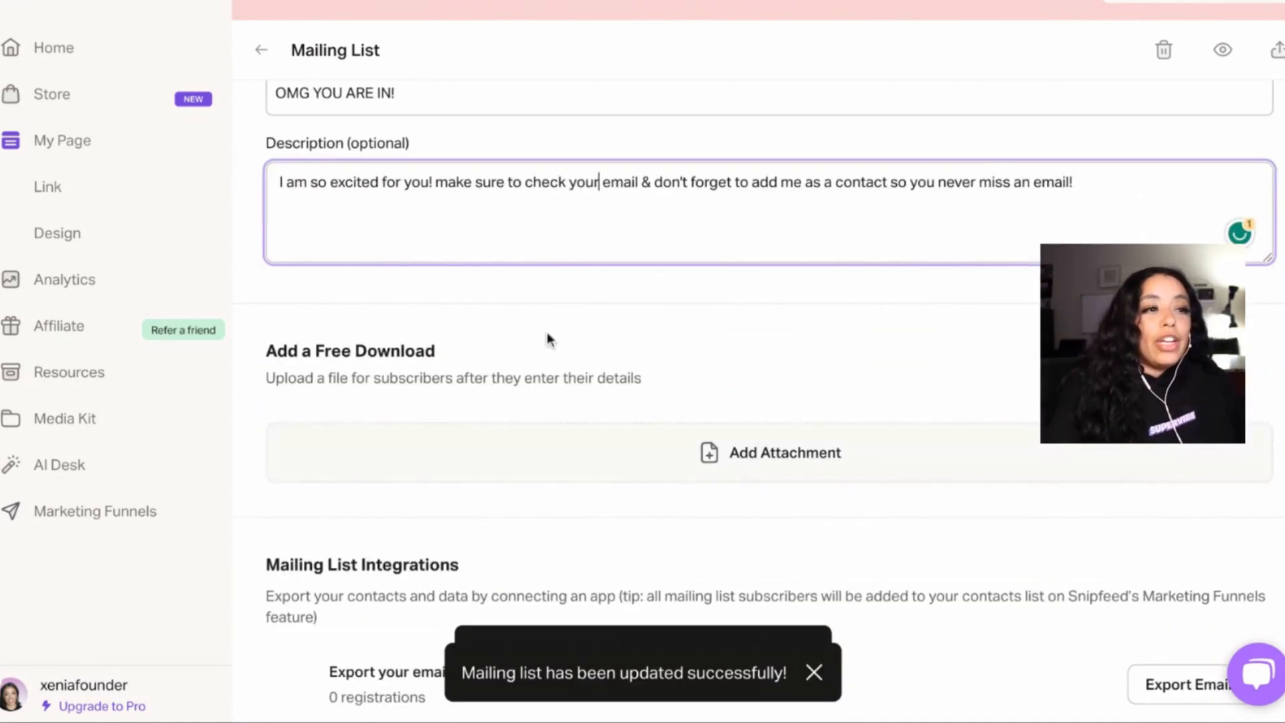
pyautogui.scroll(-3)
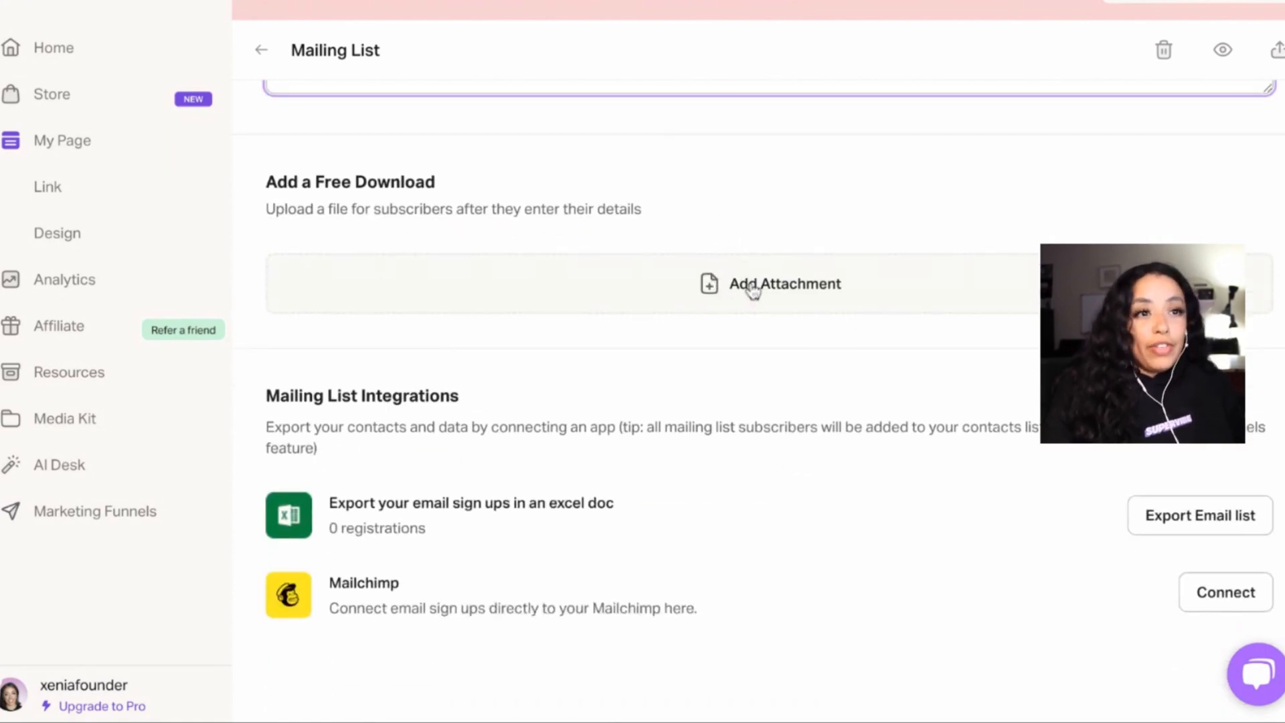
pyautogui.scroll(3)
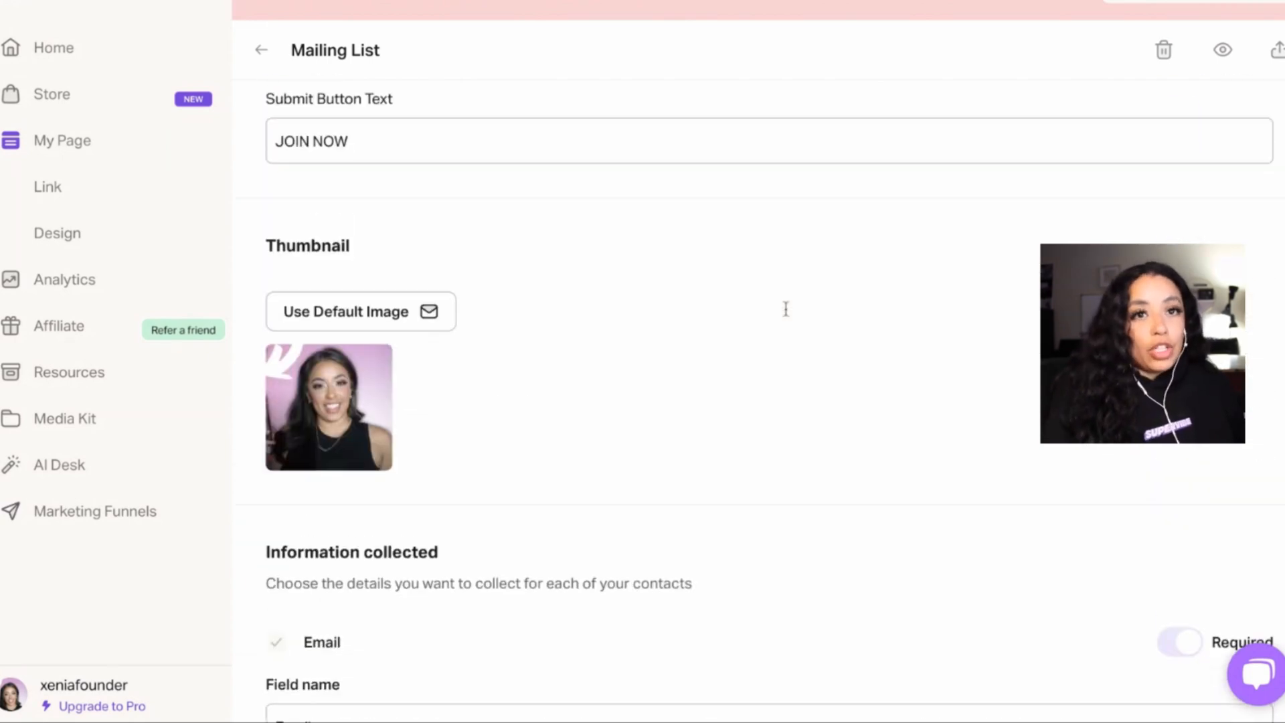
pyautogui.scroll(3)
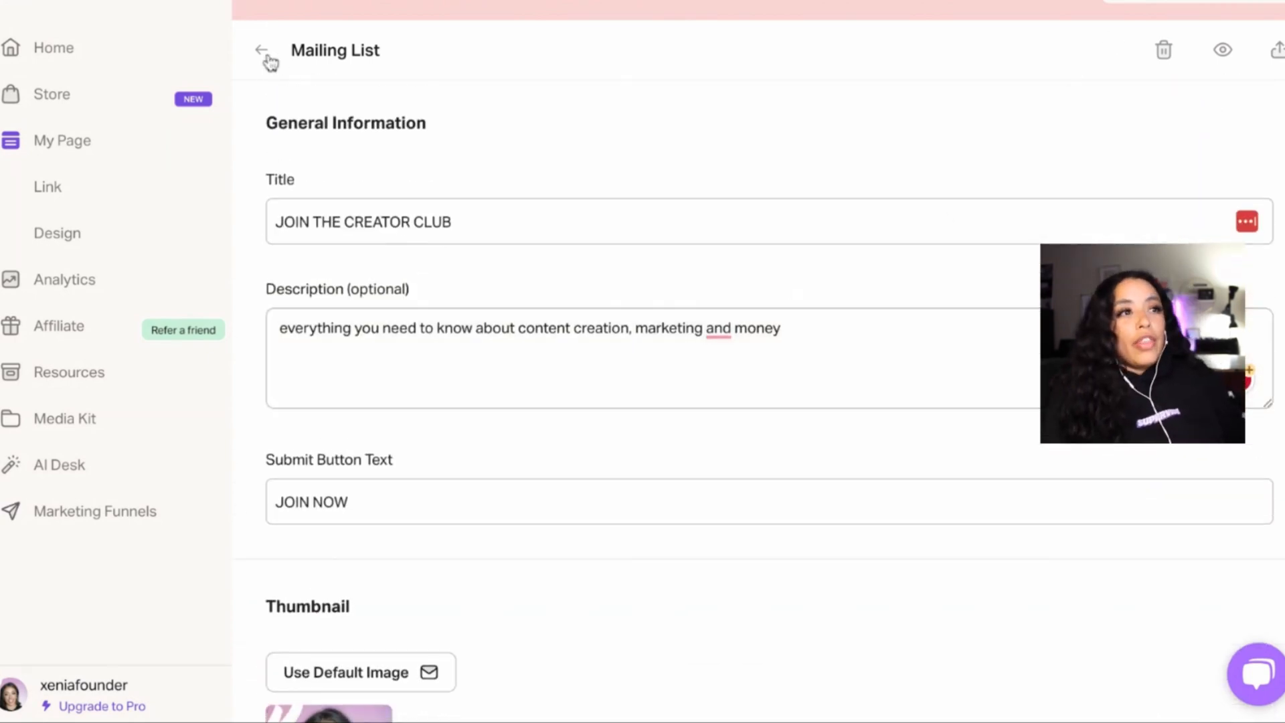
# Add a Custom Text block and enter the sign-up line
pyautogui.click(261, 50)
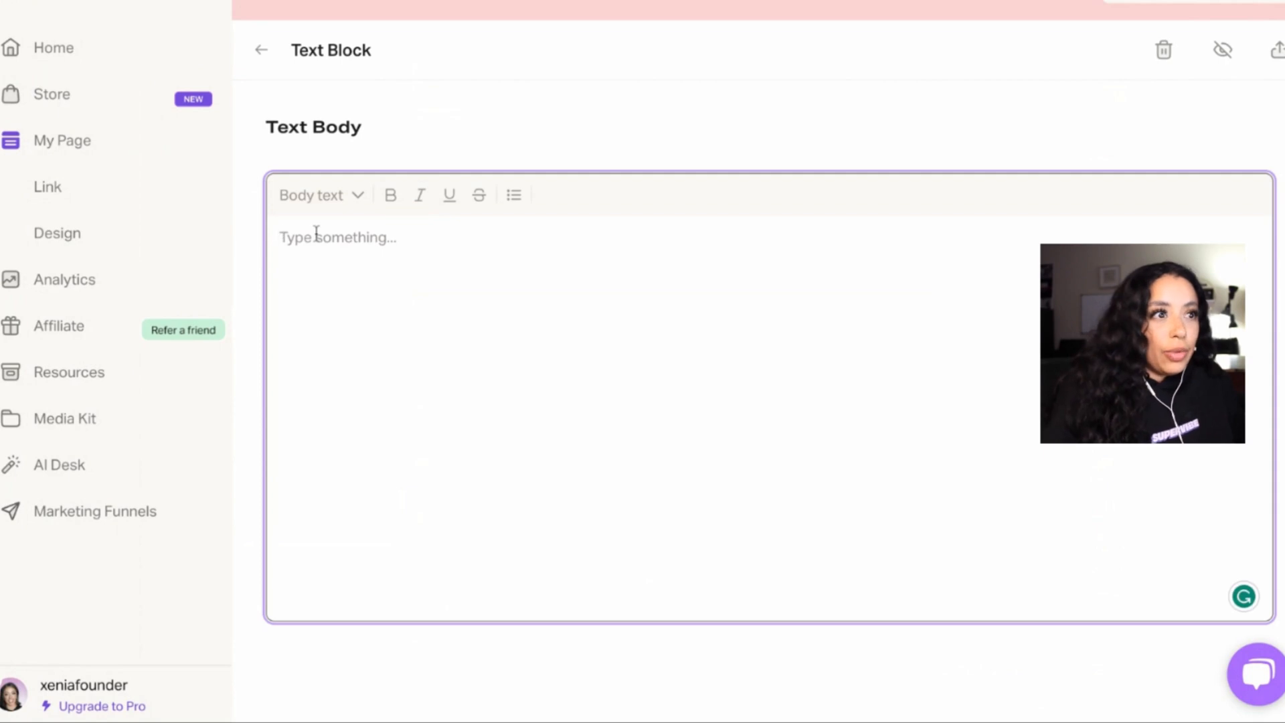
pyautogui.write('Hey Friend!')
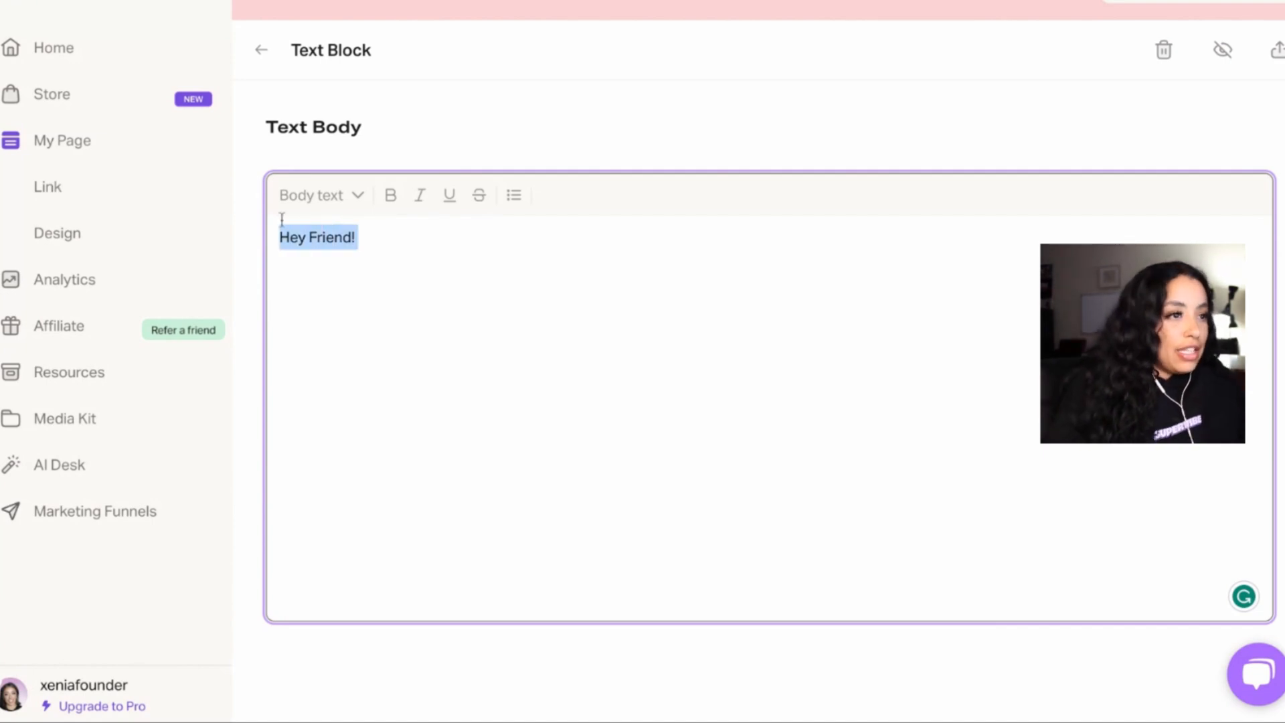
pyautogui.write('SIGN PP NOW')
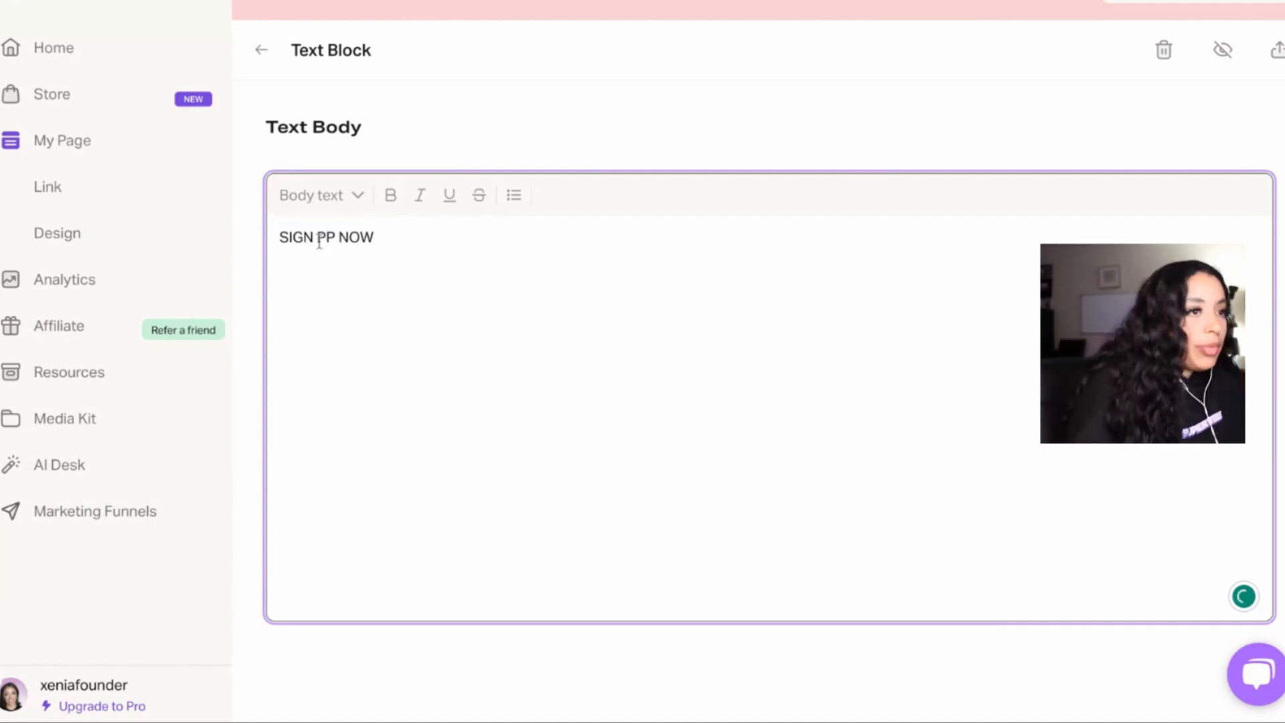
# Make the text bold, correct it to SIGN UP NOW and return to the Link page
pyautogui.click(389, 195)
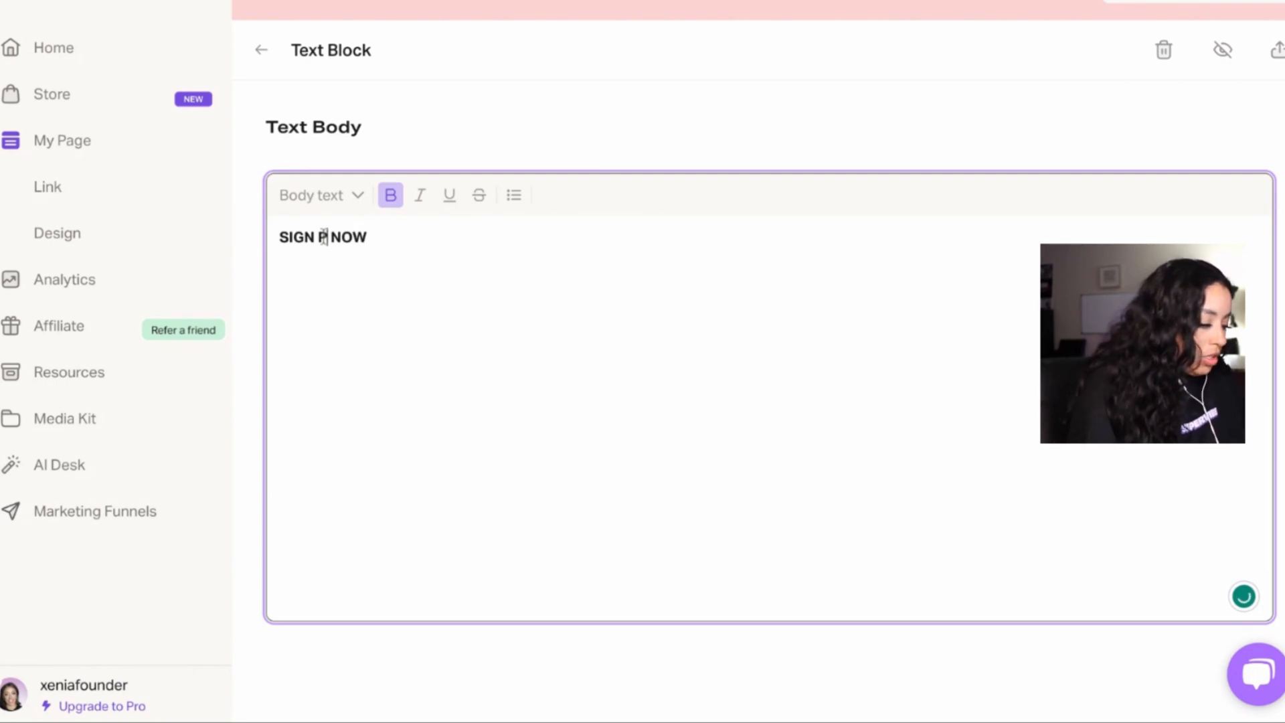
pyautogui.write('OP')
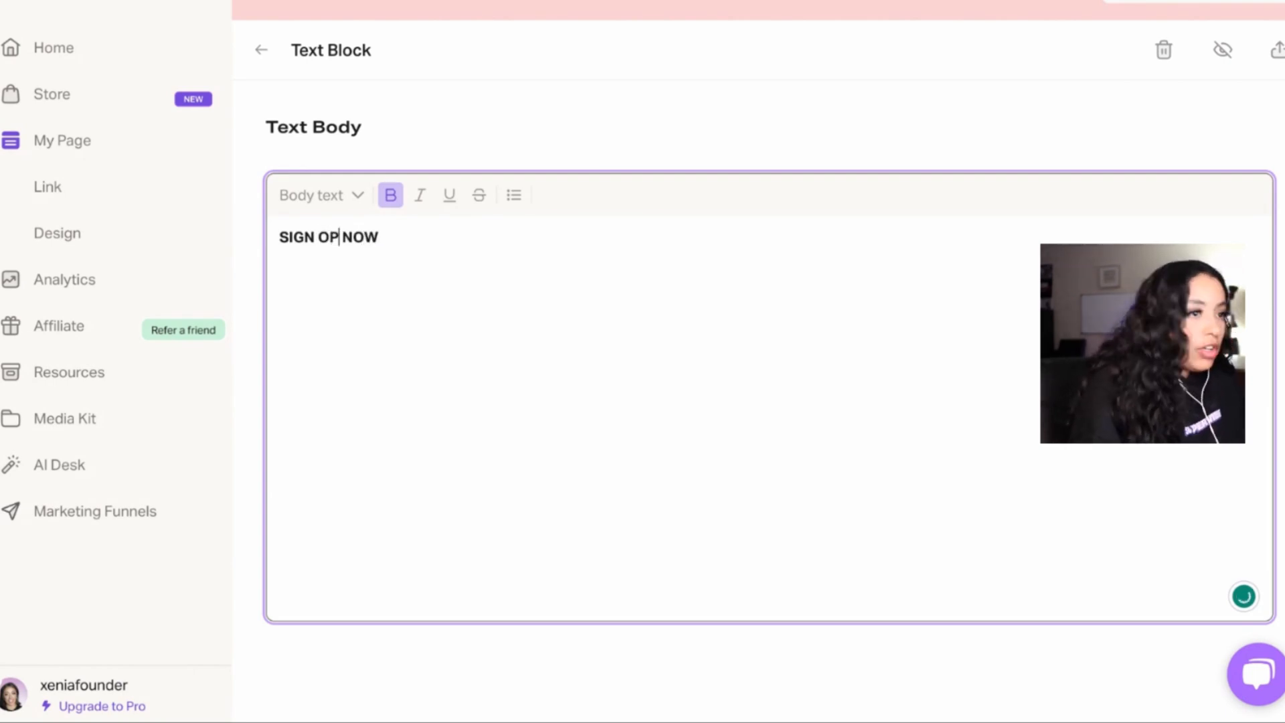
pyautogui.write('U')
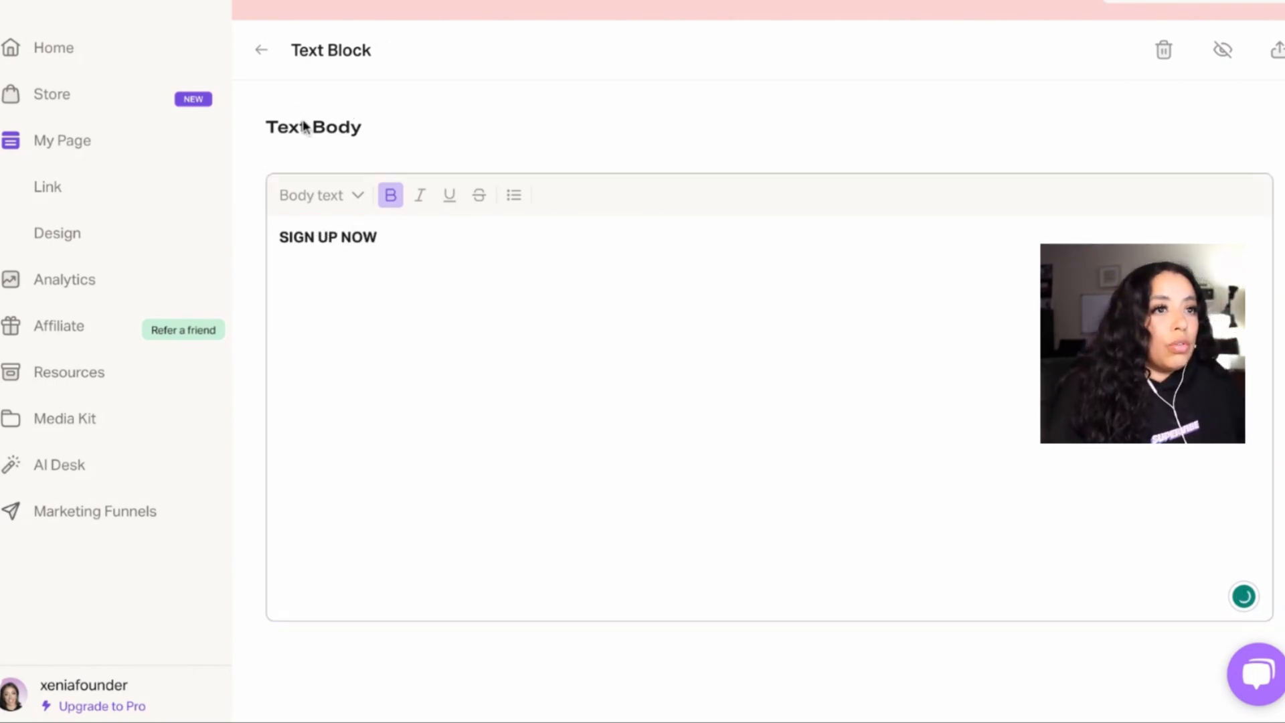
pyautogui.click(261, 49)
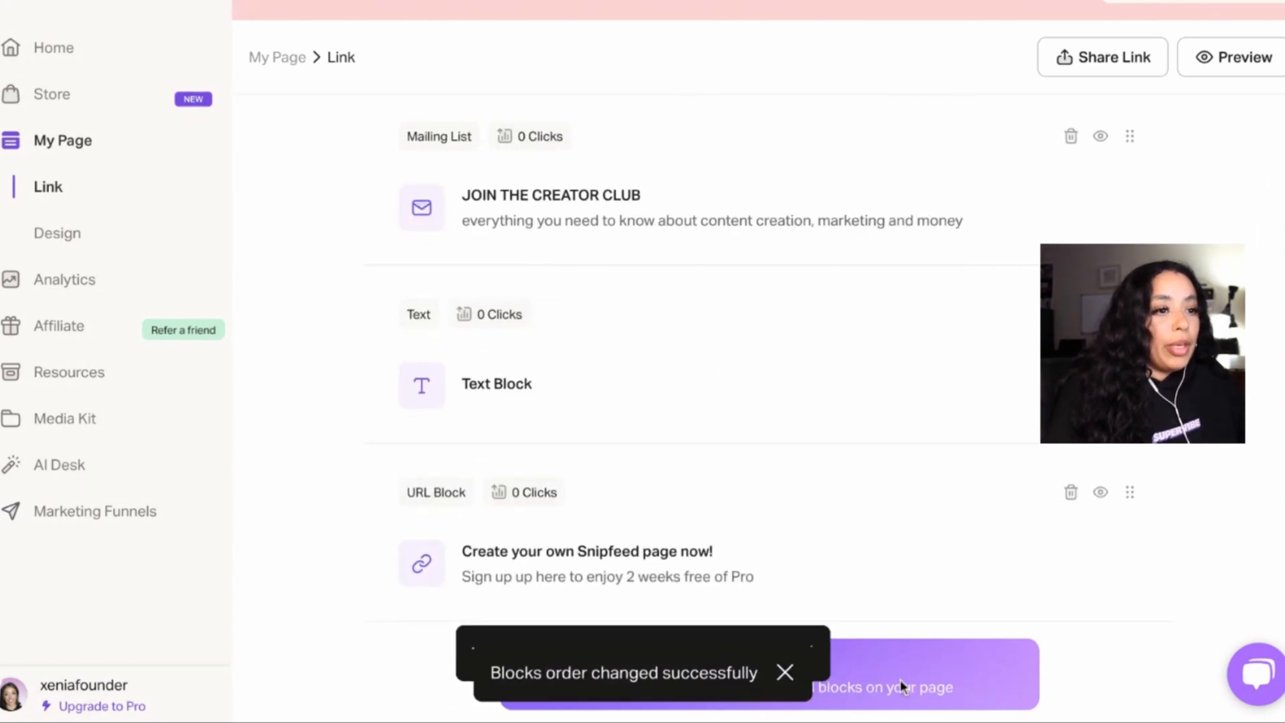
# Add the 'test' digital product as a single block from Monetization
pyautogui.click(901, 687)
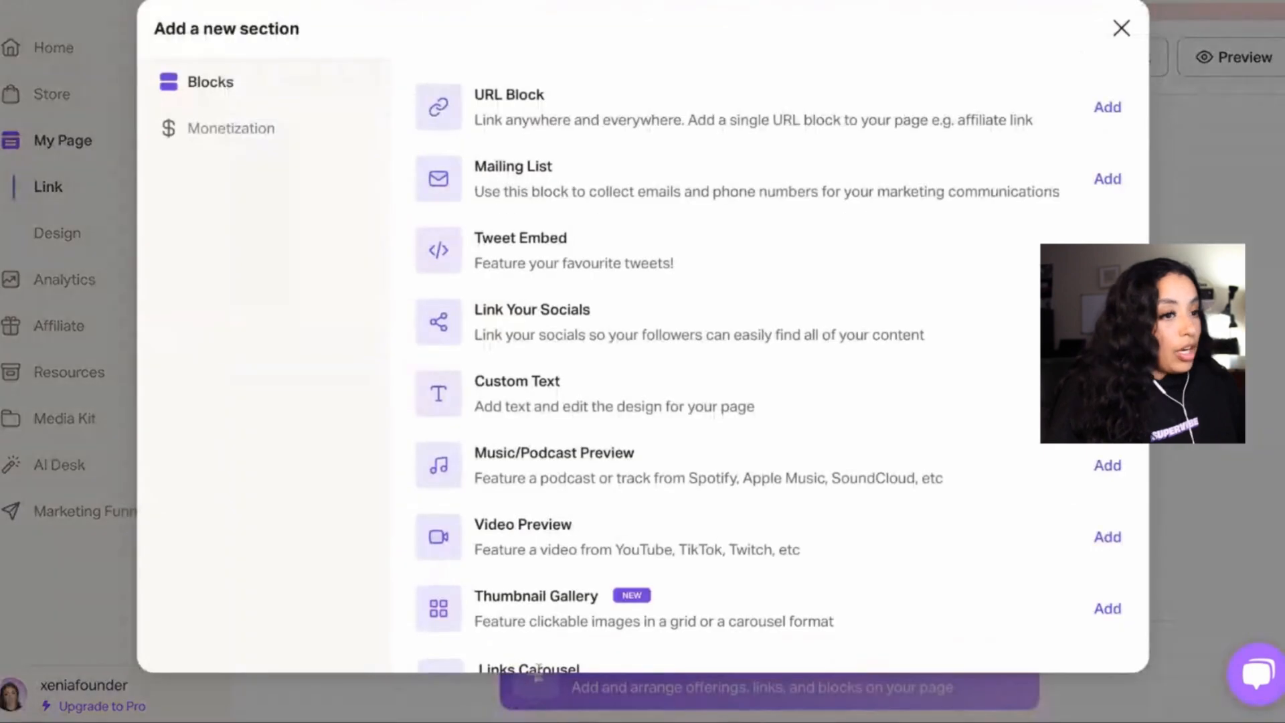
pyautogui.click(231, 128)
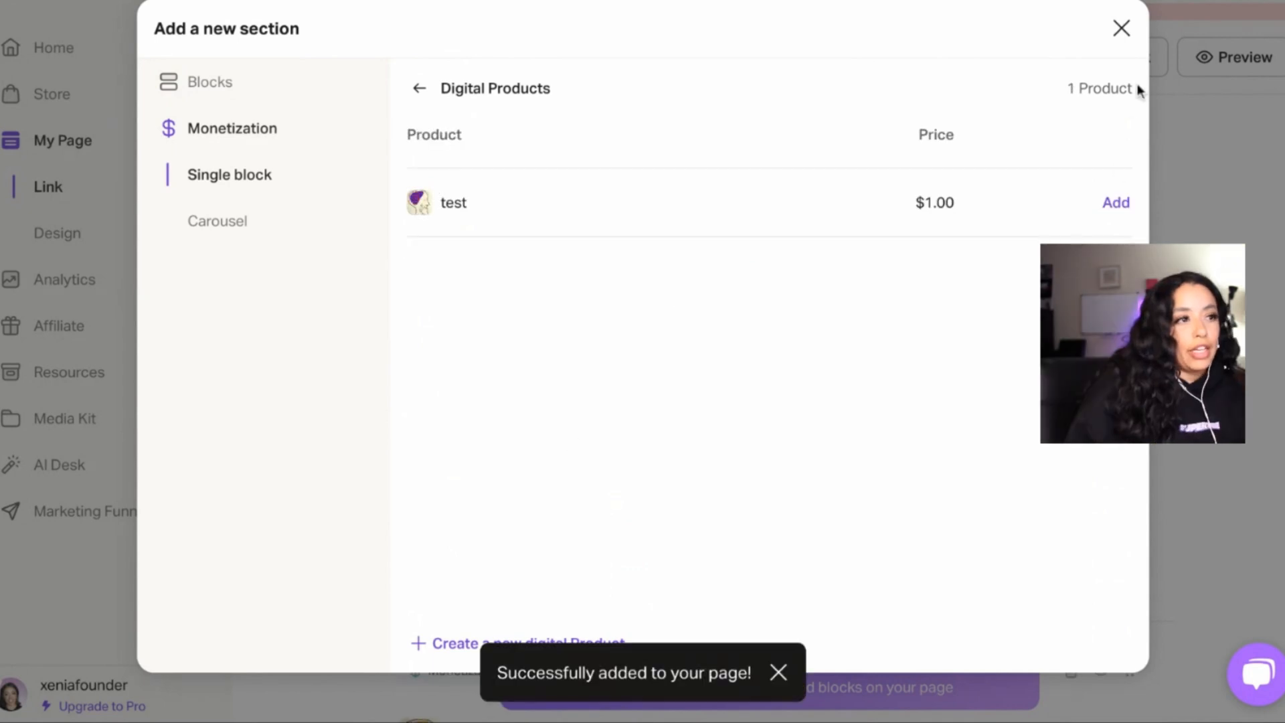
pyautogui.click(1115, 202)
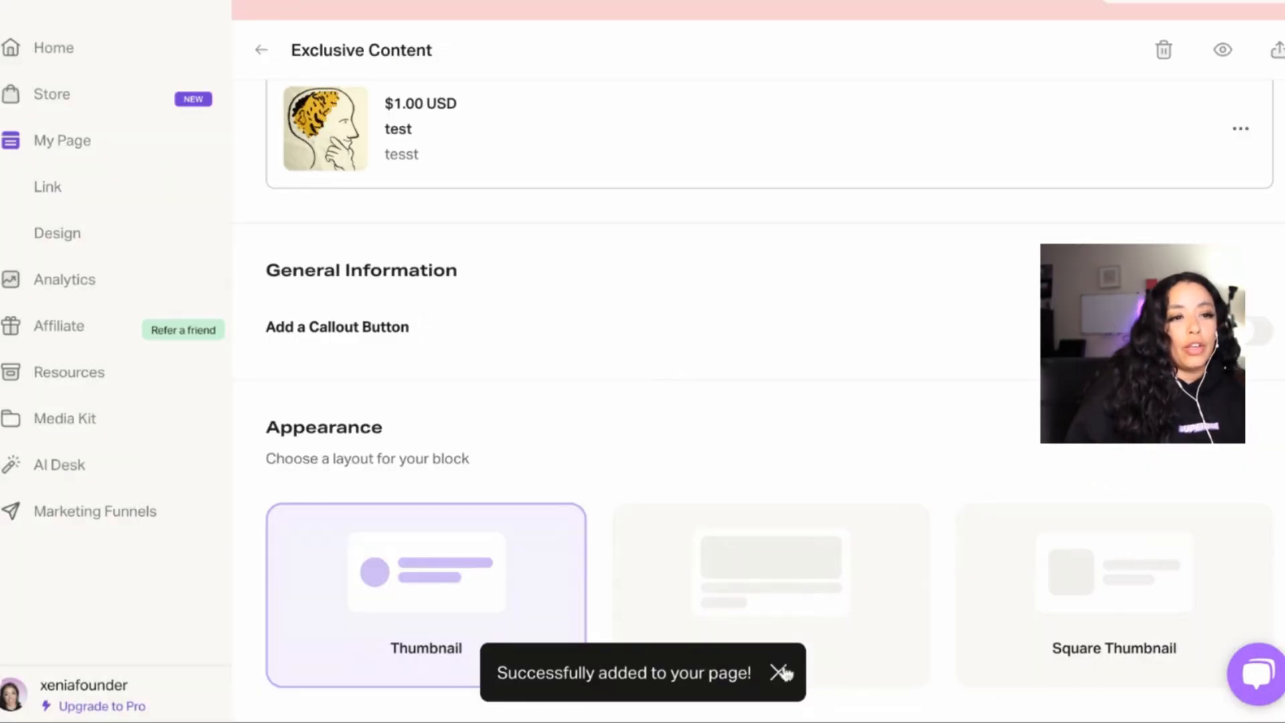
pyautogui.click(1113, 594)
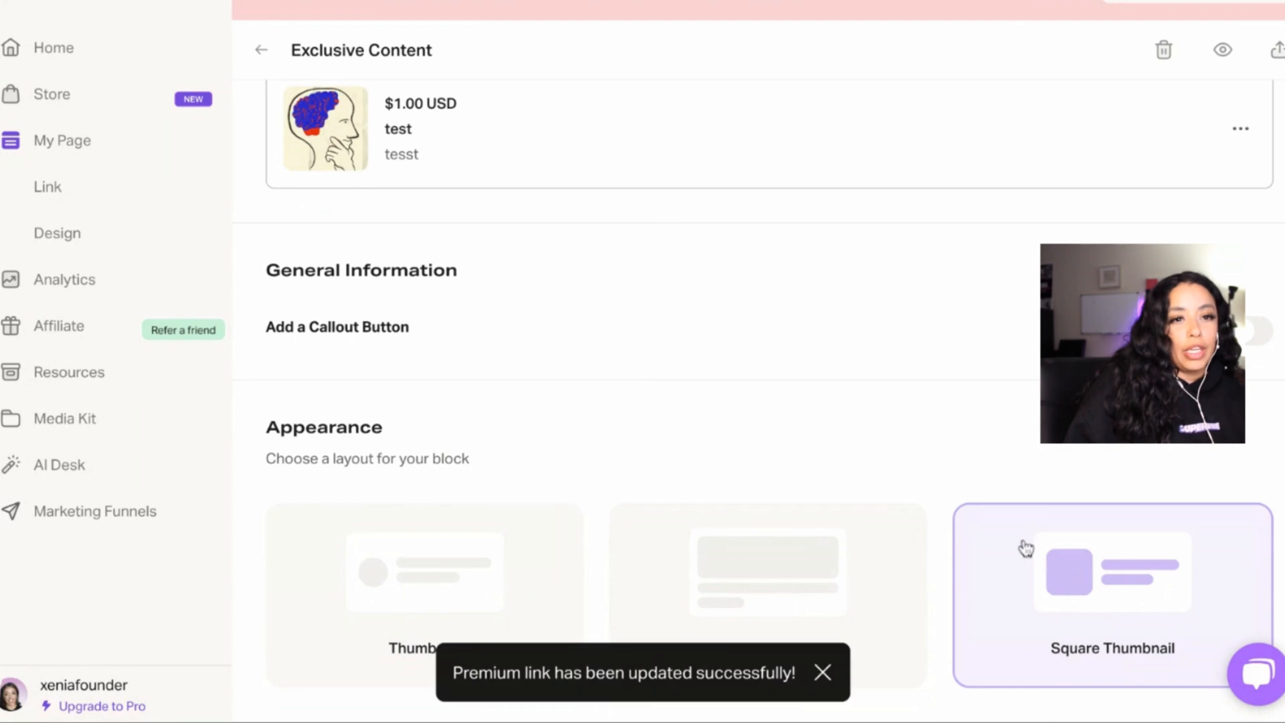
# Preview the page, set the block to Square Thumbnail and place it between the text and URL blocks
pyautogui.click(424, 594)
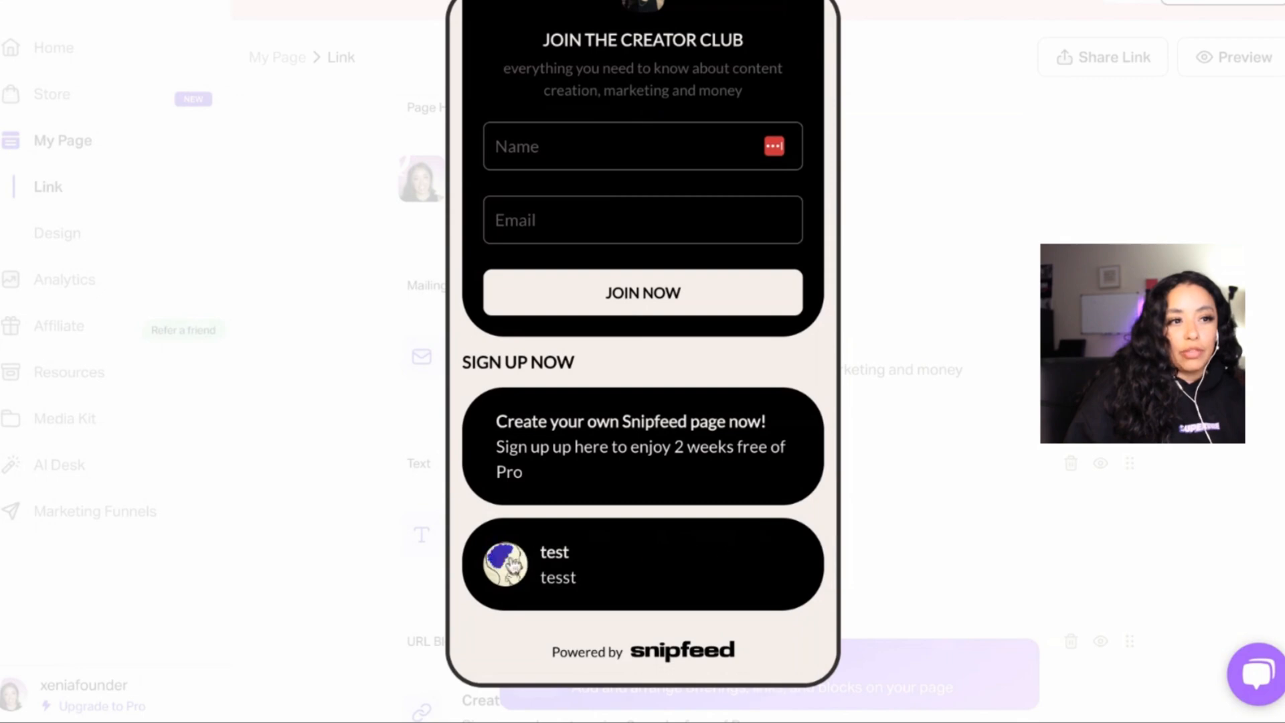
pyautogui.scroll(3)
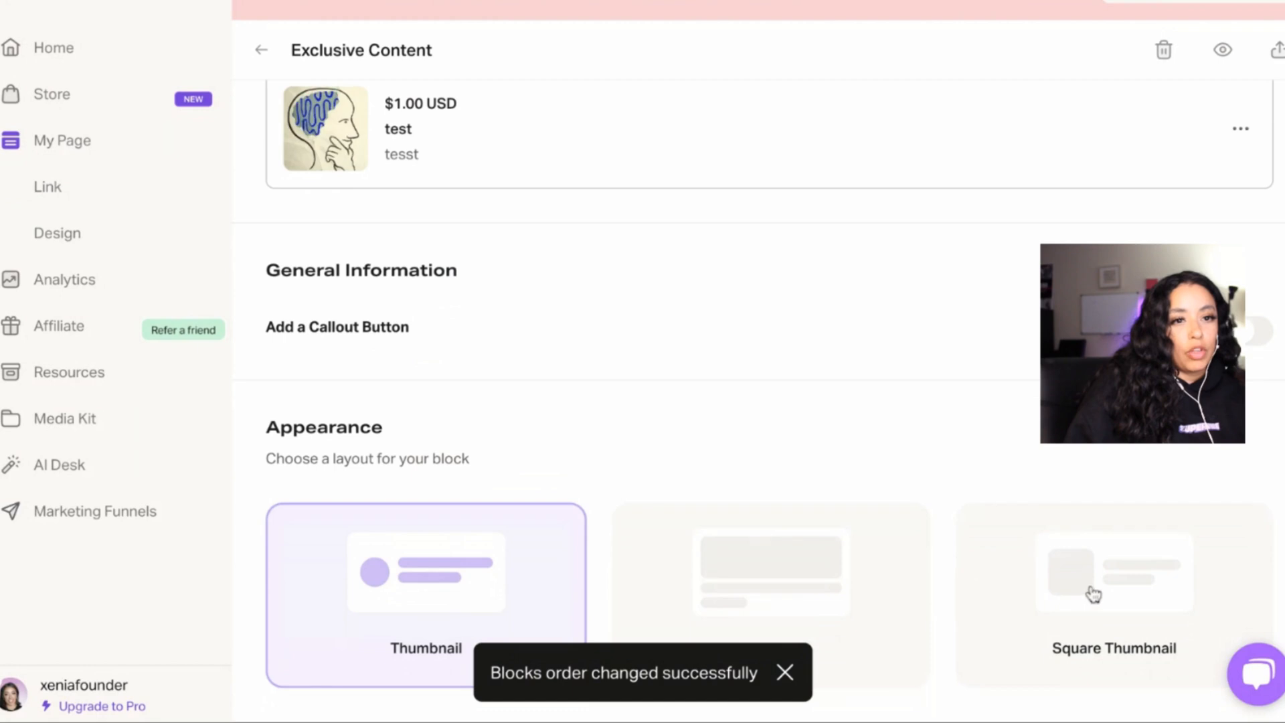
pyautogui.click(1113, 594)
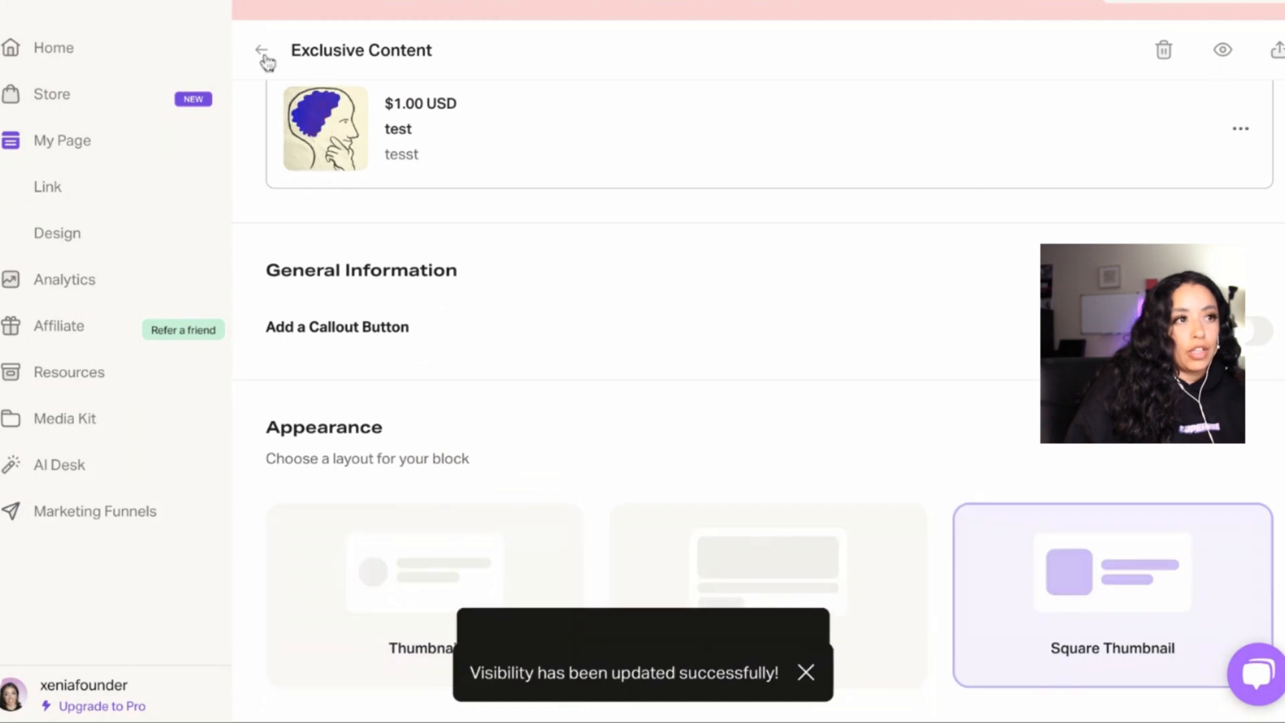
pyautogui.click(261, 50)
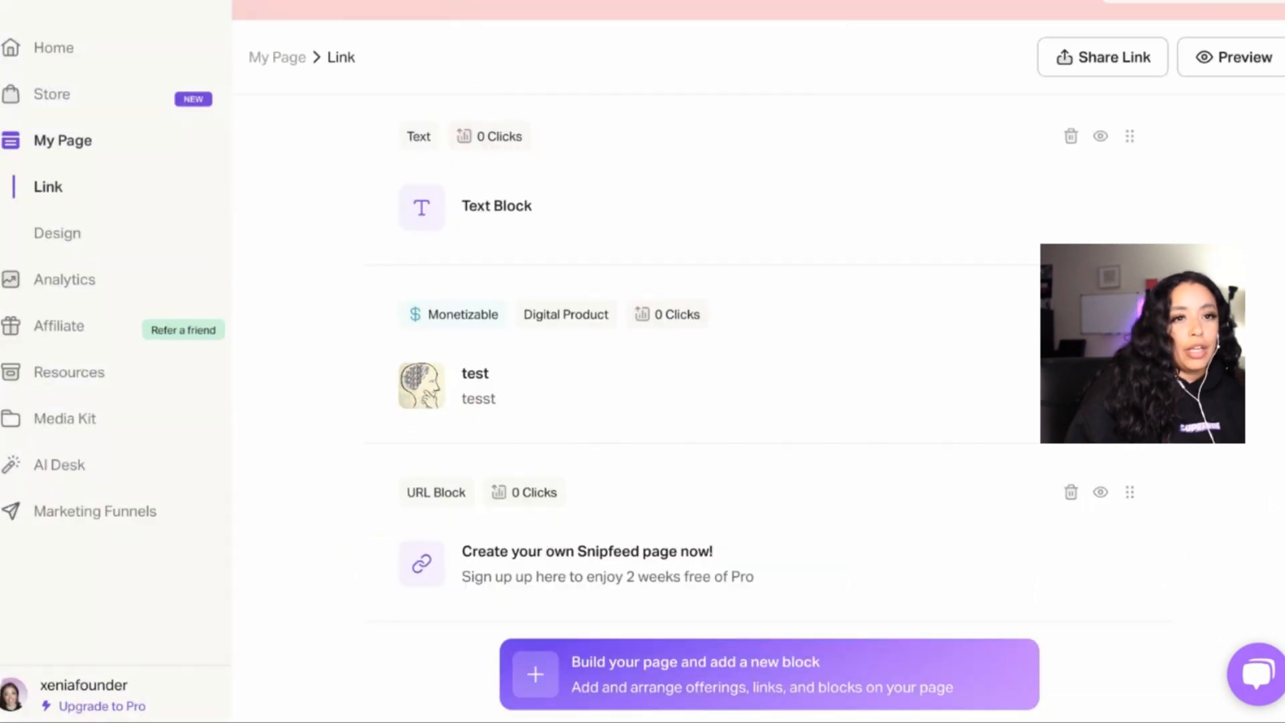
pyautogui.click(476, 386)
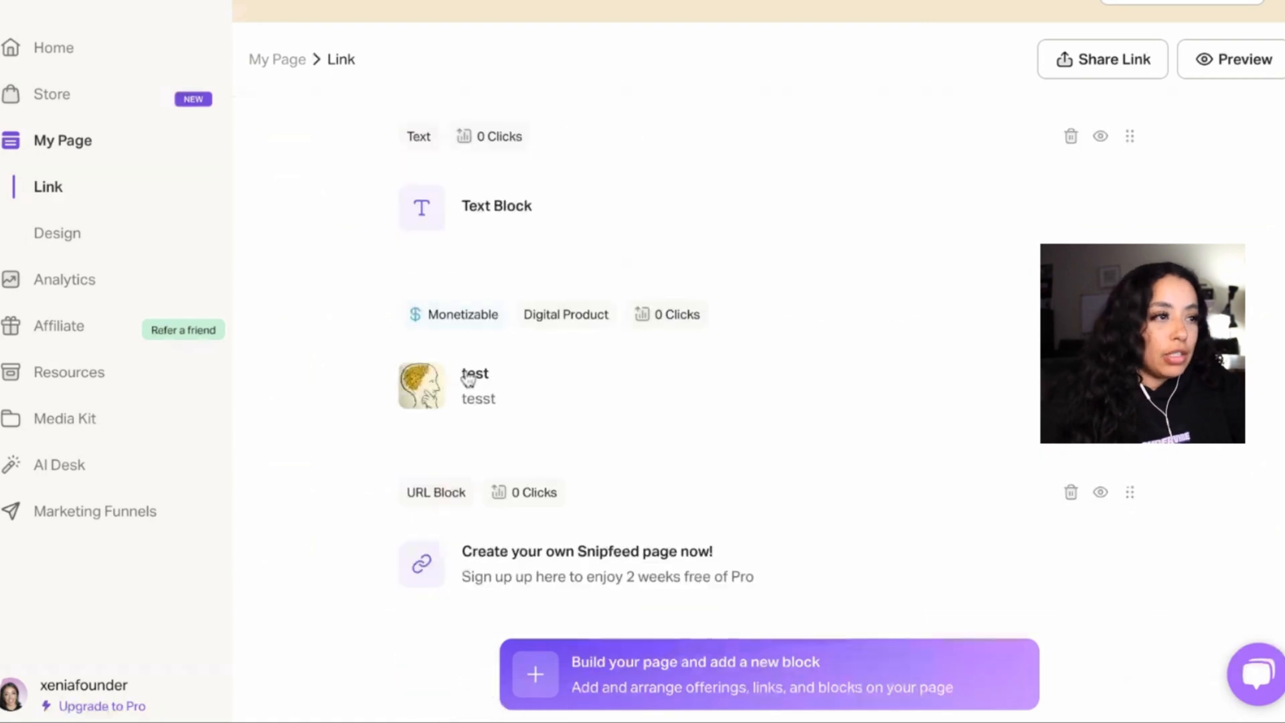
# Add a Video Preview block, leaving its TikTok/YouTube/Vimeo link form open
pyautogui.click(536, 674)
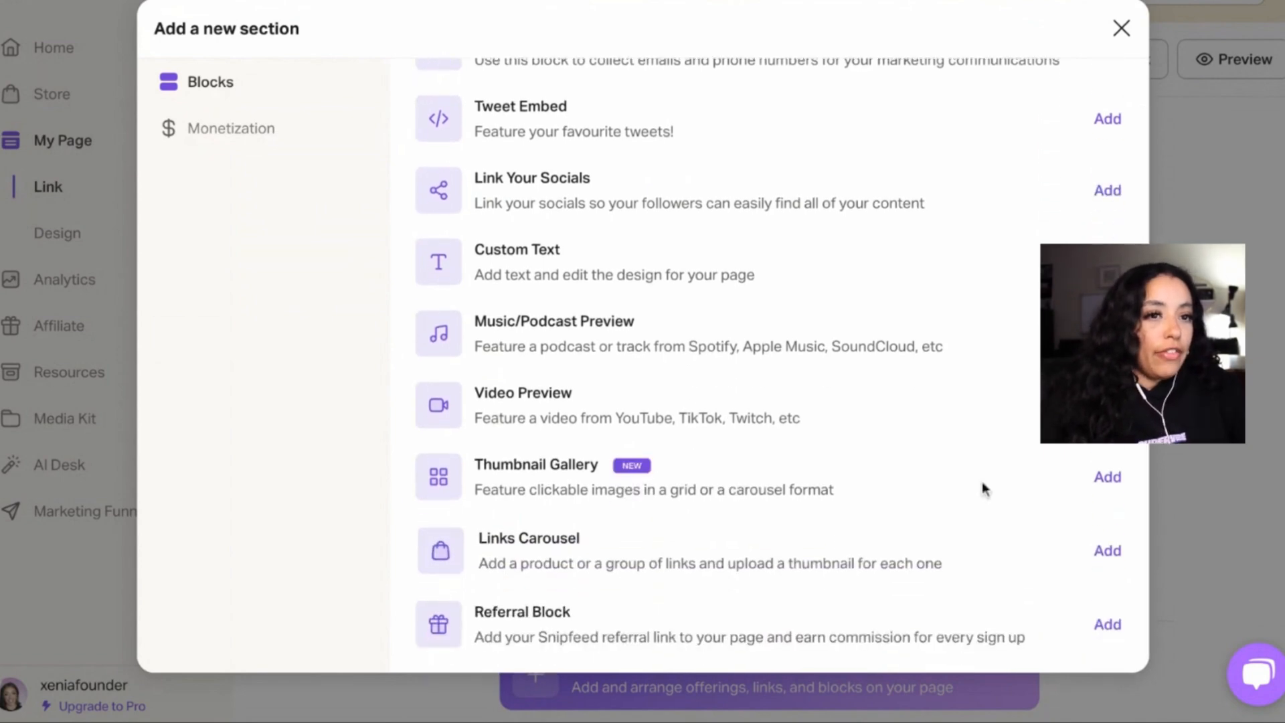
pyautogui.click(1108, 400)
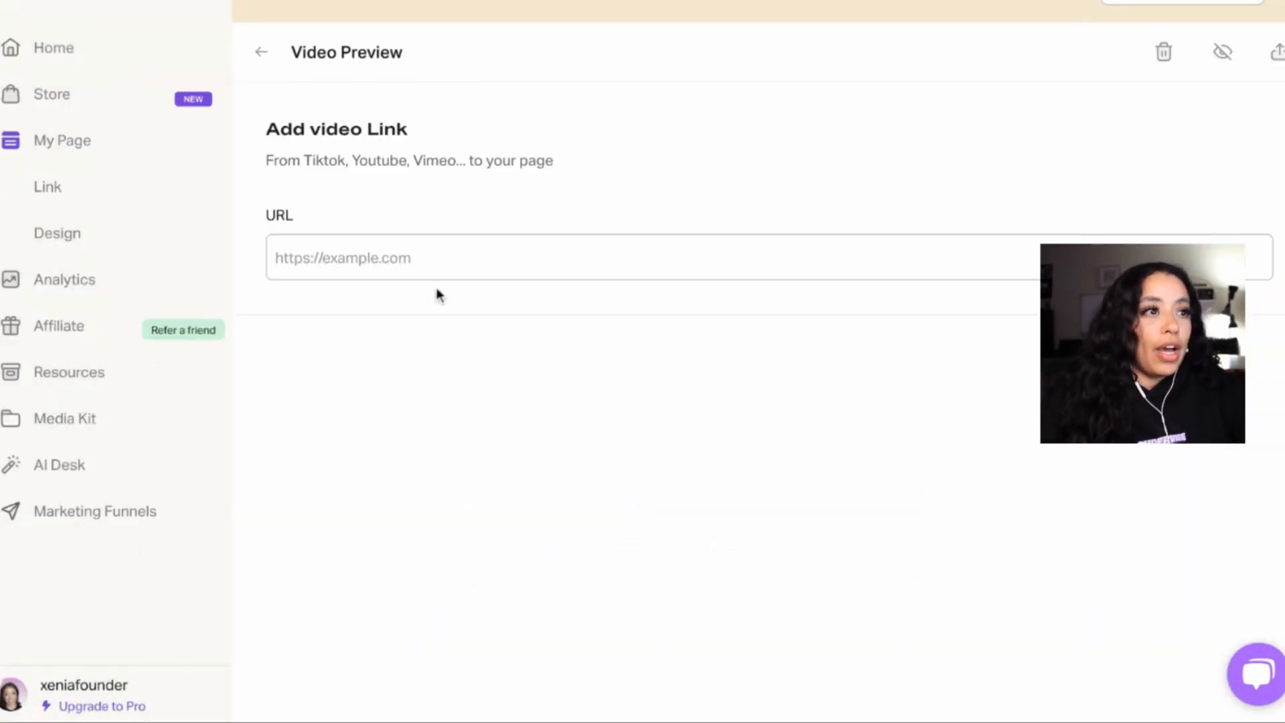
pyautogui.moveTo(450, 111)
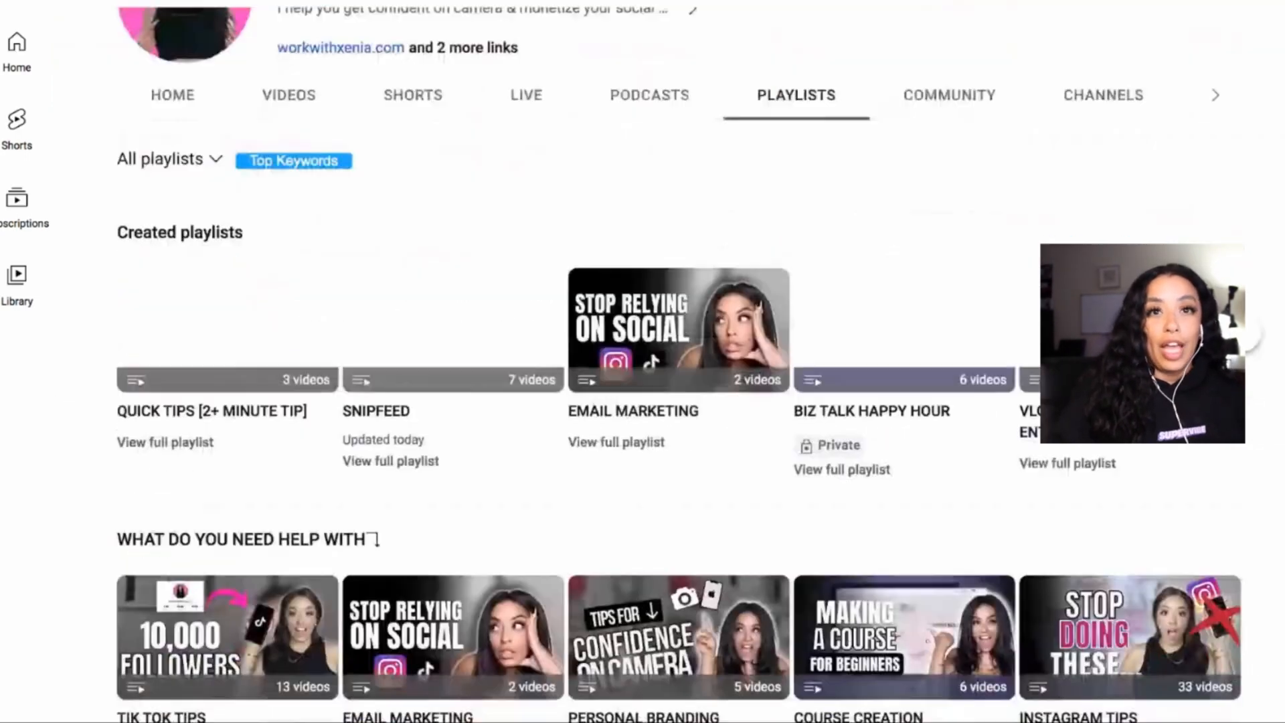
# Pick a video from the YouTube channel's playlists for the preview block
pyautogui.scroll(-3)
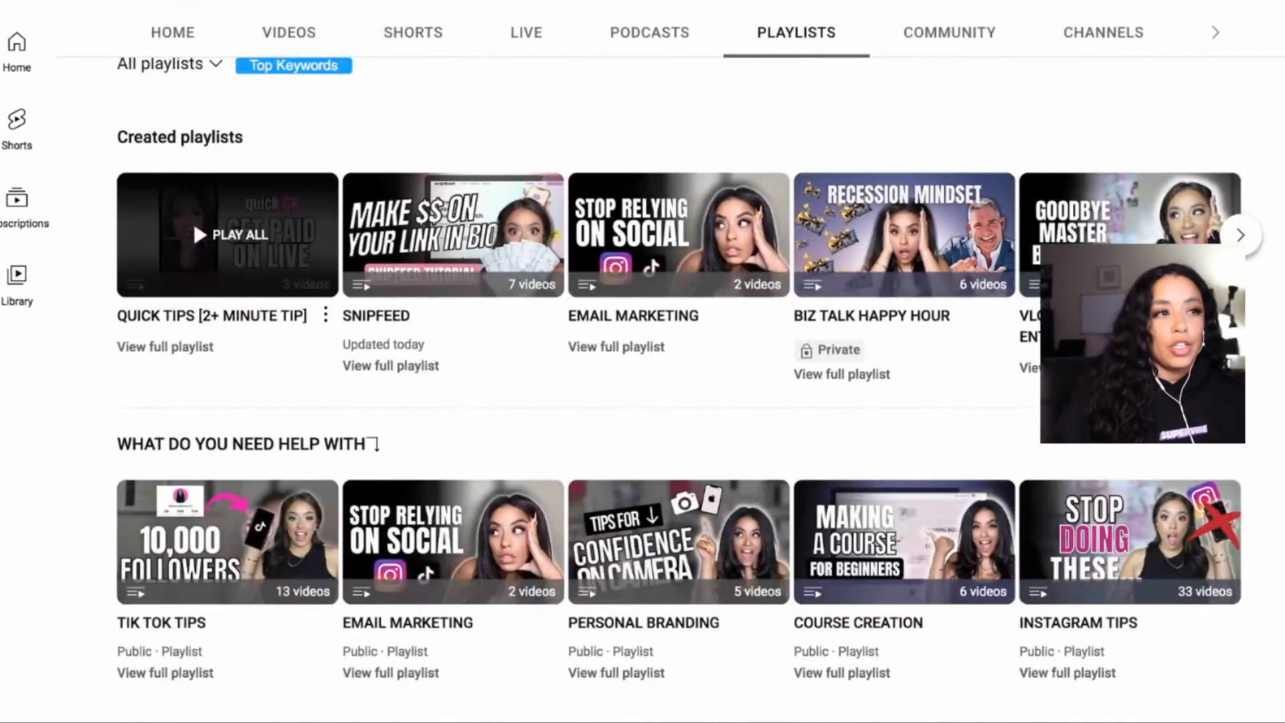
pyautogui.click(228, 235)
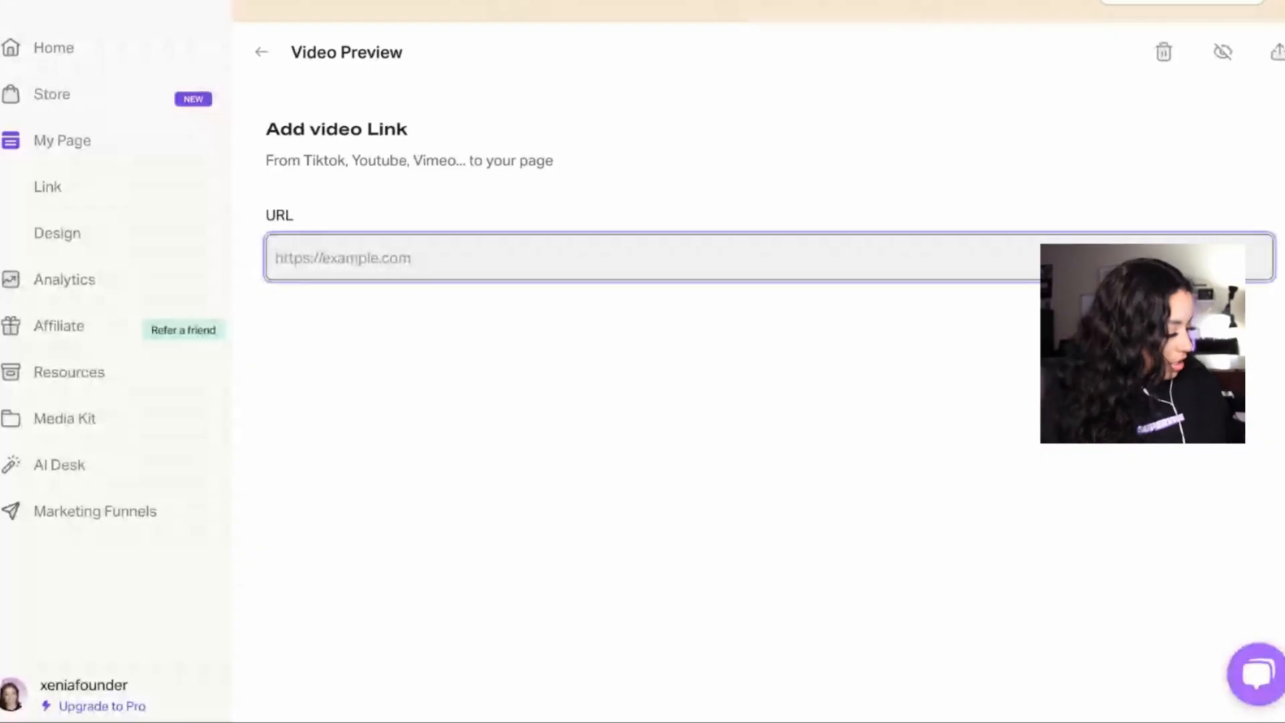
# View the phone-style visitor preview of the page and scroll down through it
pyautogui.click(261, 52)
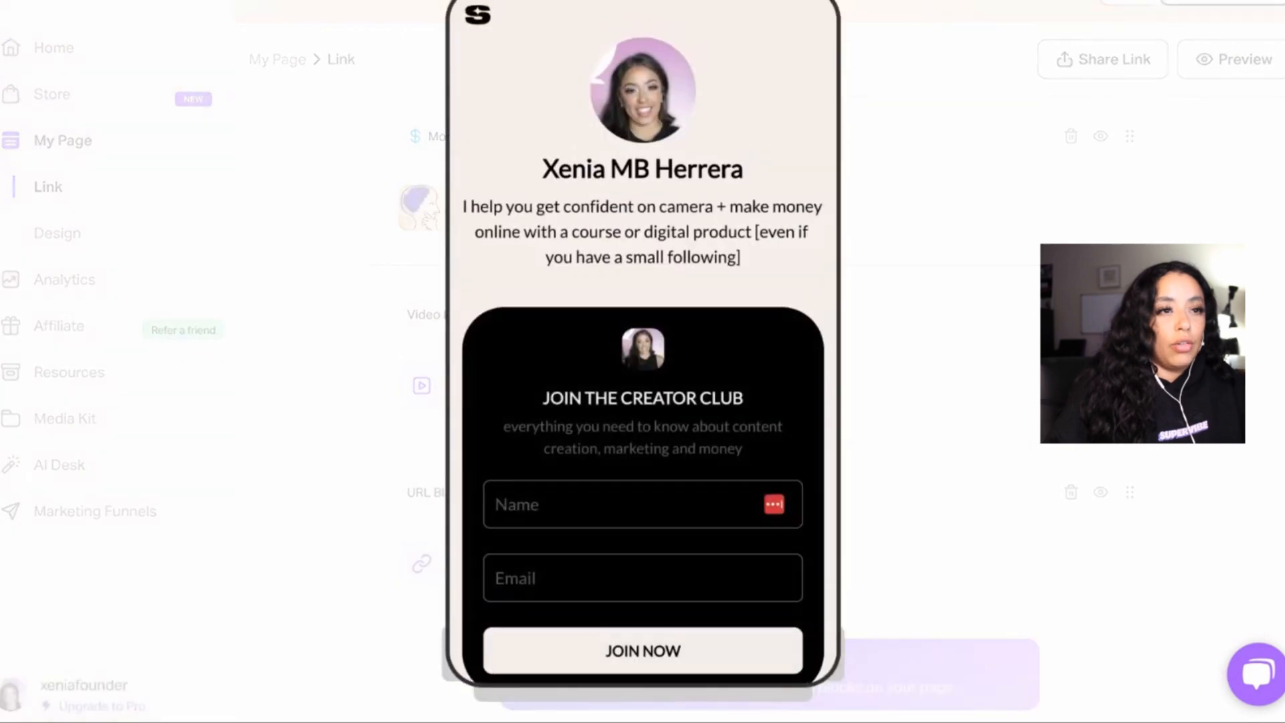
pyautogui.scroll(-3)
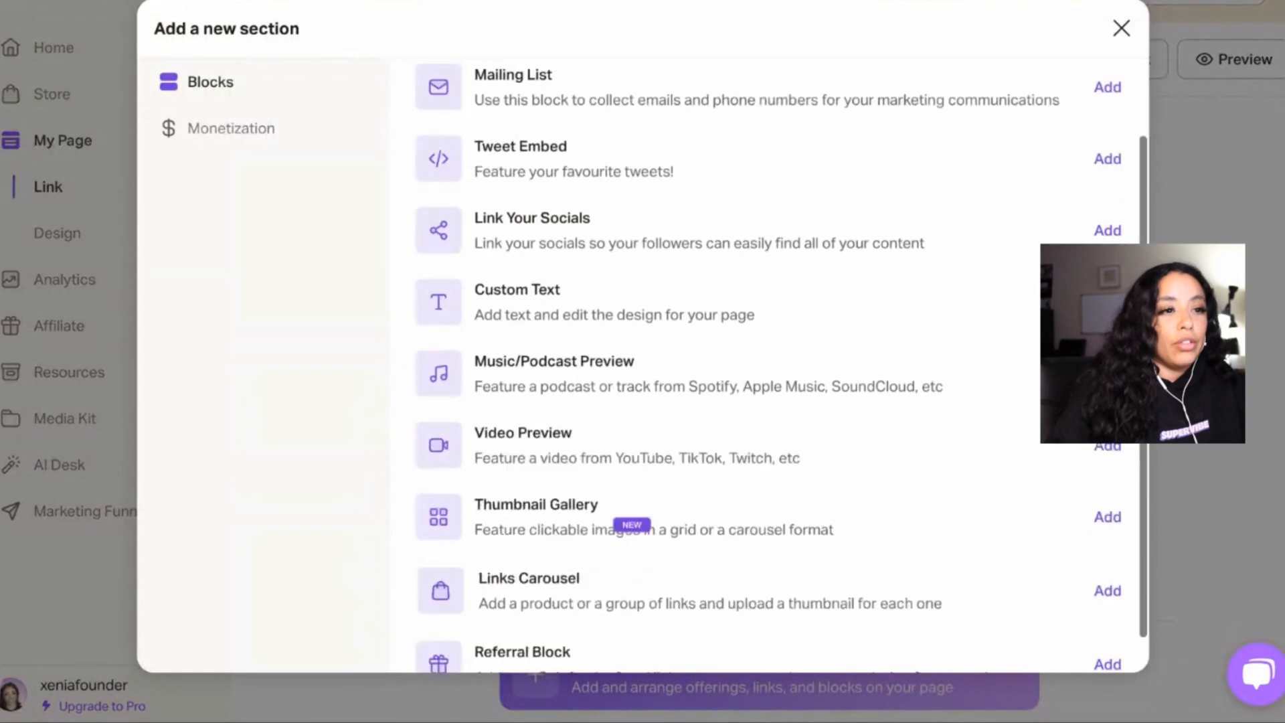
# Add a Thumbnail Gallery block and start a new image titled NOTION TEMPLATE
pyautogui.scroll(-3)
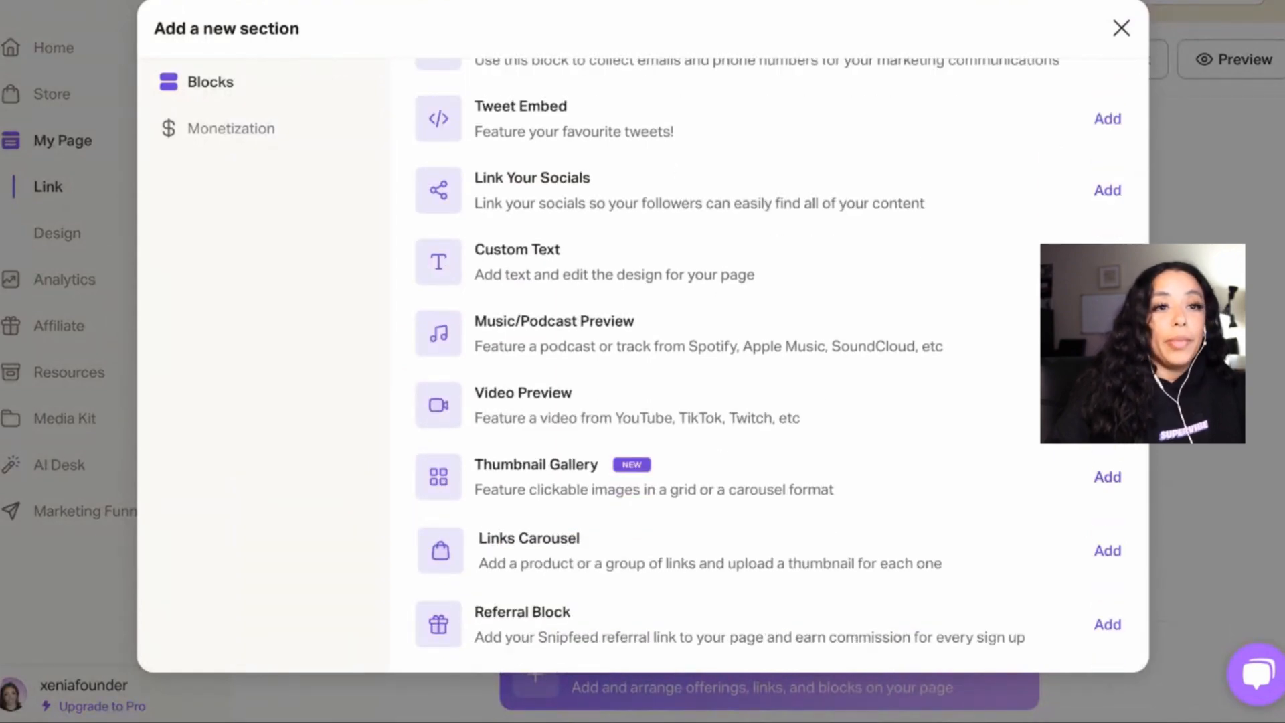
pyautogui.click(1107, 477)
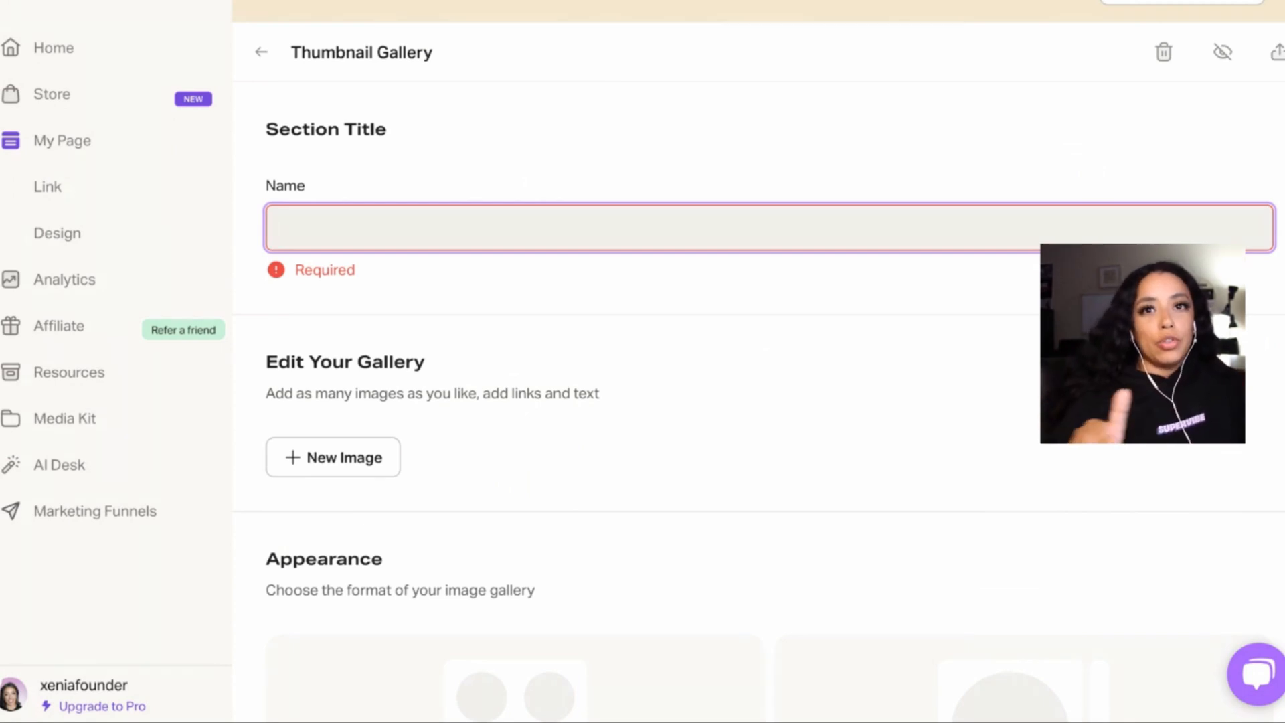
pyautogui.click(334, 457)
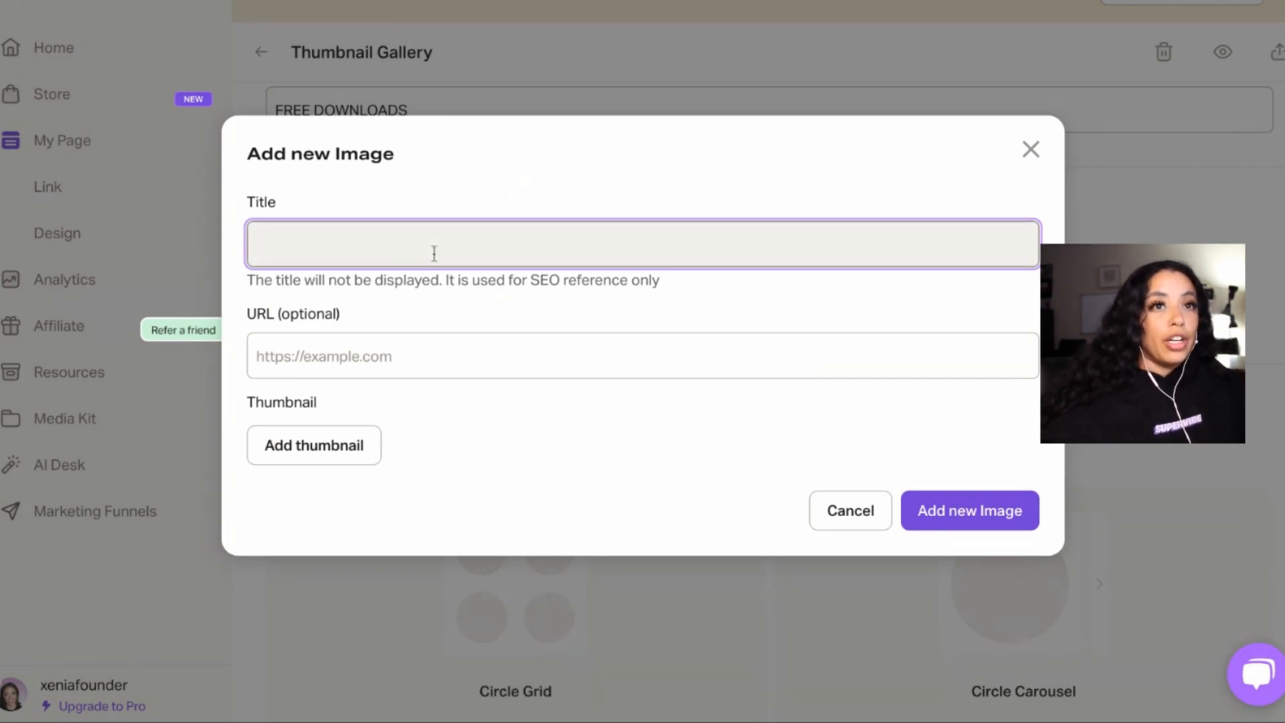
pyautogui.write('NOTION TEMPLATE')
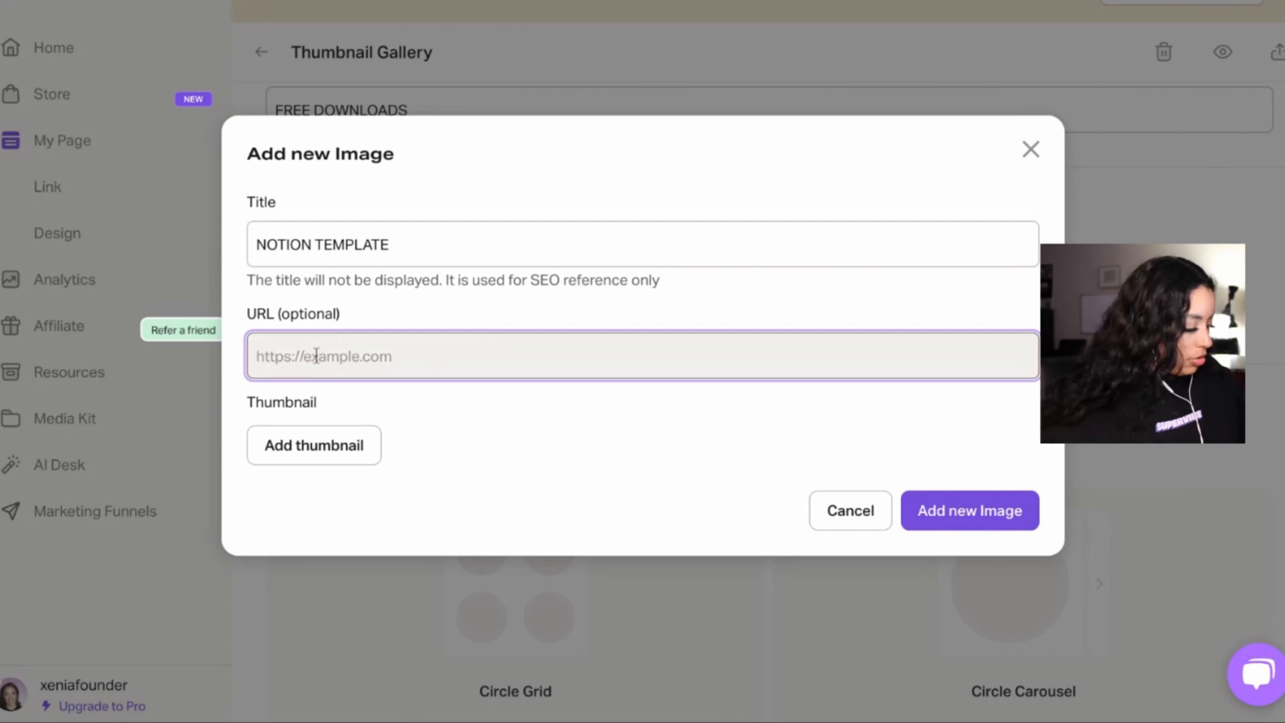
# Upload and crop a notes screenshot as the NOTION TEMPLATE thumbnail, add it, and begin a second image's thumbnail
pyautogui.click(313, 445)
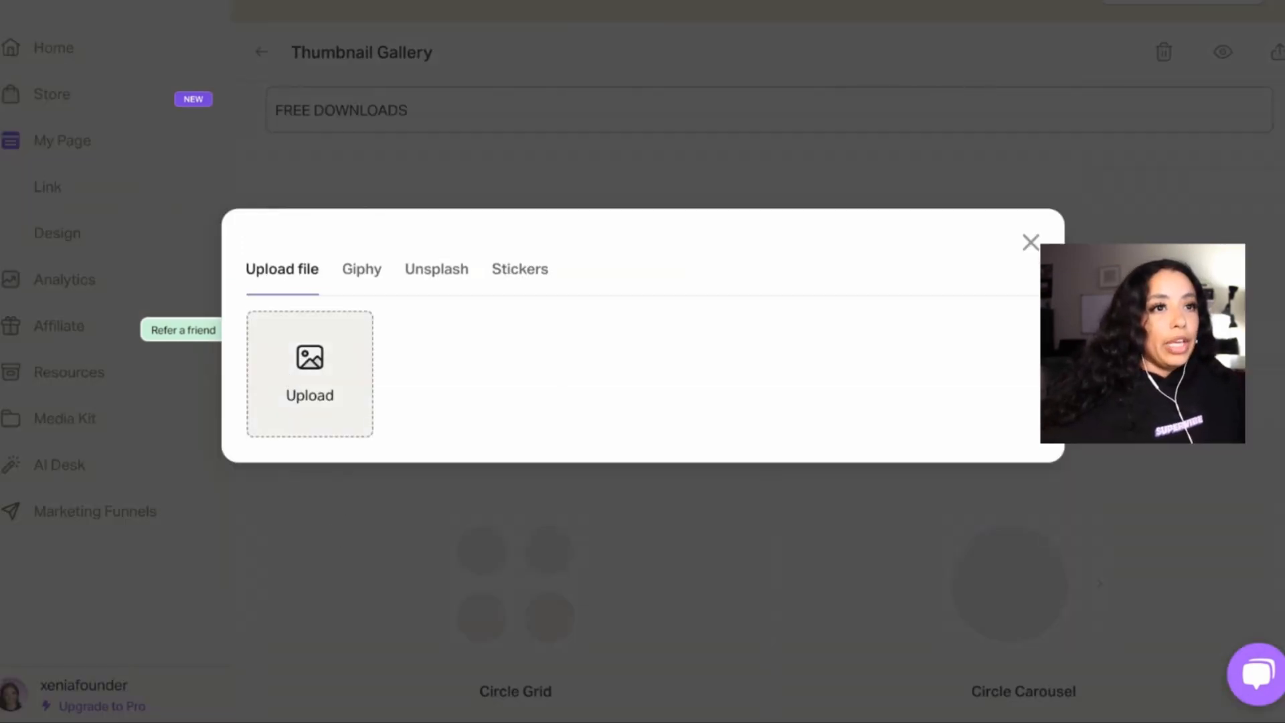
pyautogui.click(309, 373)
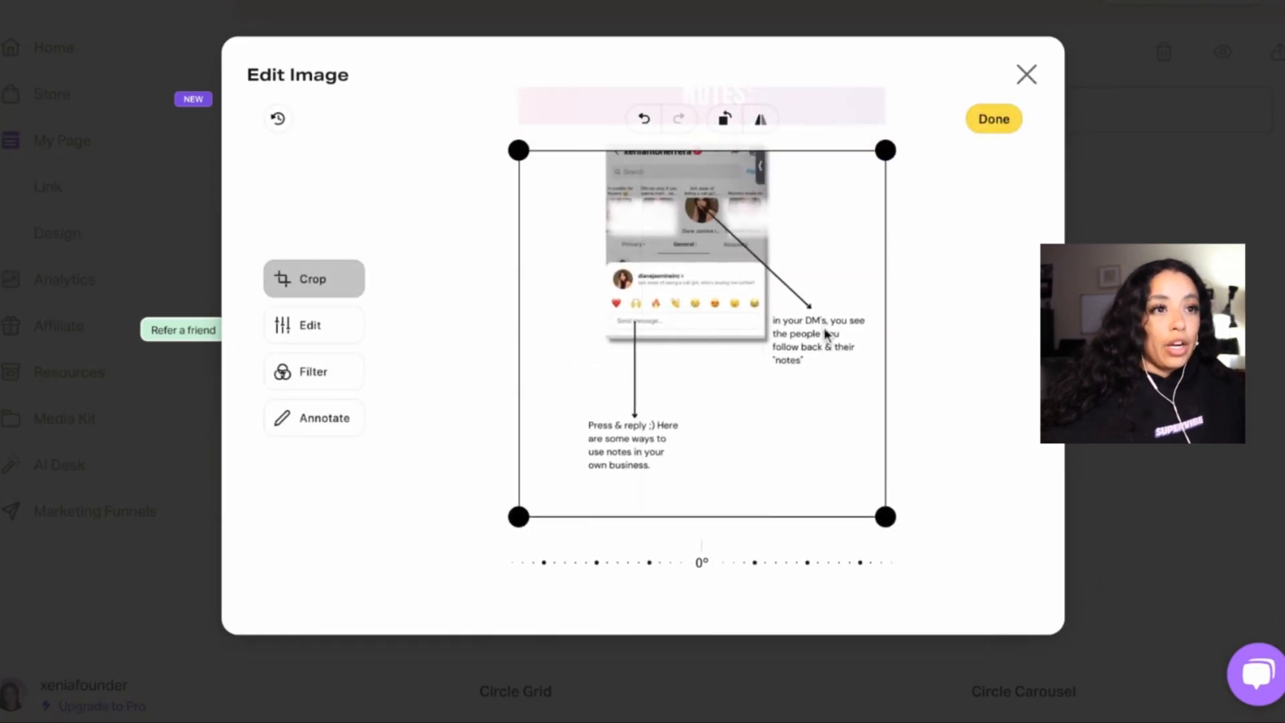
pyautogui.click(992, 119)
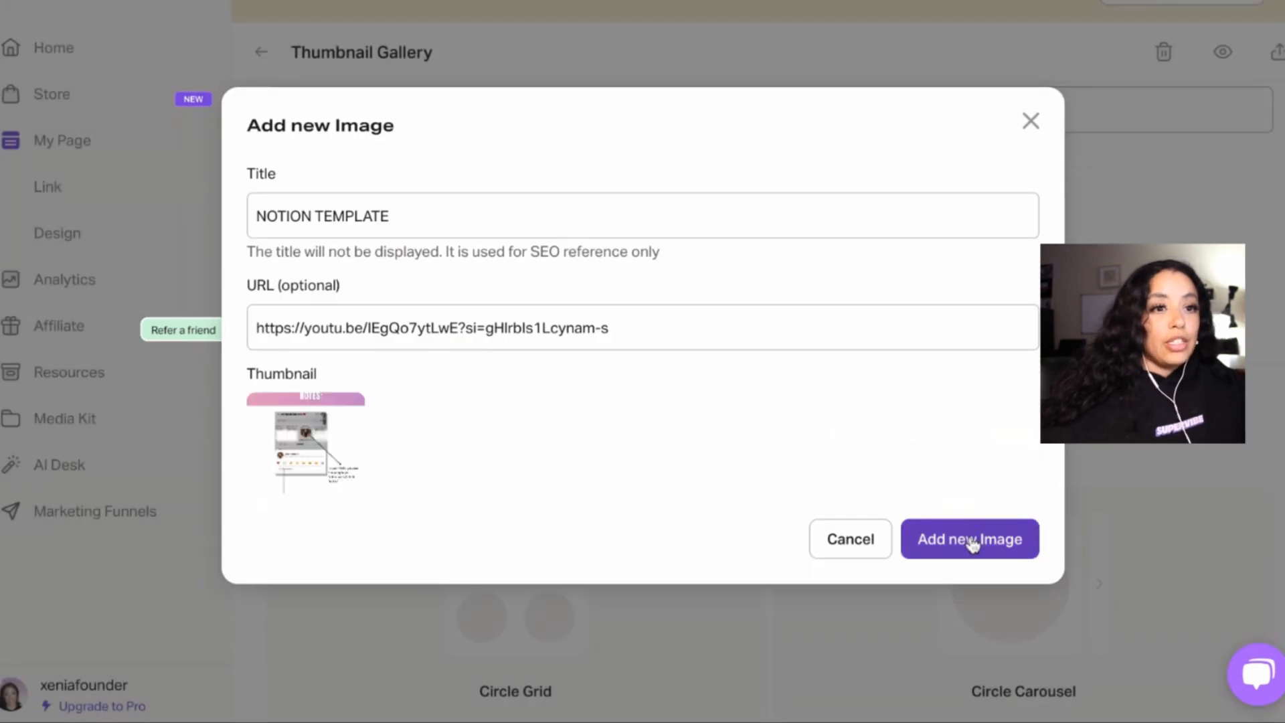
pyautogui.click(969, 540)
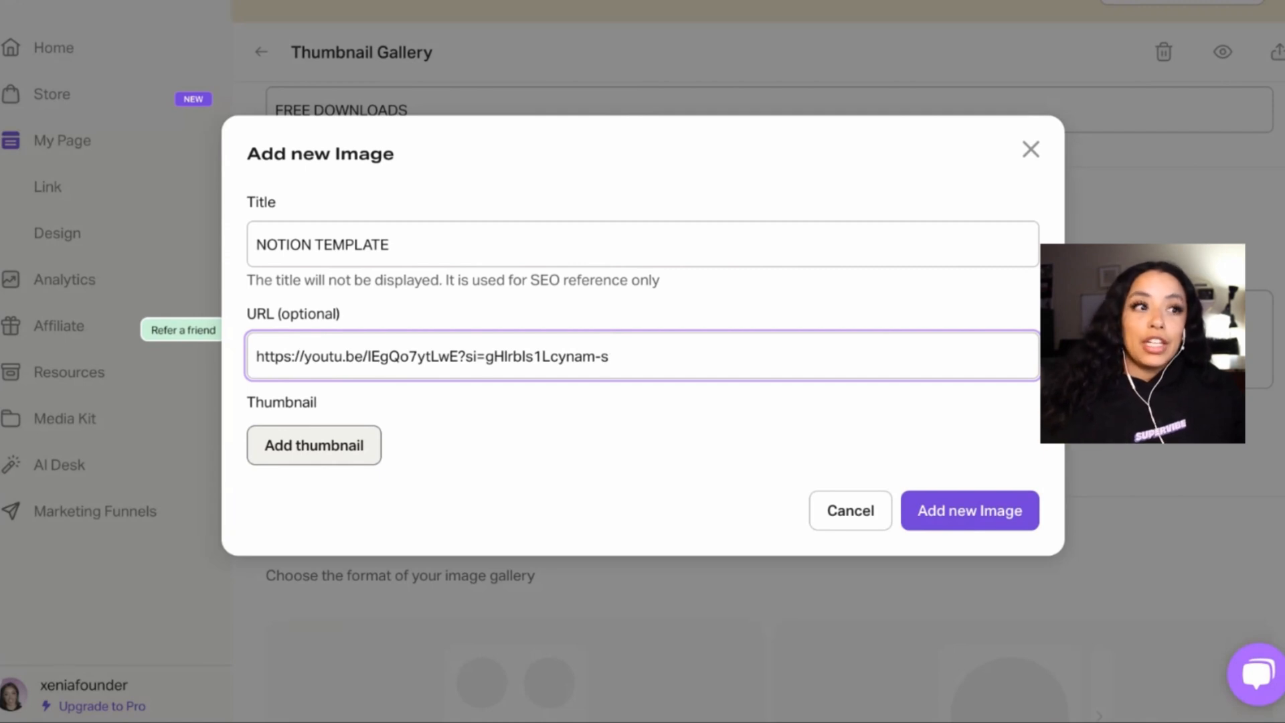
pyautogui.click(314, 445)
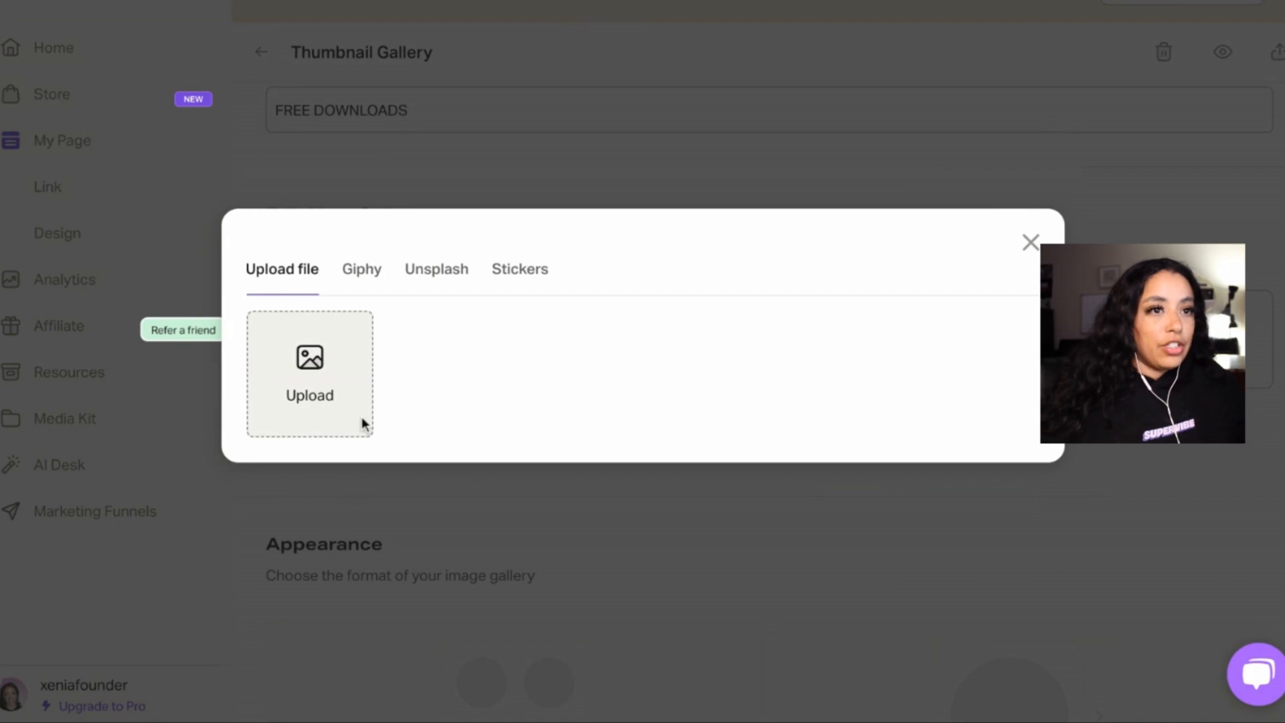
pyautogui.moveTo(365, 424)
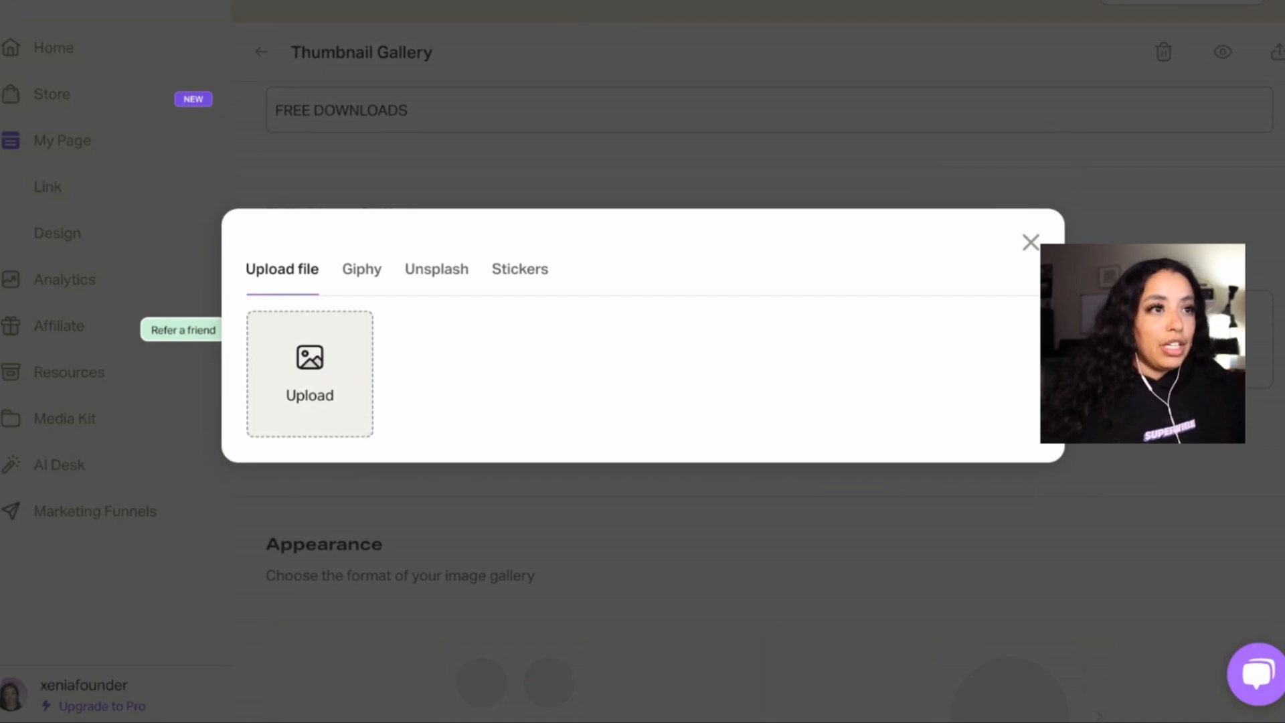
pyautogui.click(310, 374)
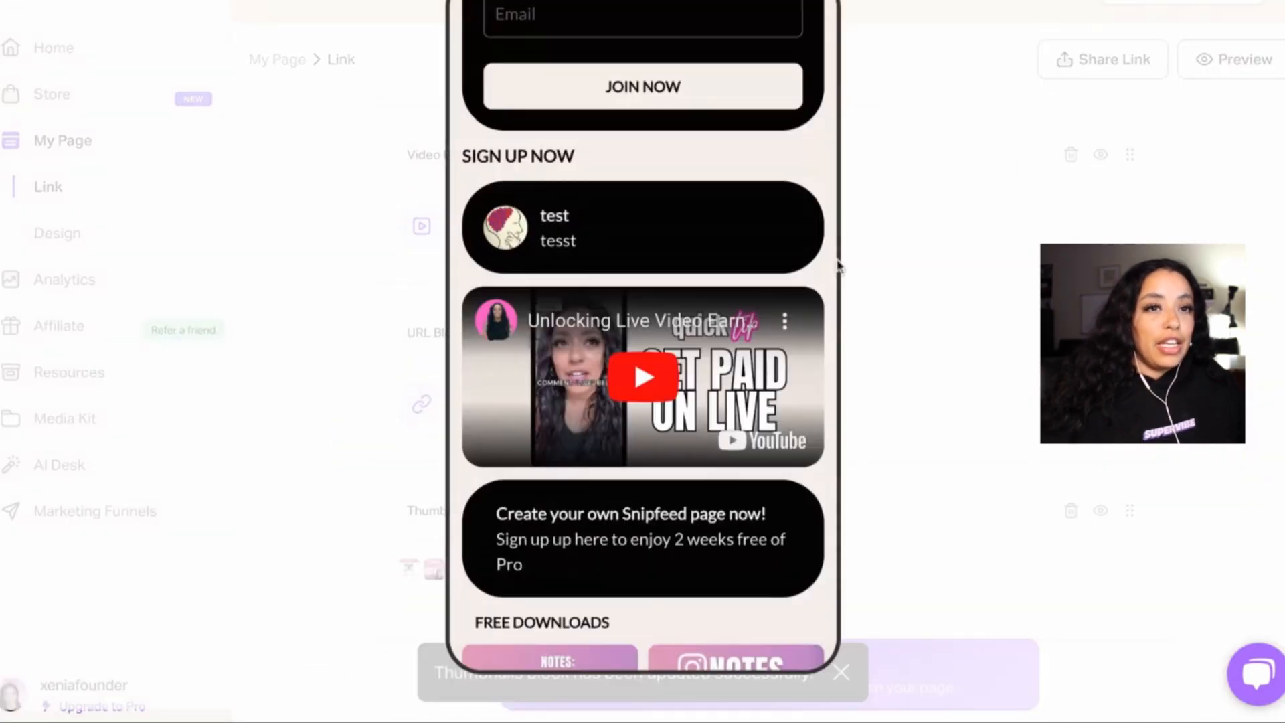
pyautogui.scroll(-3)
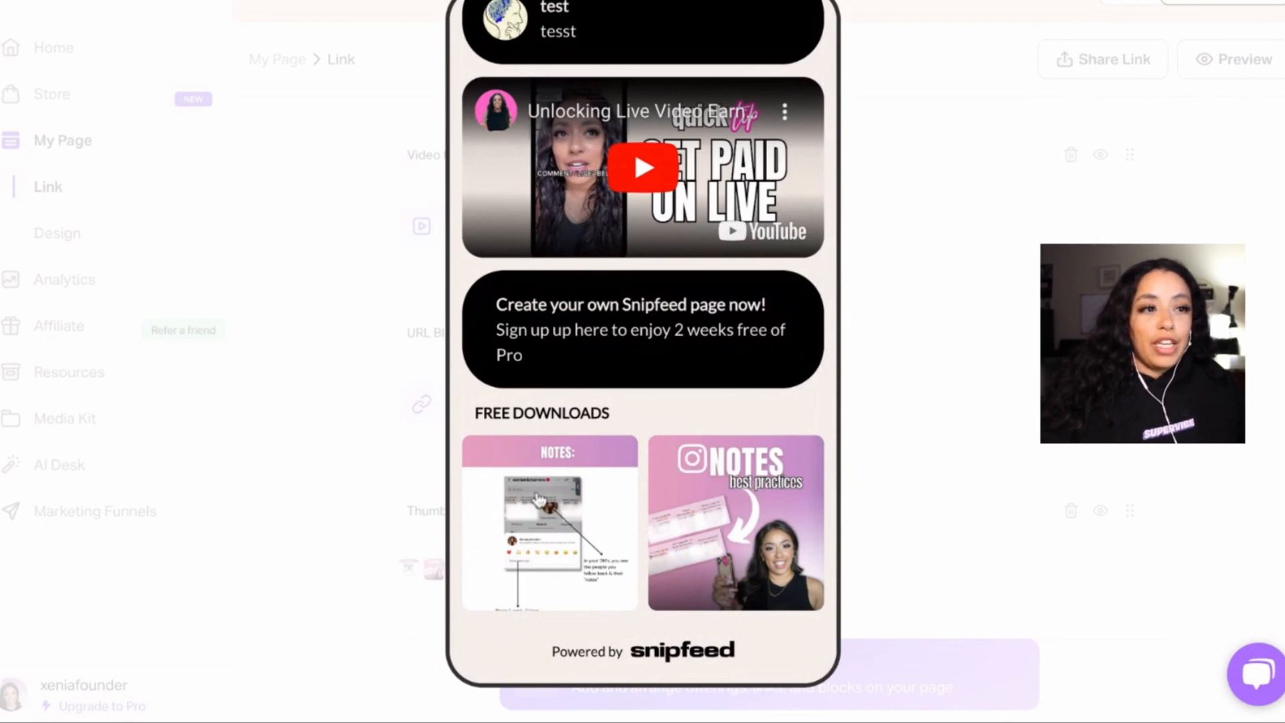
pyautogui.moveTo(556, 474)
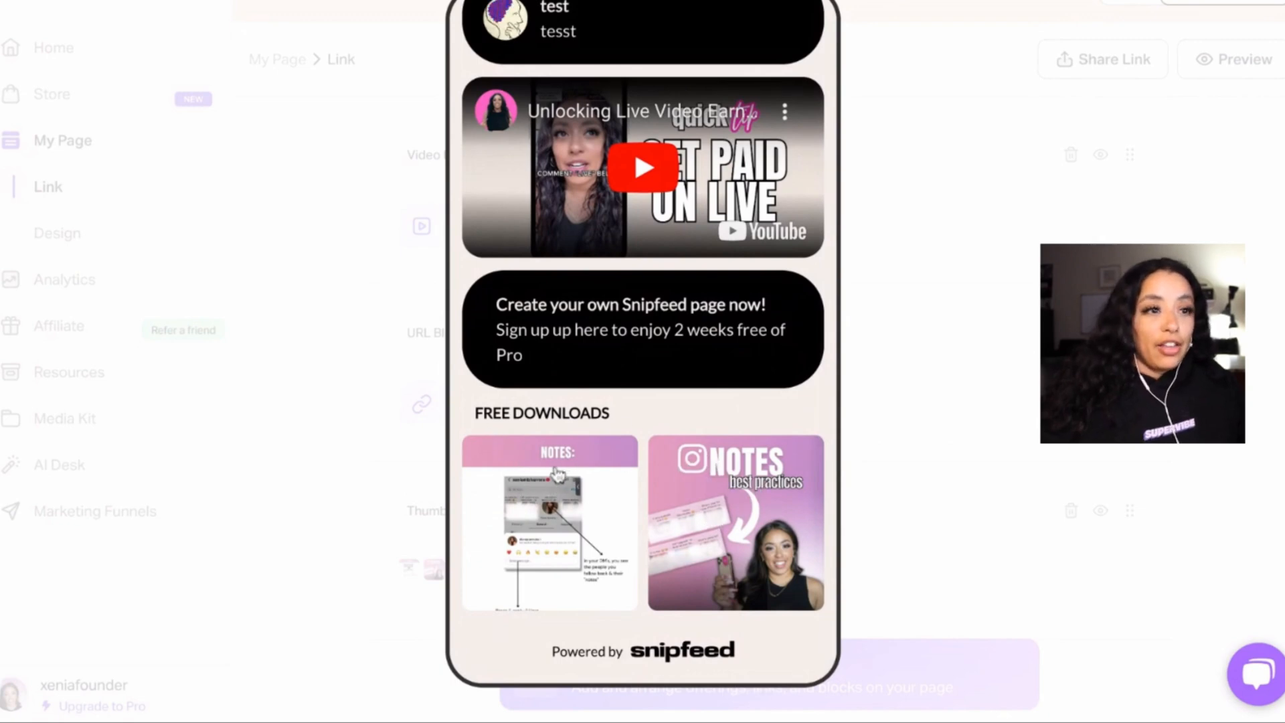
pyautogui.moveTo(555, 542)
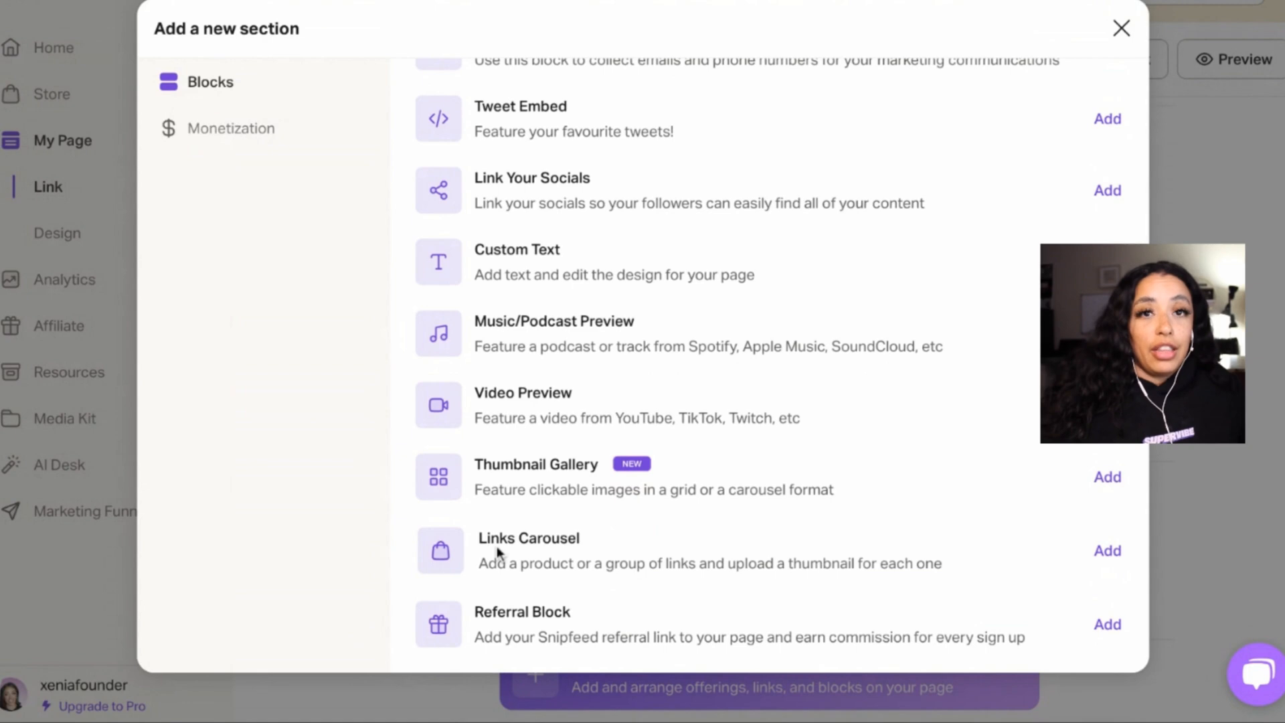
pyautogui.moveTo(550, 506)
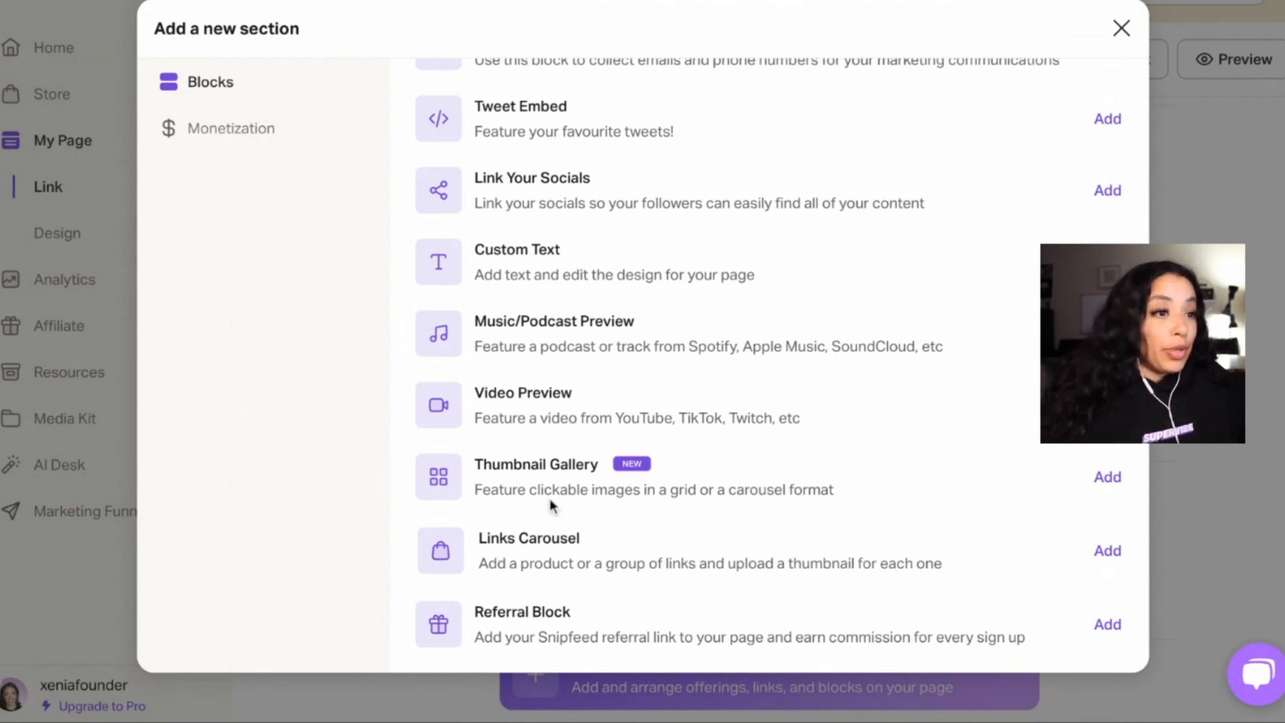
pyautogui.moveTo(455, 471)
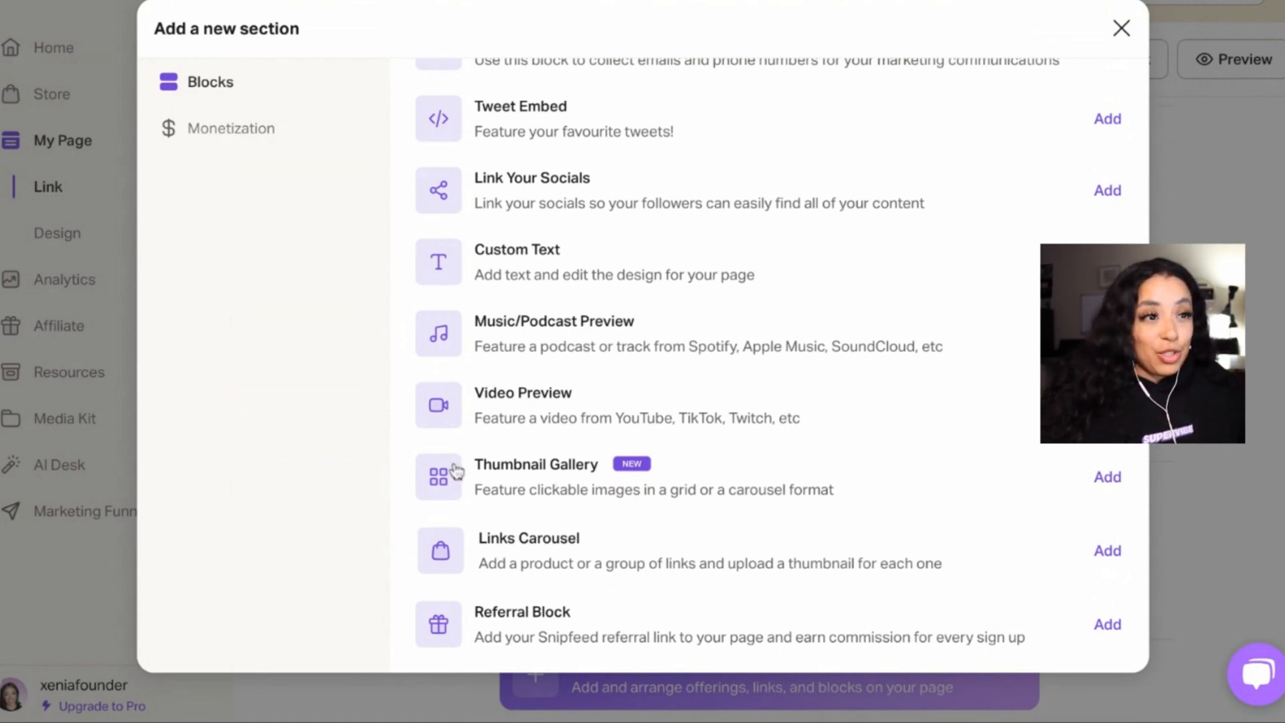
# Scroll the Blocks list up and show the Monetization types: Livestreams, Q&A's, 1:1s, Digital Products, Courses, Tipping
pyautogui.scroll(3)
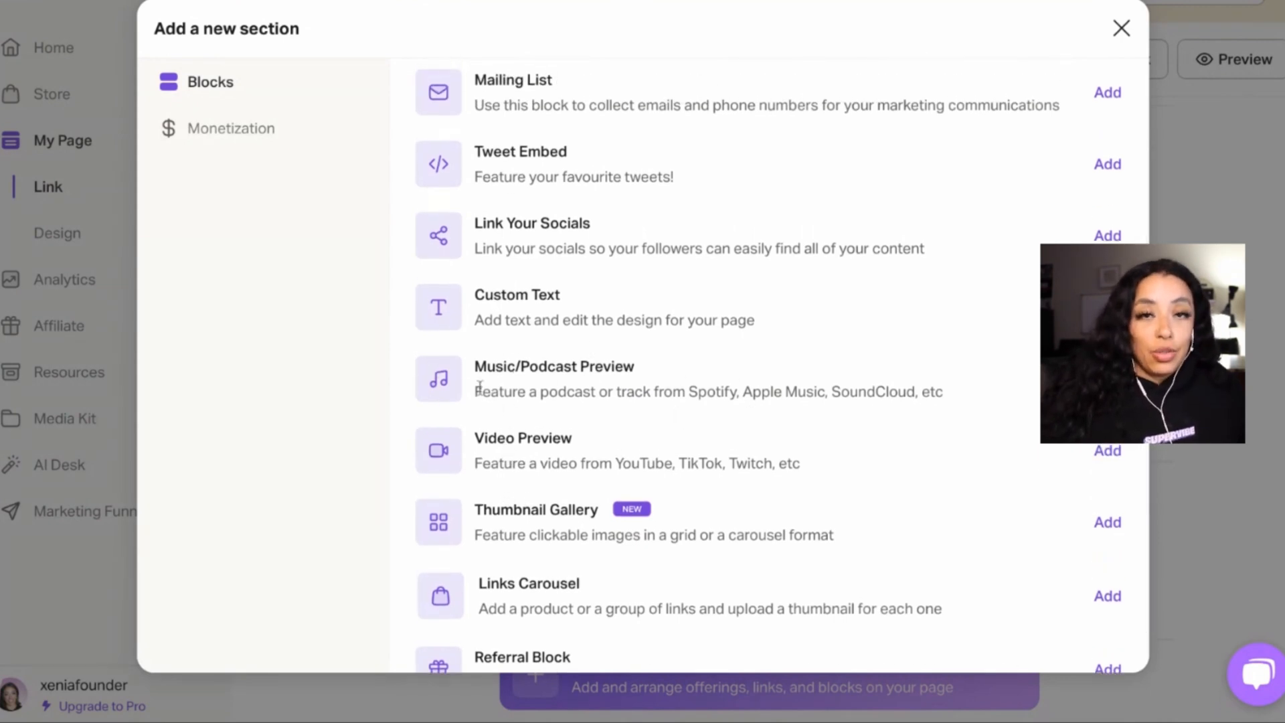
pyautogui.scroll(3)
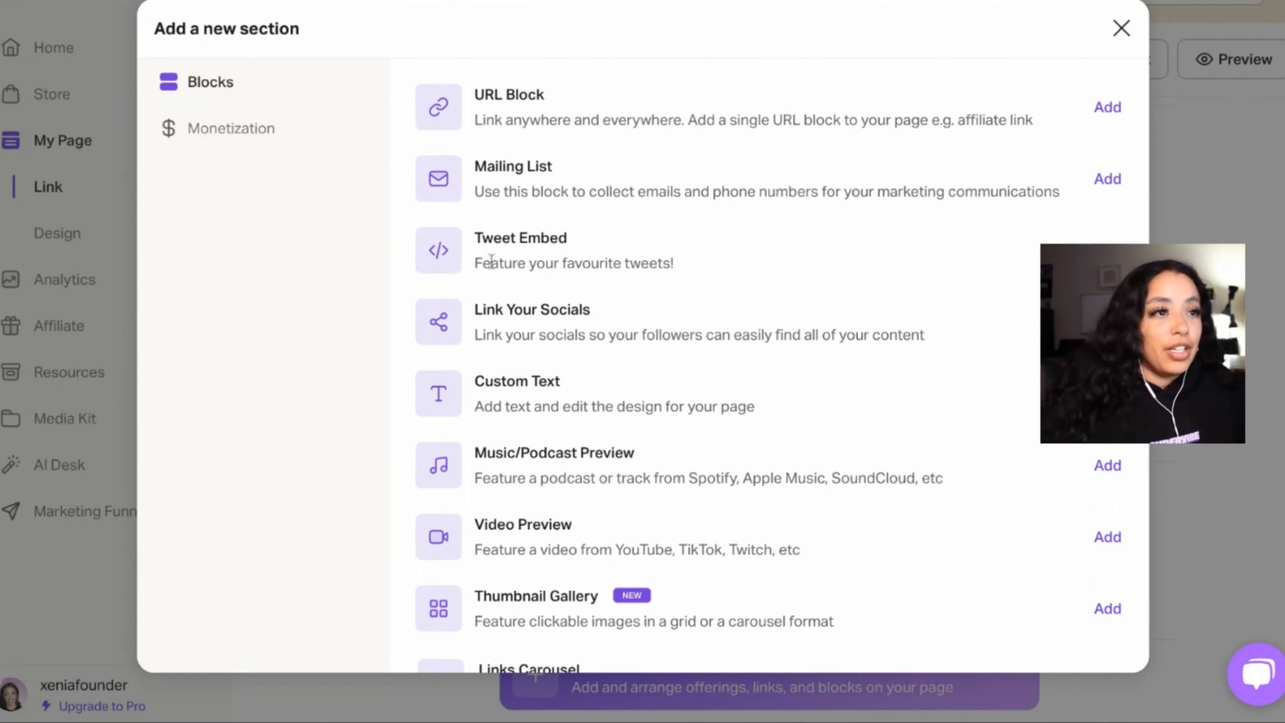
pyautogui.click(233, 129)
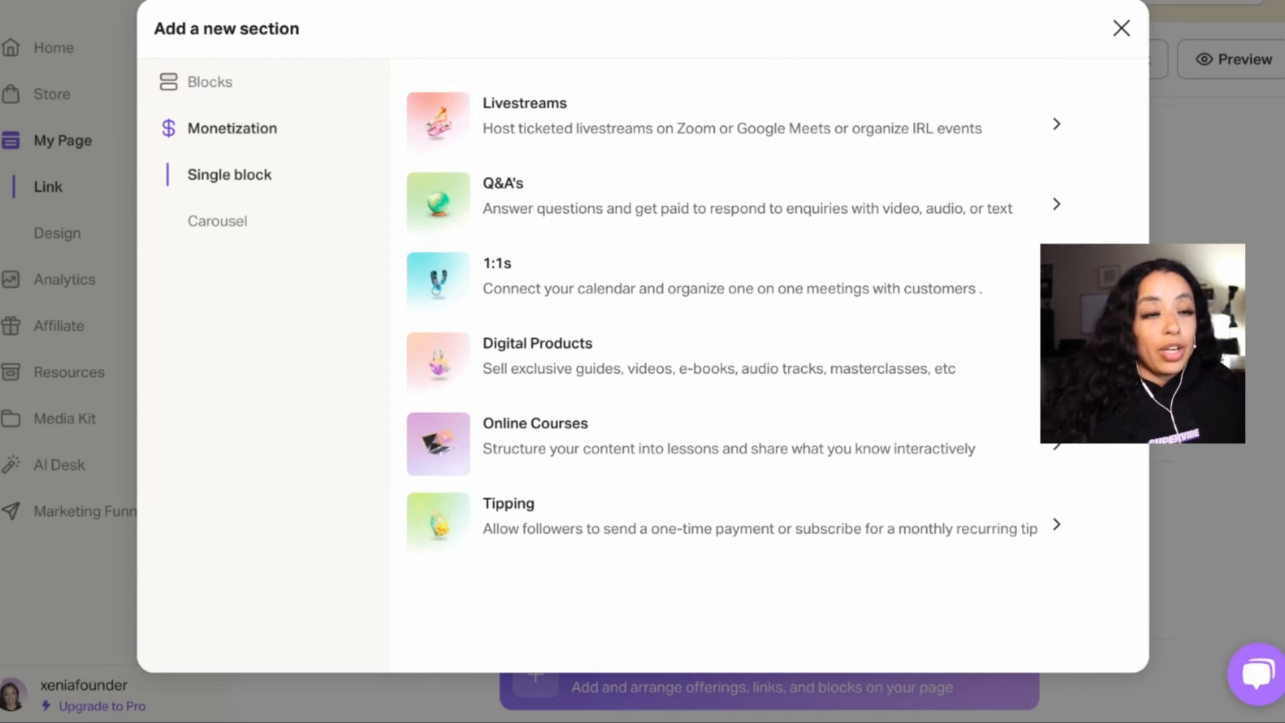
pyautogui.moveTo(274, 129)
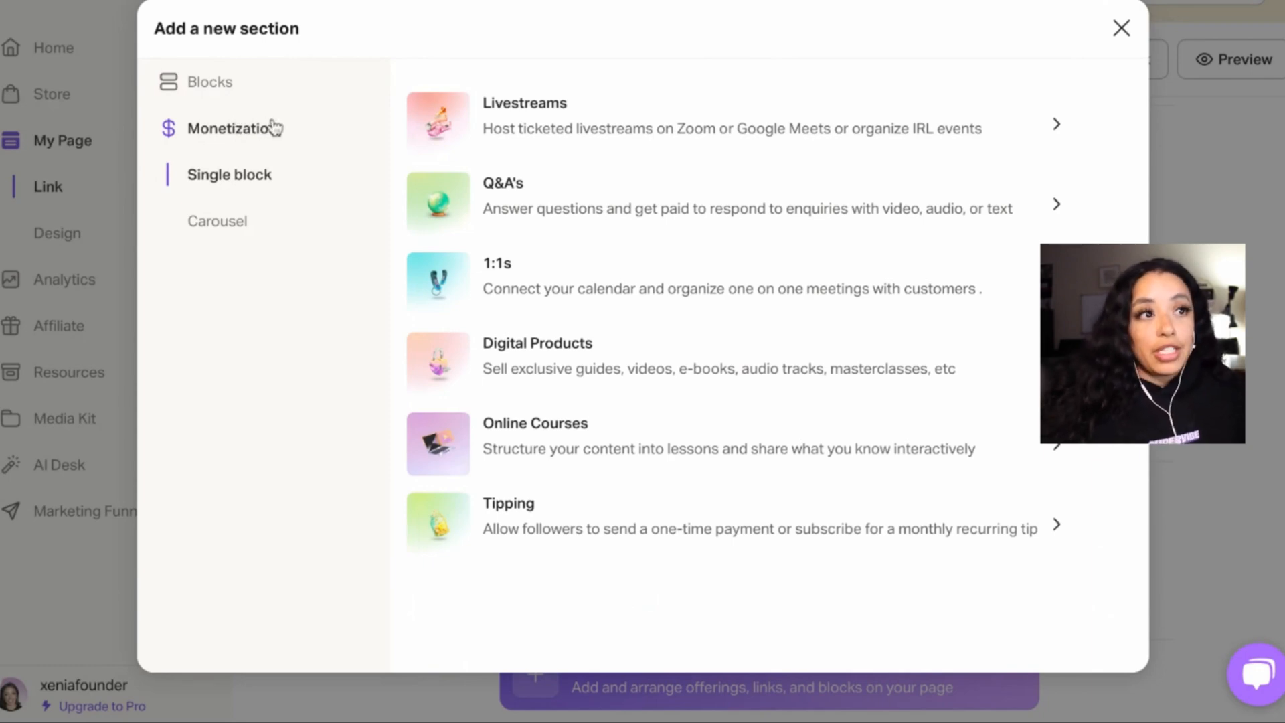
pyautogui.click(1122, 27)
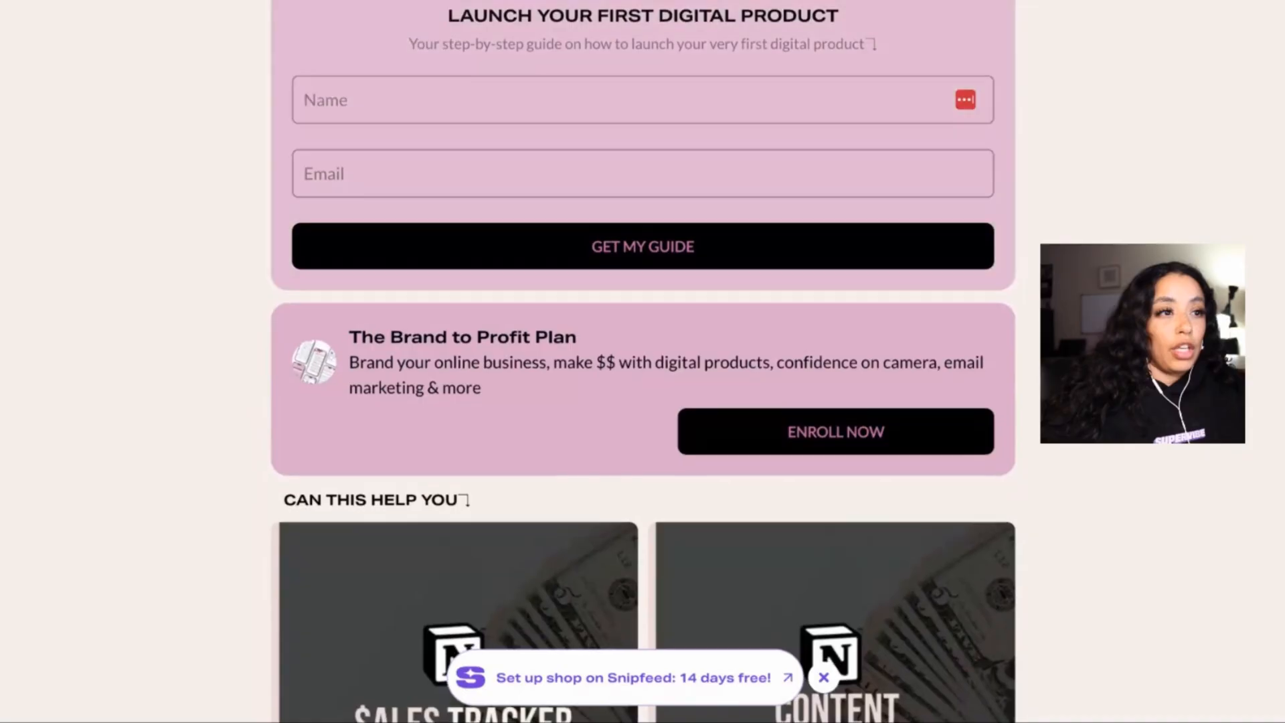
# Scroll the live page through the guide sign-up form, Brand to Profit Plan, tiles and Work With Me block
pyautogui.scroll(-3)
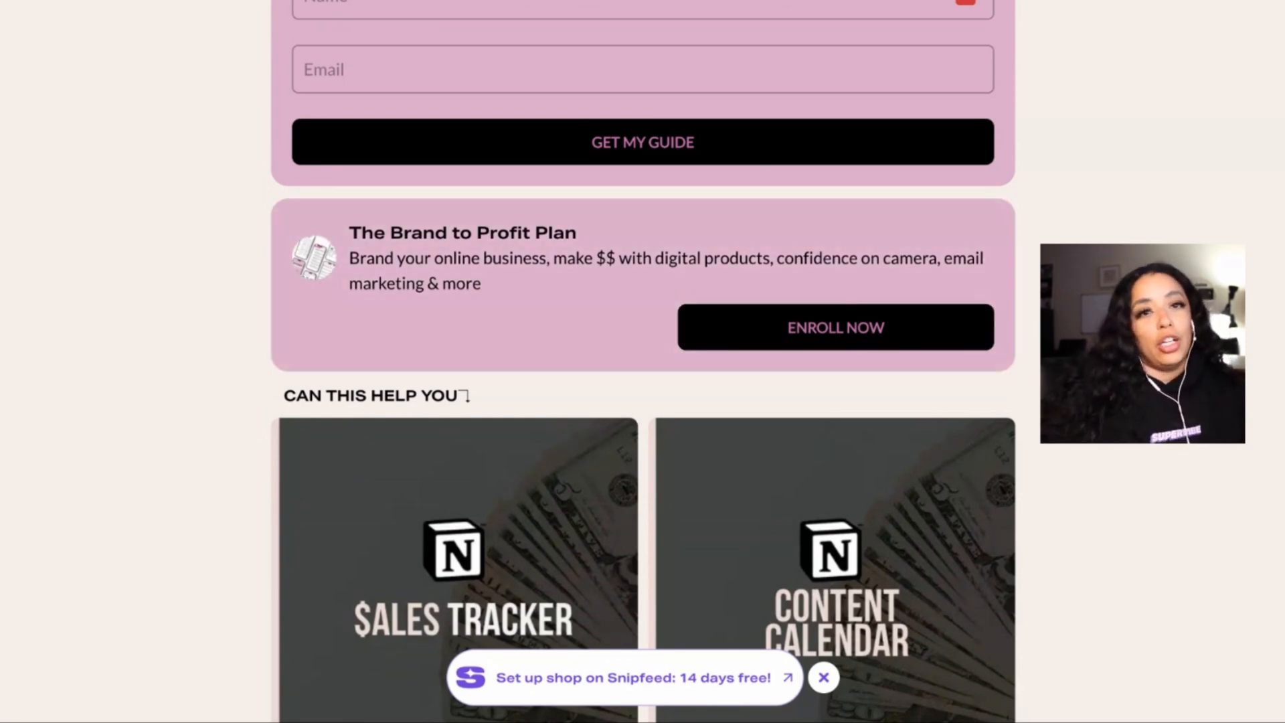
pyautogui.scroll(-3)
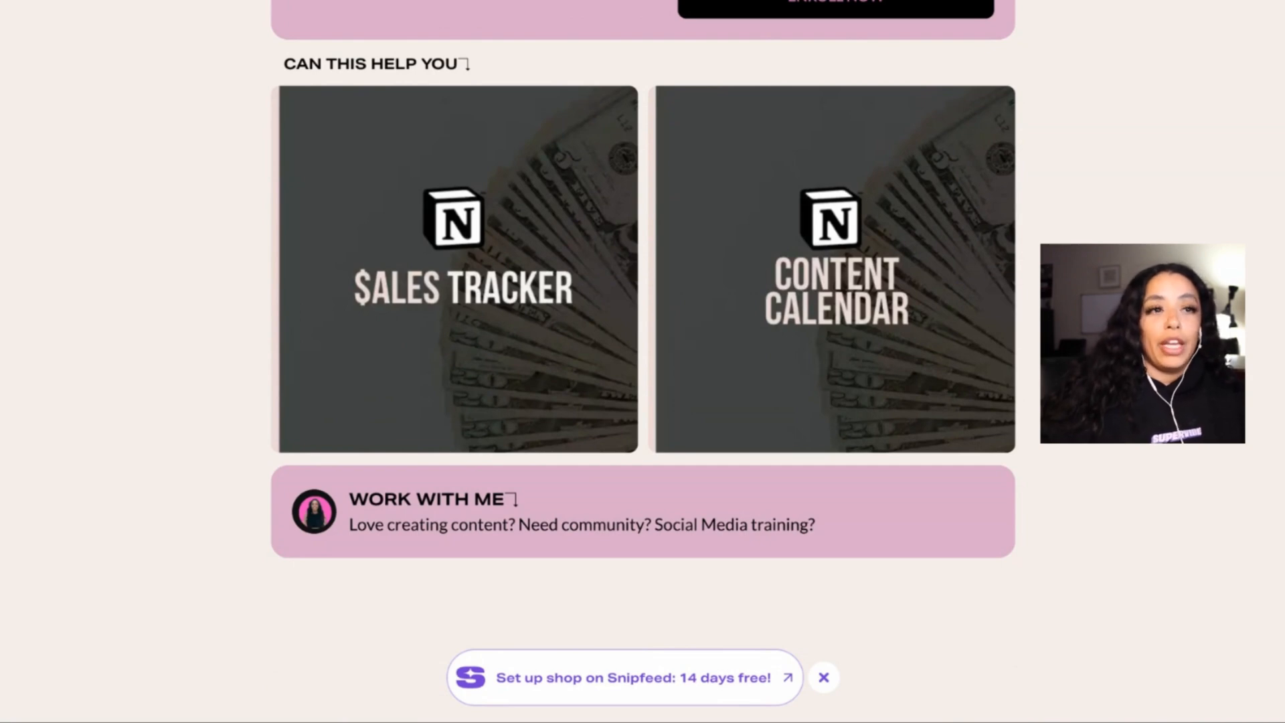
pyautogui.scroll(-3)
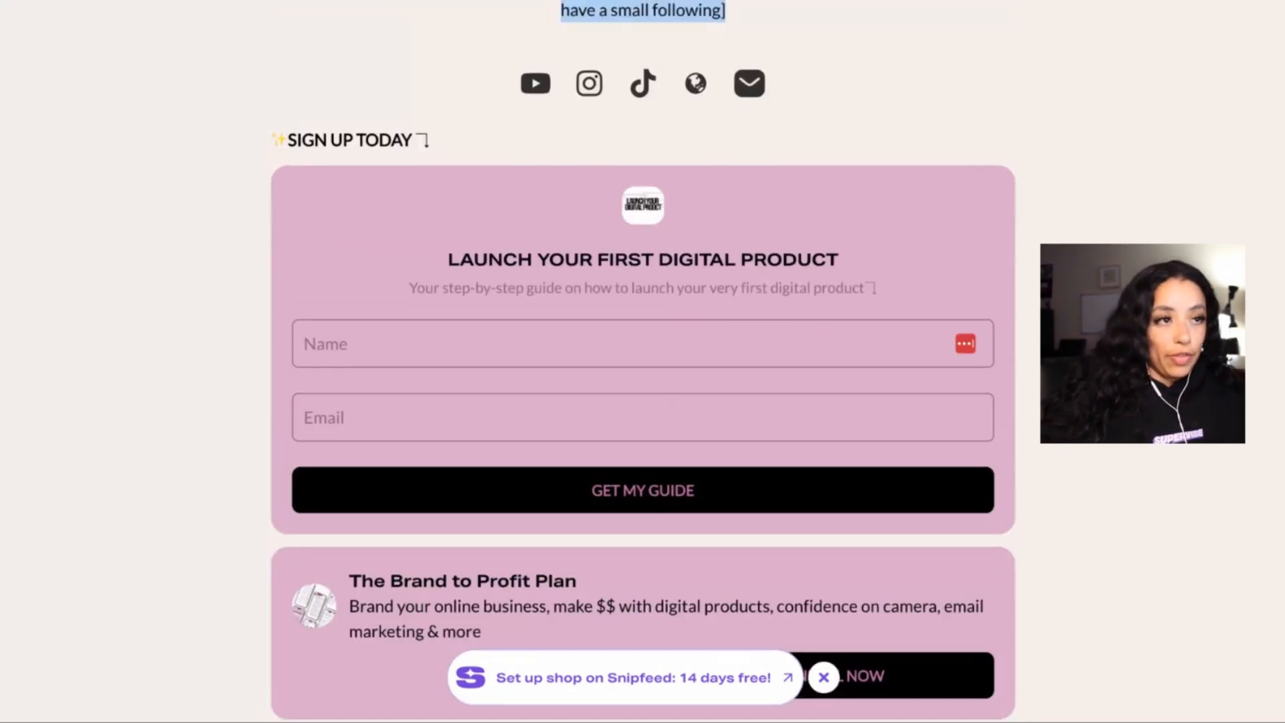
pyautogui.scroll(3)
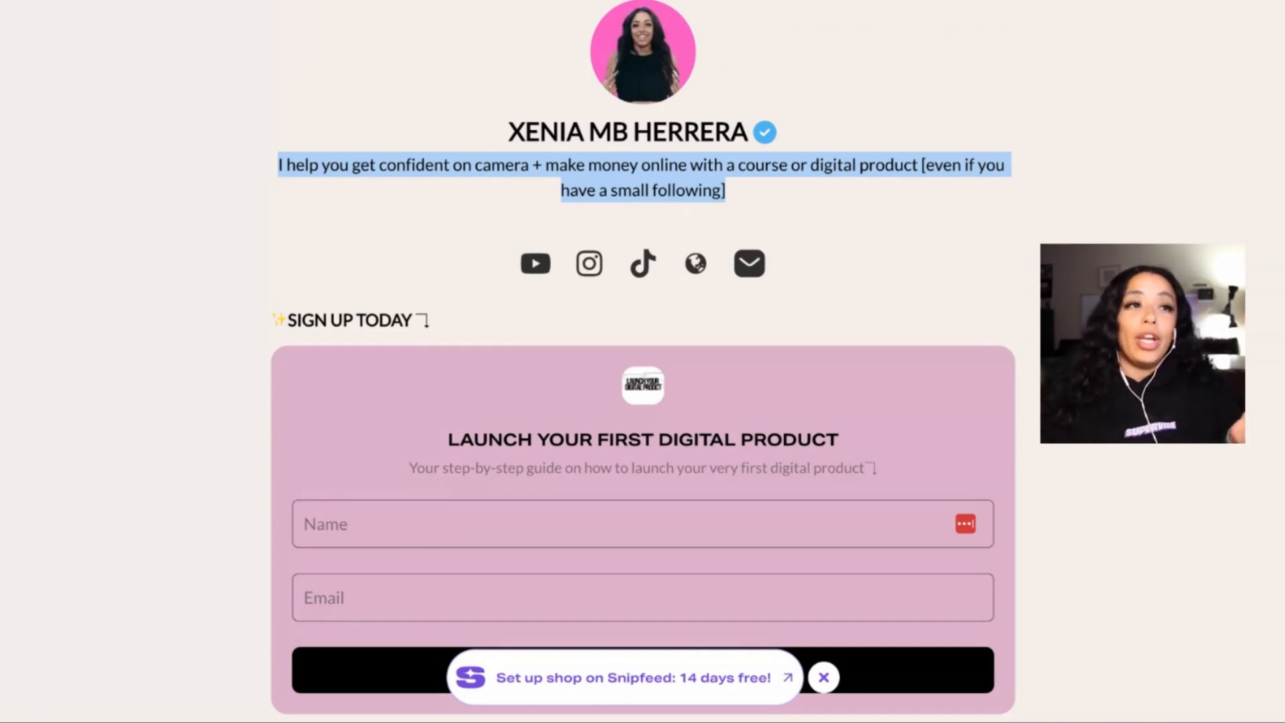
pyautogui.scroll(-3)
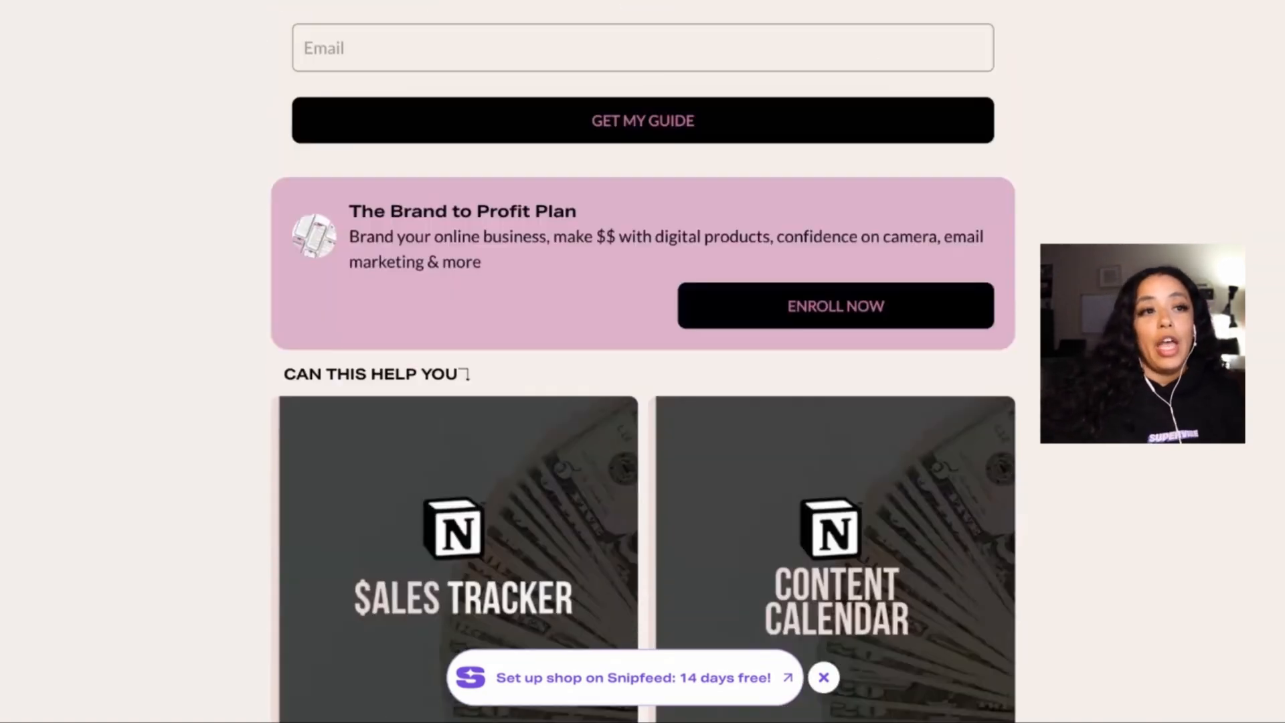
pyautogui.scroll(-3)
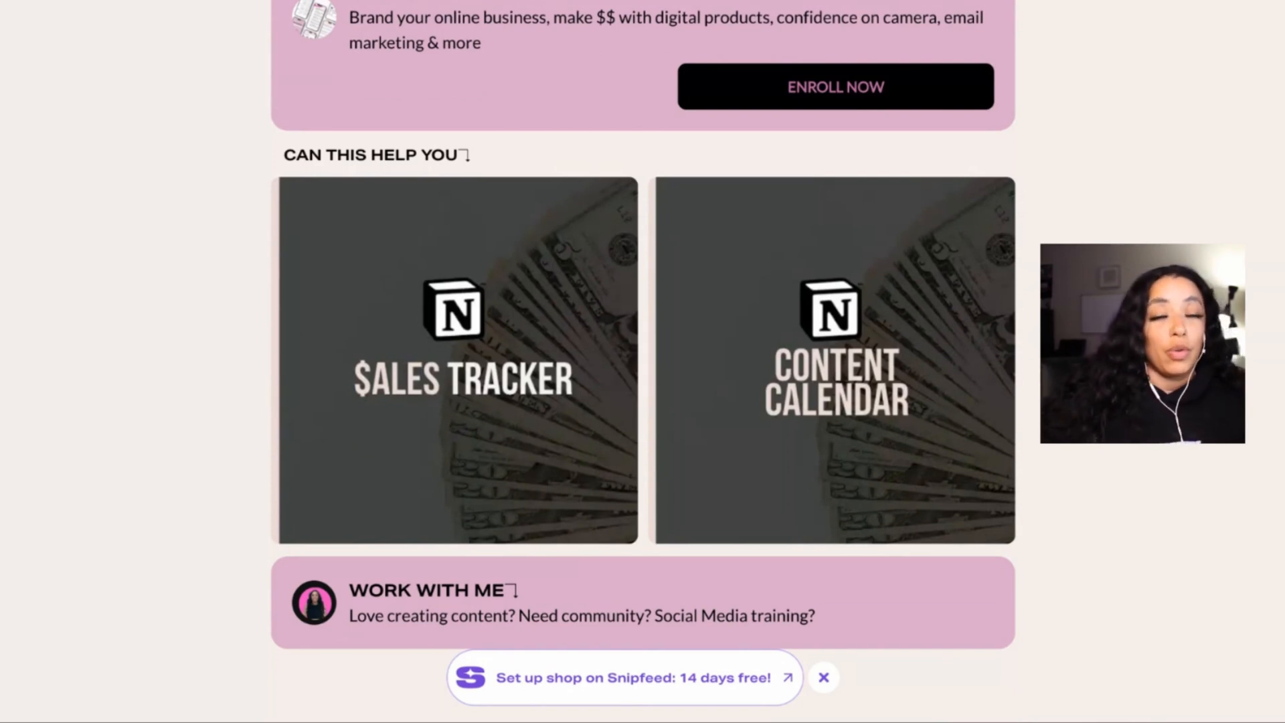
pyautogui.scroll(3)
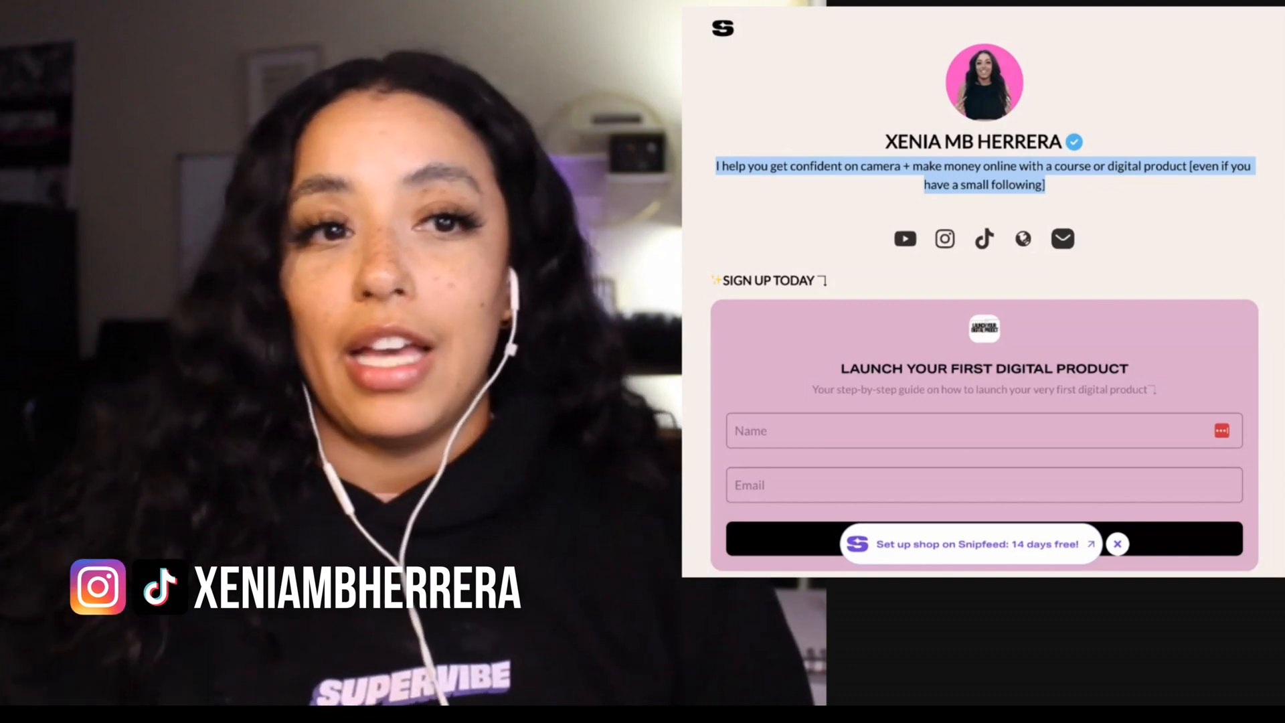
pyautogui.scroll(-3)
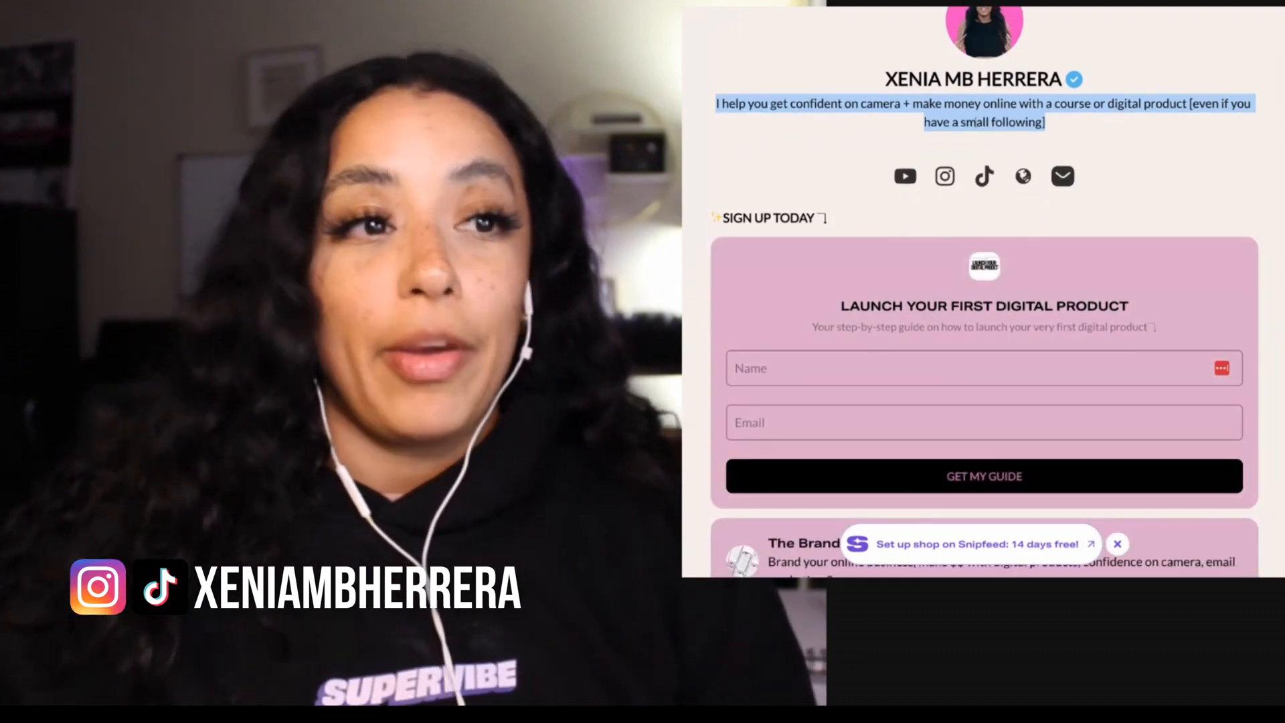
pyautogui.scroll(-3)
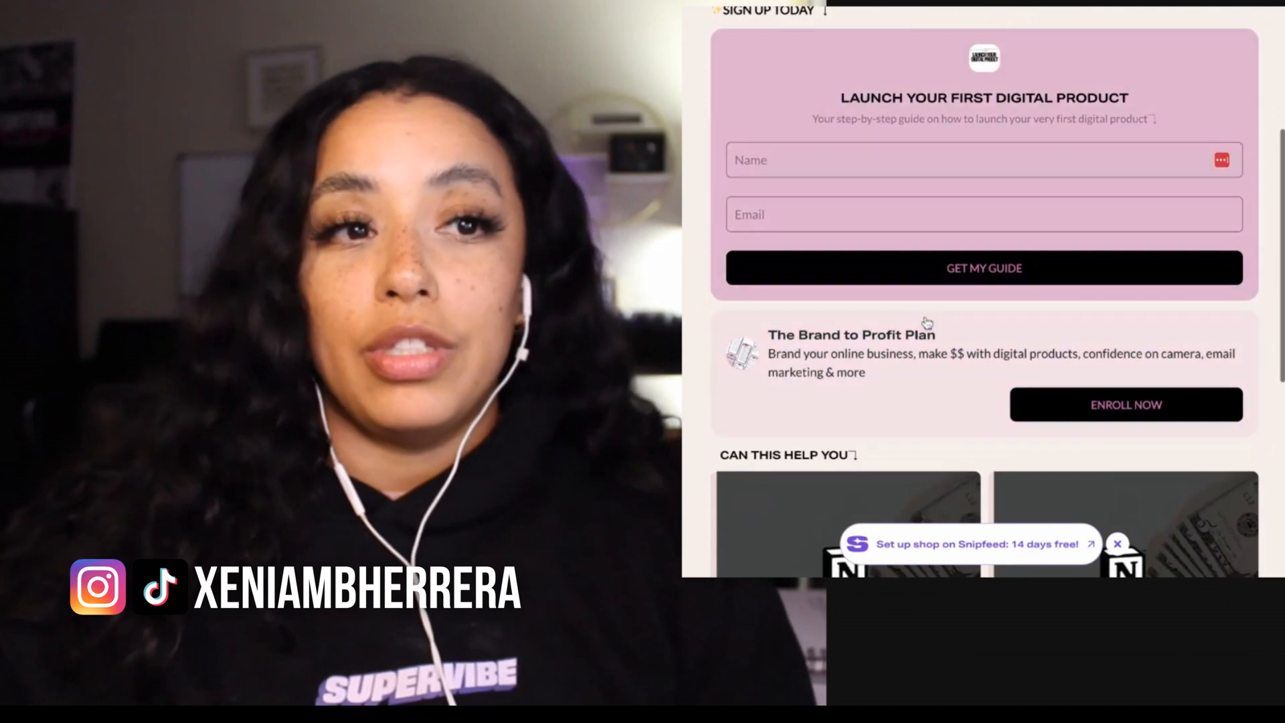
pyautogui.scroll(-3)
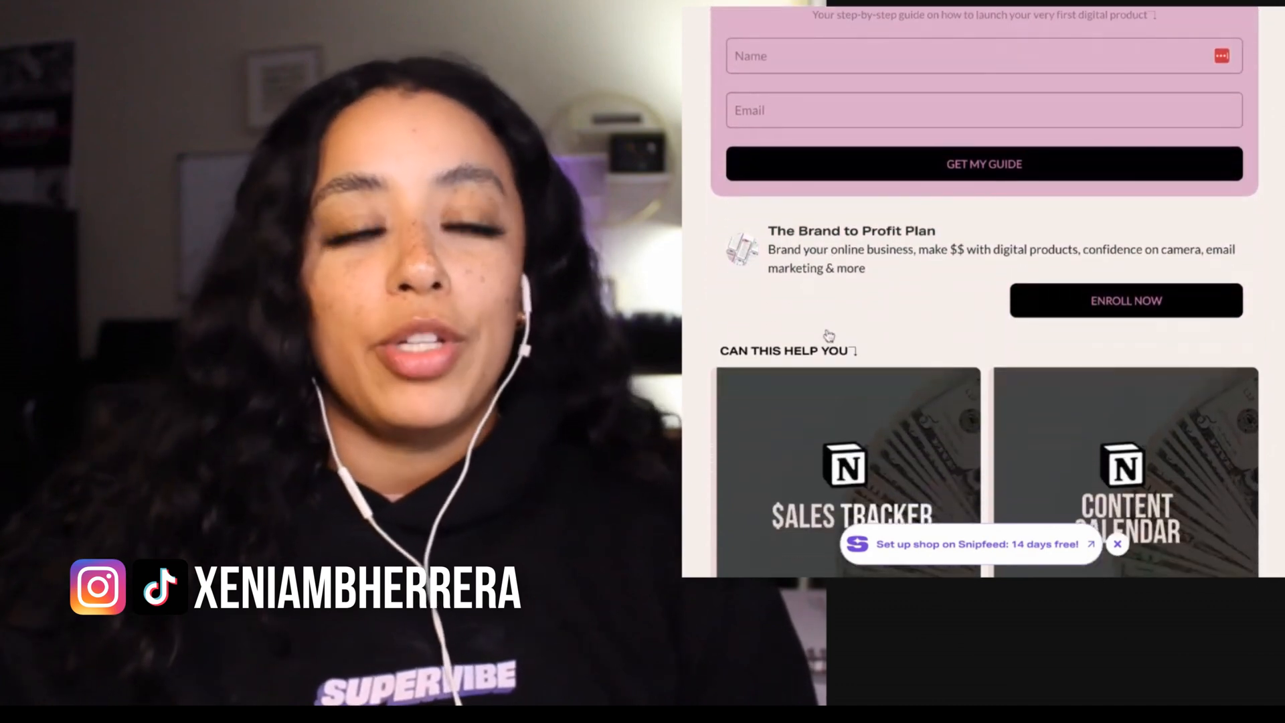
pyautogui.scroll(3)
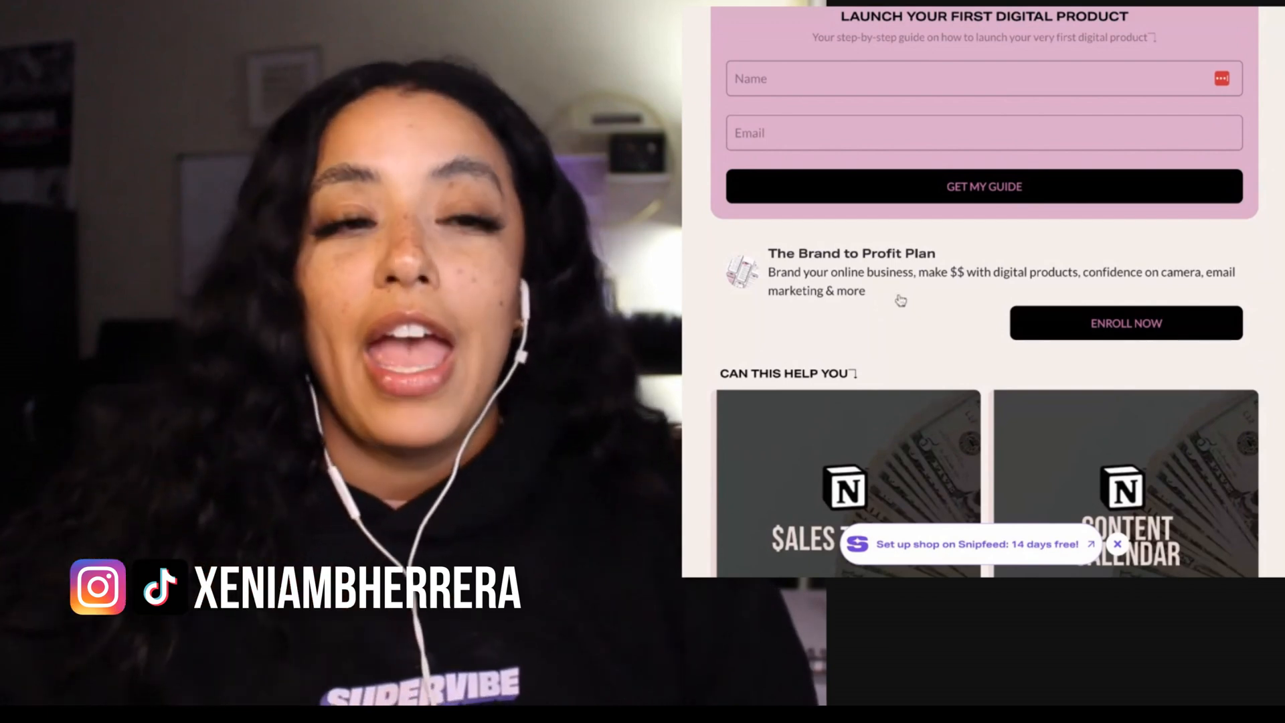
pyautogui.scroll(-3)
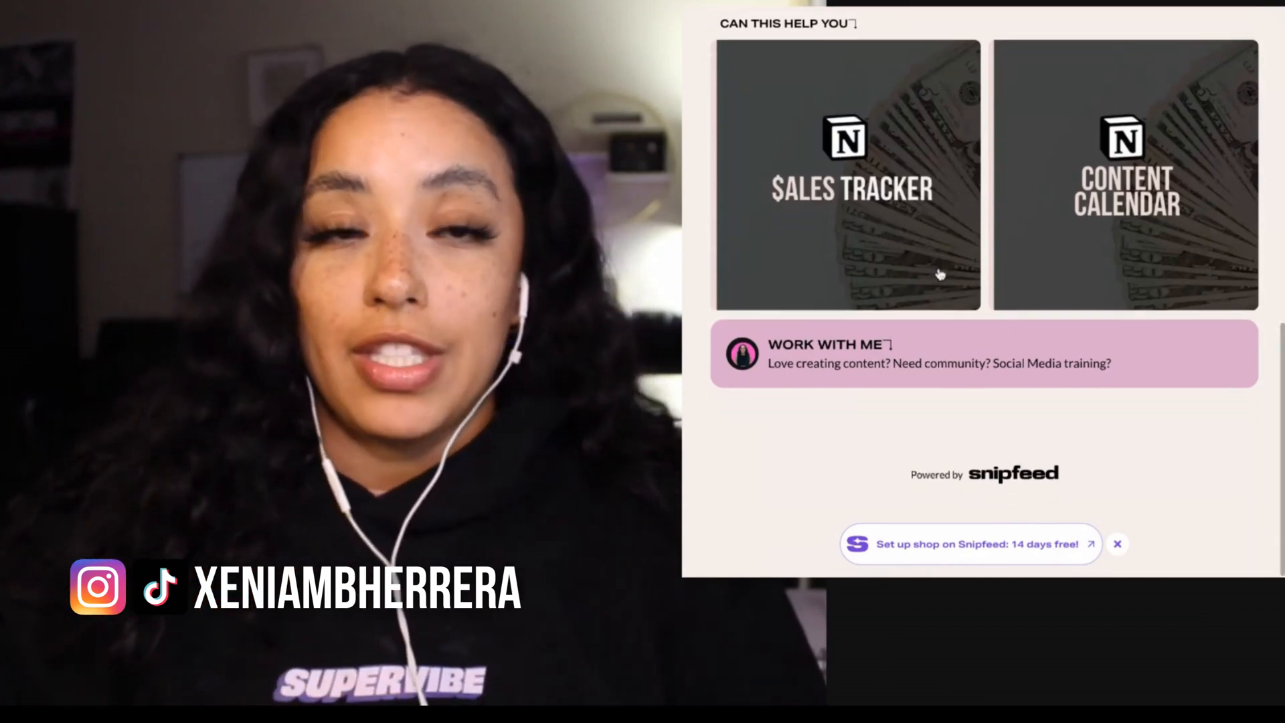
pyautogui.scroll(3)
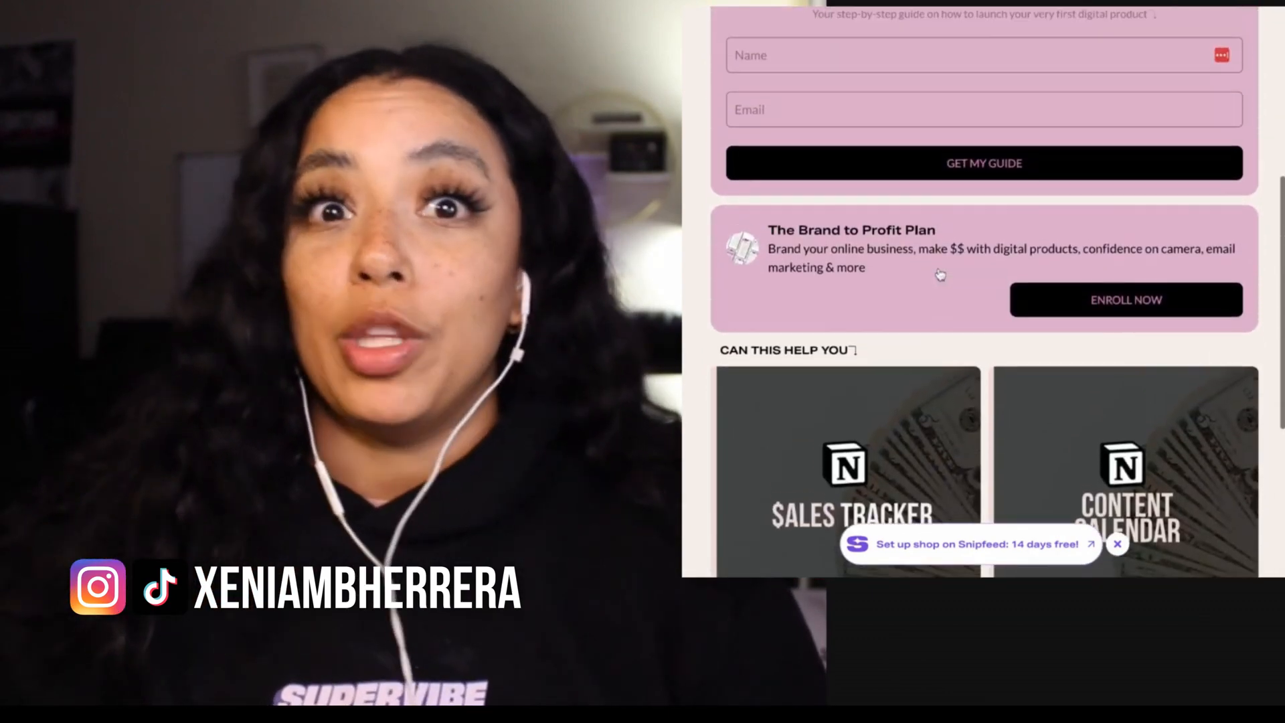